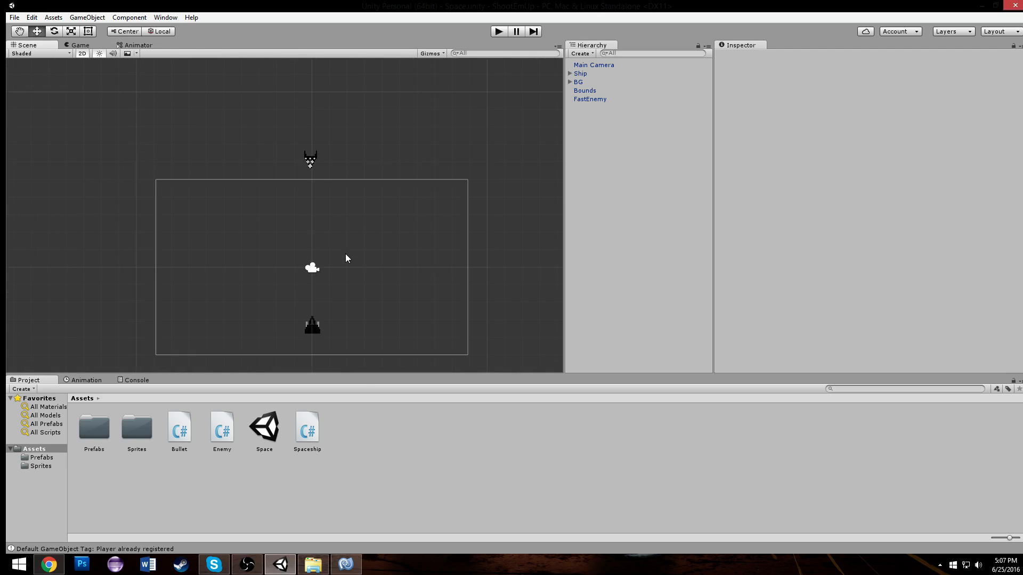
pyautogui.moveTo(339, 164)
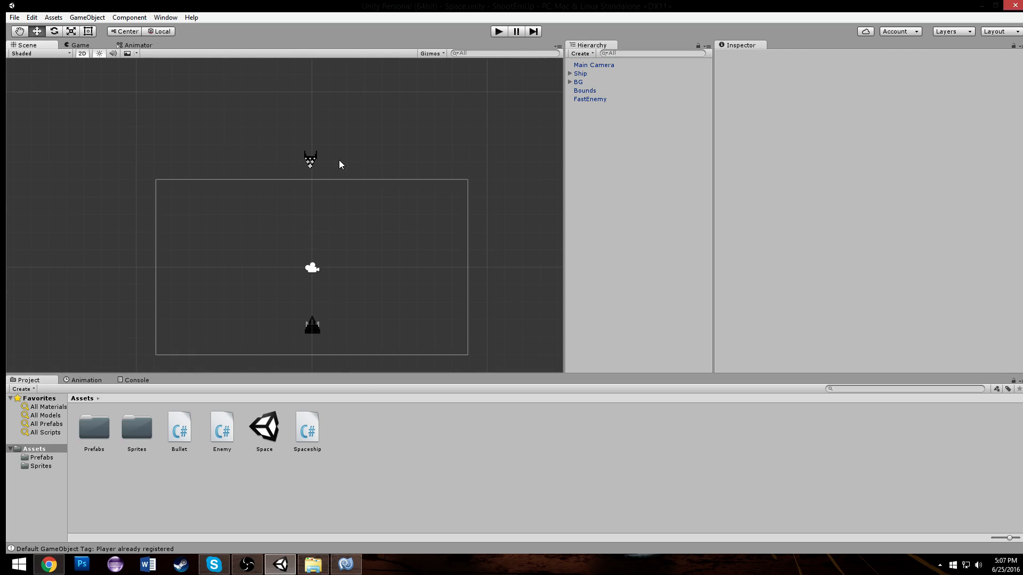
pyautogui.moveTo(414, 131)
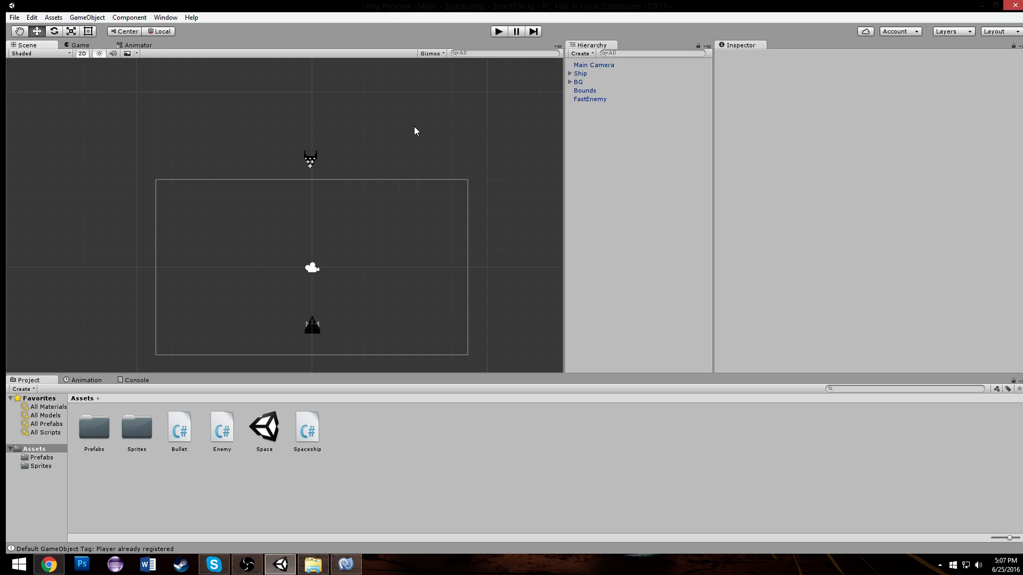
pyautogui.moveTo(372, 221)
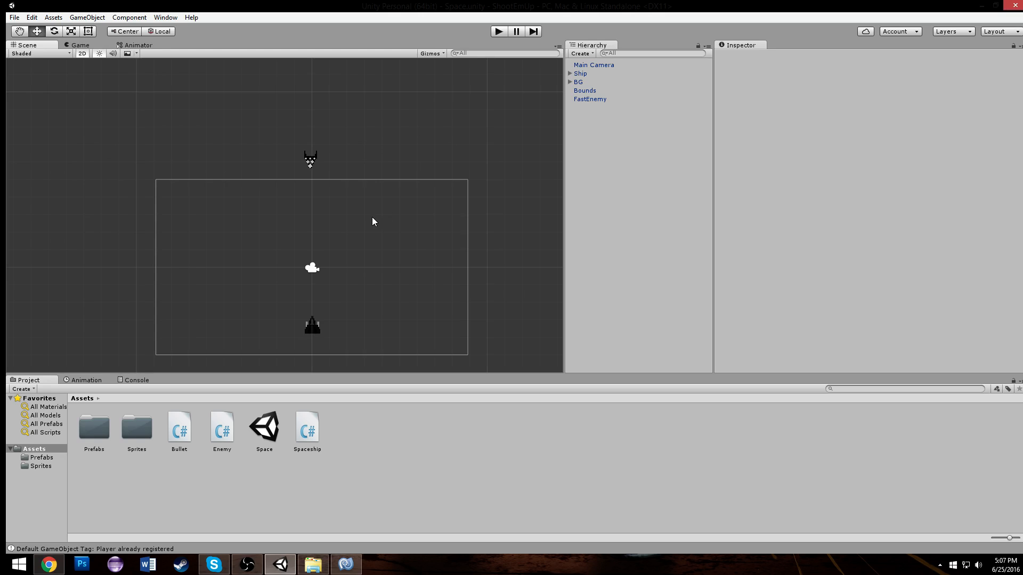
# Attach a new script named Spawn to Bounds and open it in MonoDevelop
pyautogui.click(584, 90)
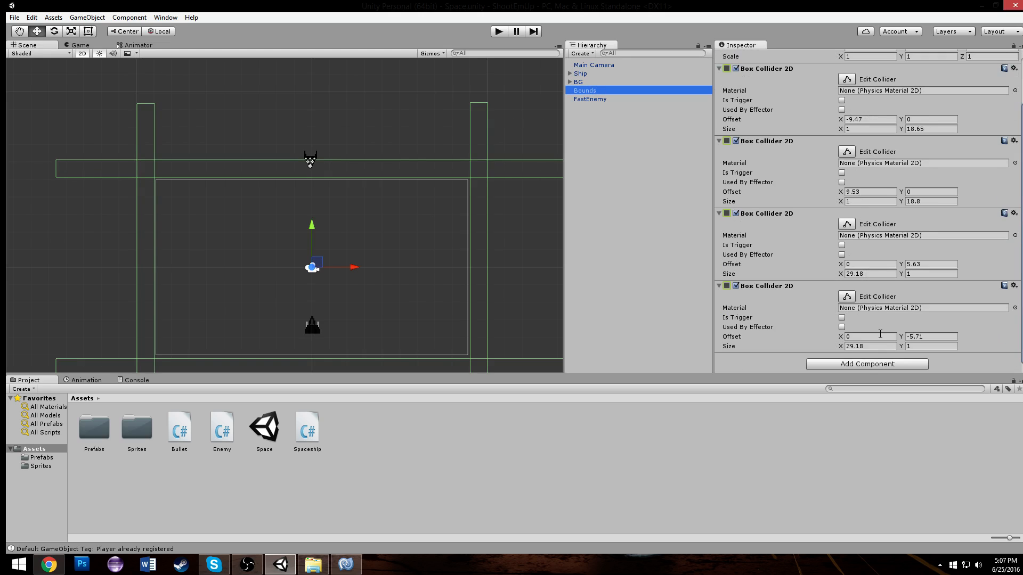
pyautogui.click(866, 363)
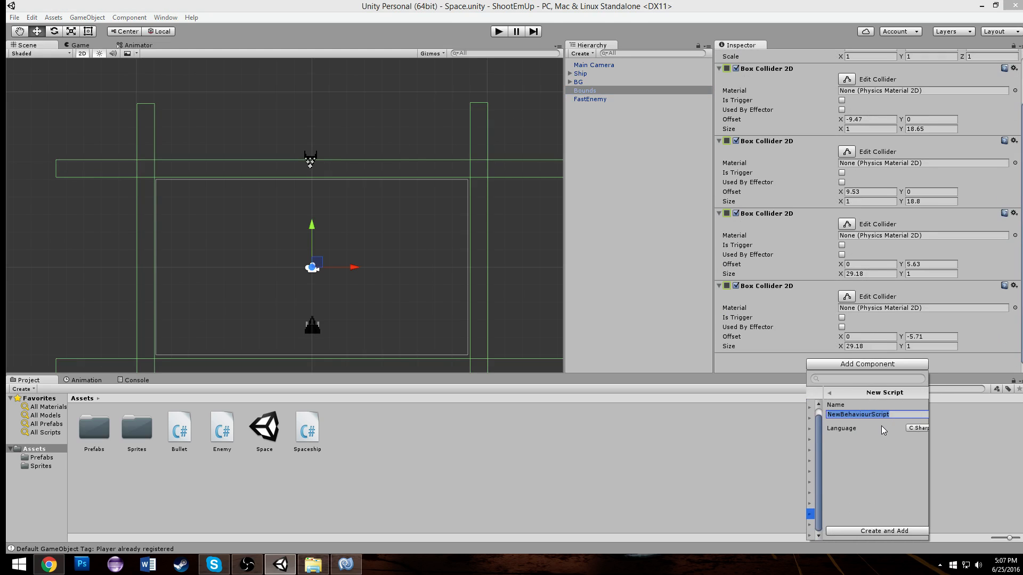
pyautogui.click(875, 531)
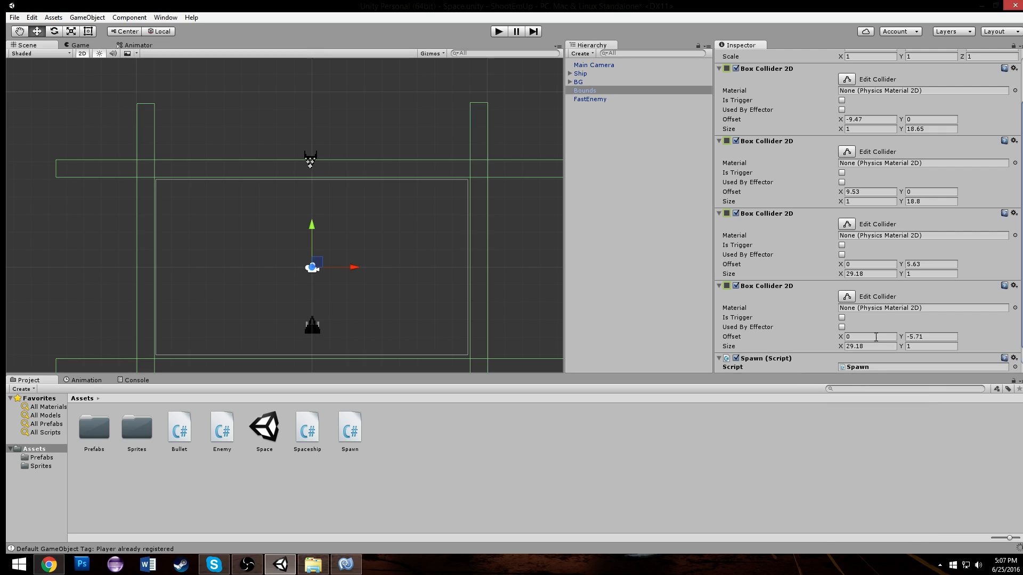
pyautogui.scroll(-3)
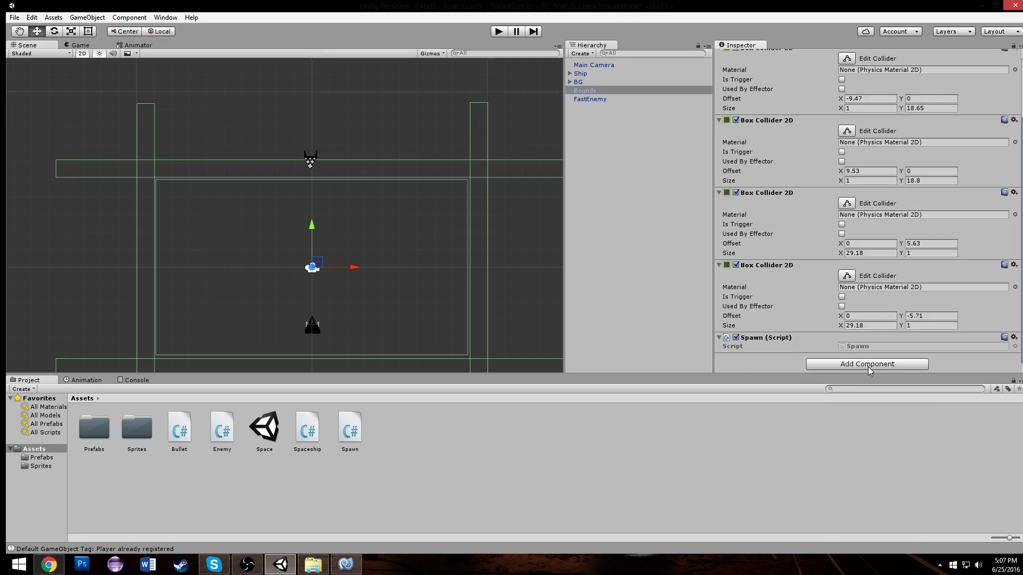
pyautogui.click(349, 429)
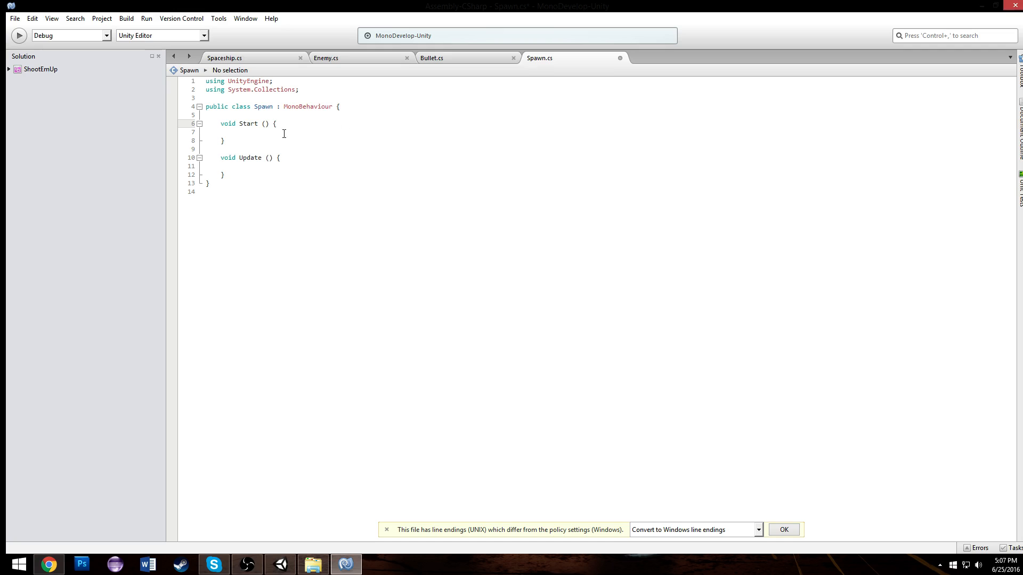
# Add InvokeRepeating("Spawn", 2, 2) in Start and rename Update to Spawn
pyautogui.write('InvokeRepeating(')
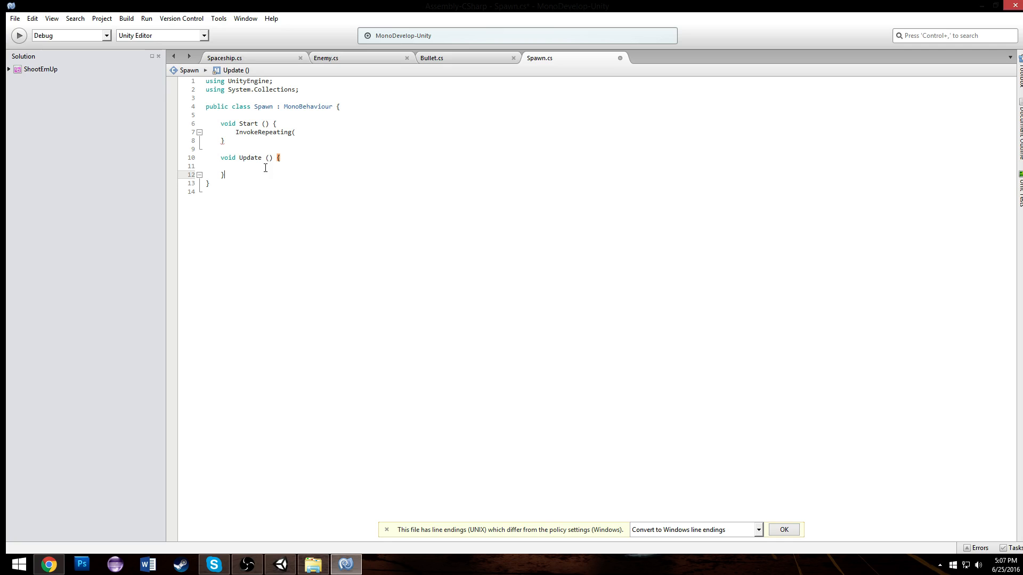
pyautogui.write('Spawn')
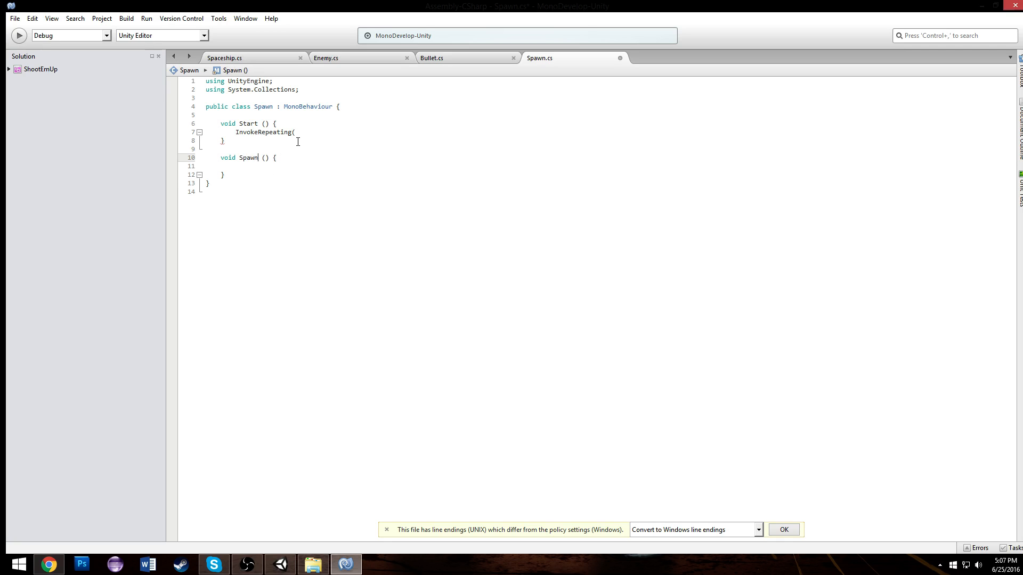
pyautogui.click(296, 132)
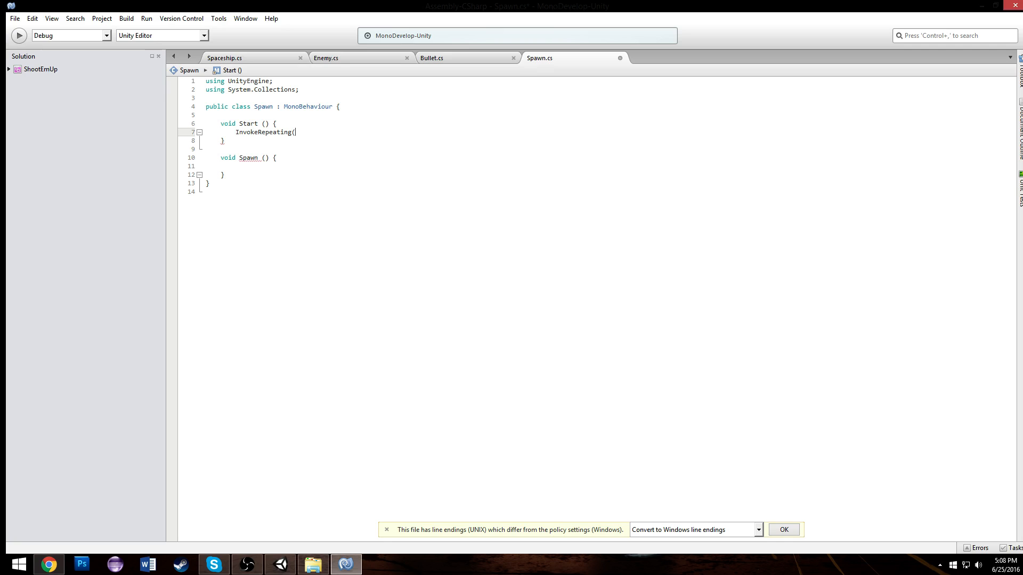
pyautogui.write('"Spawn",')
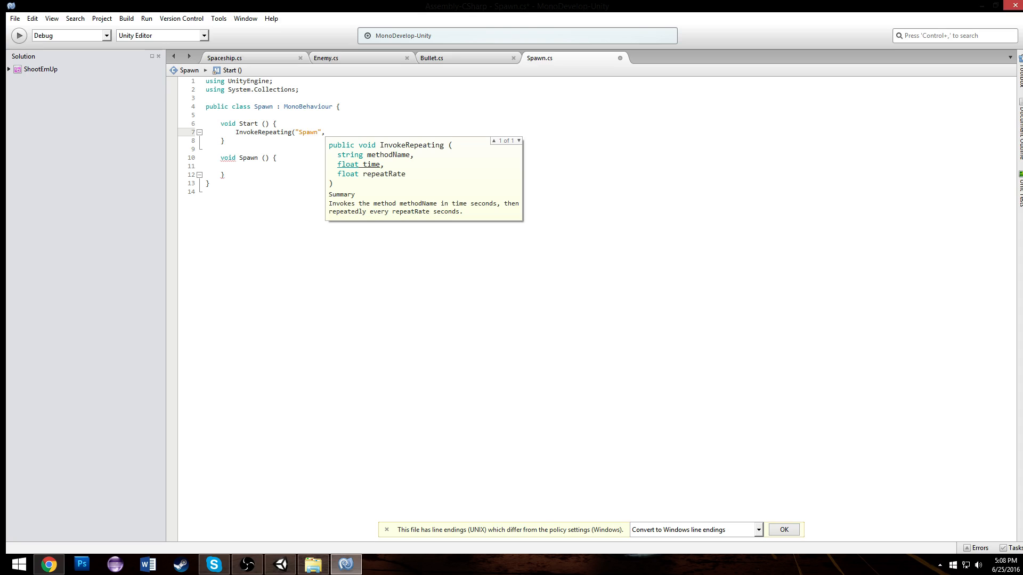
pyautogui.write('2,2')
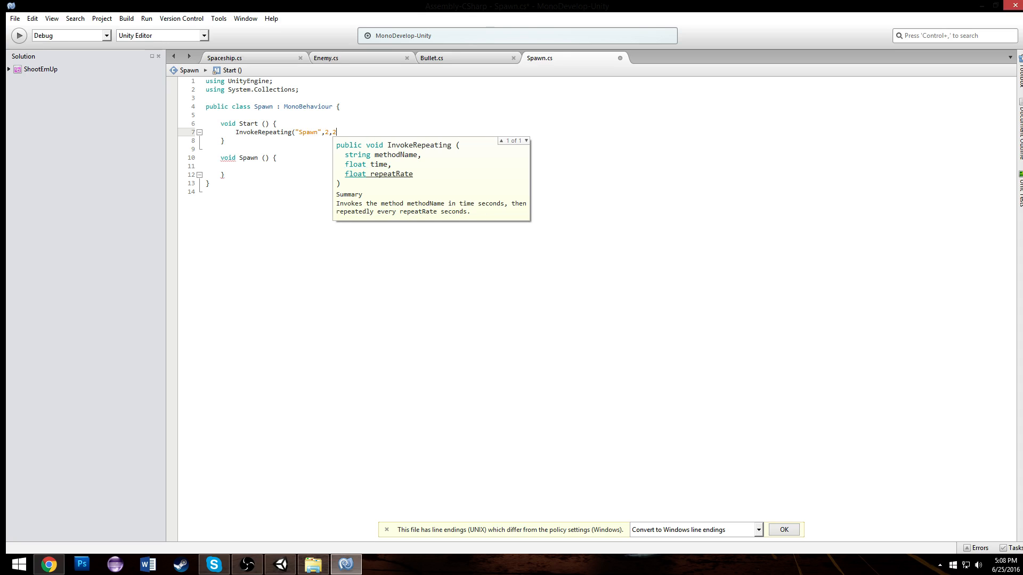
pyautogui.write(');')
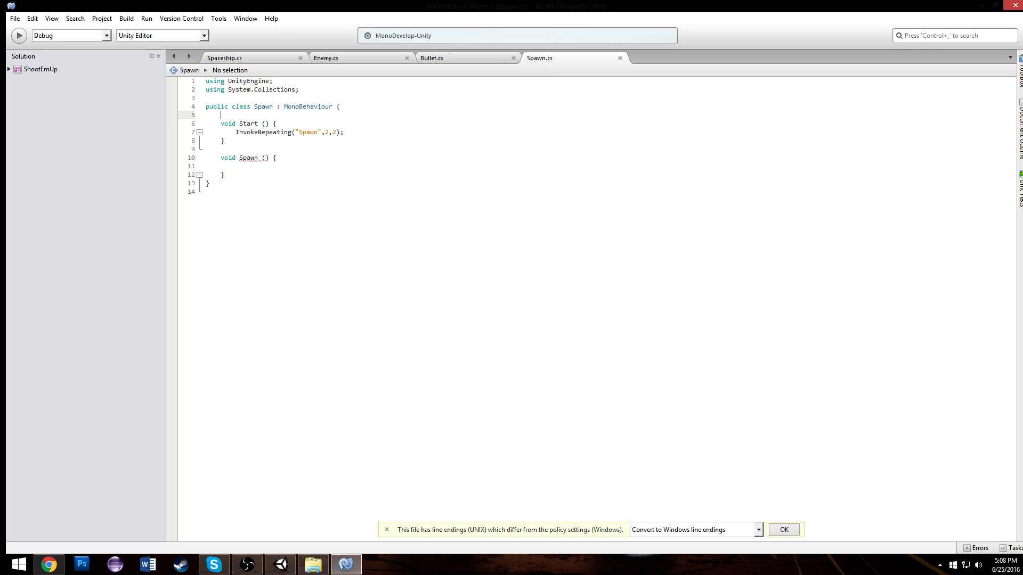
# Declare a public float rate field and use rate for both InvokeRepeating intervals
pyautogui.write('public')
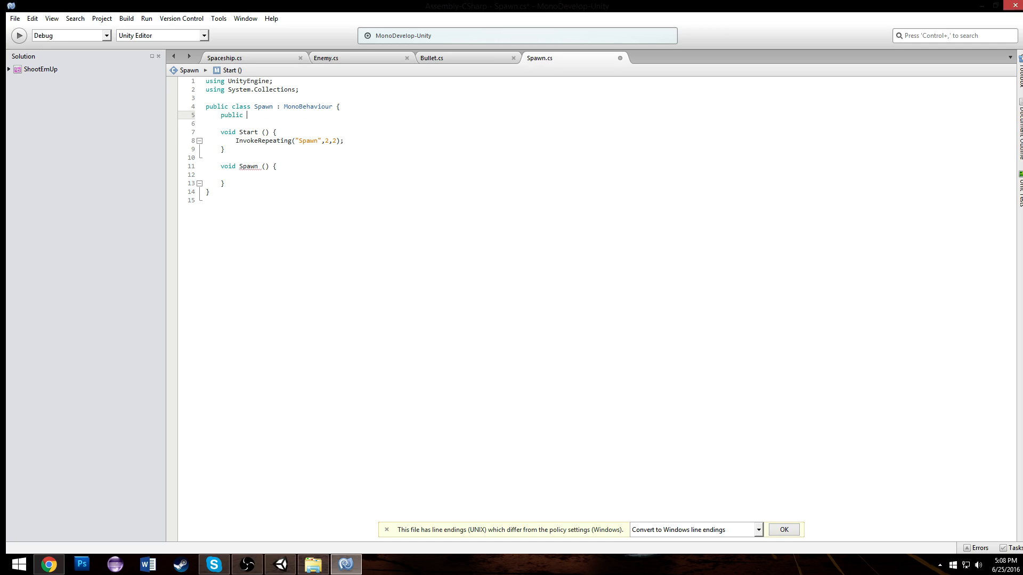
pyautogui.press('Enter')
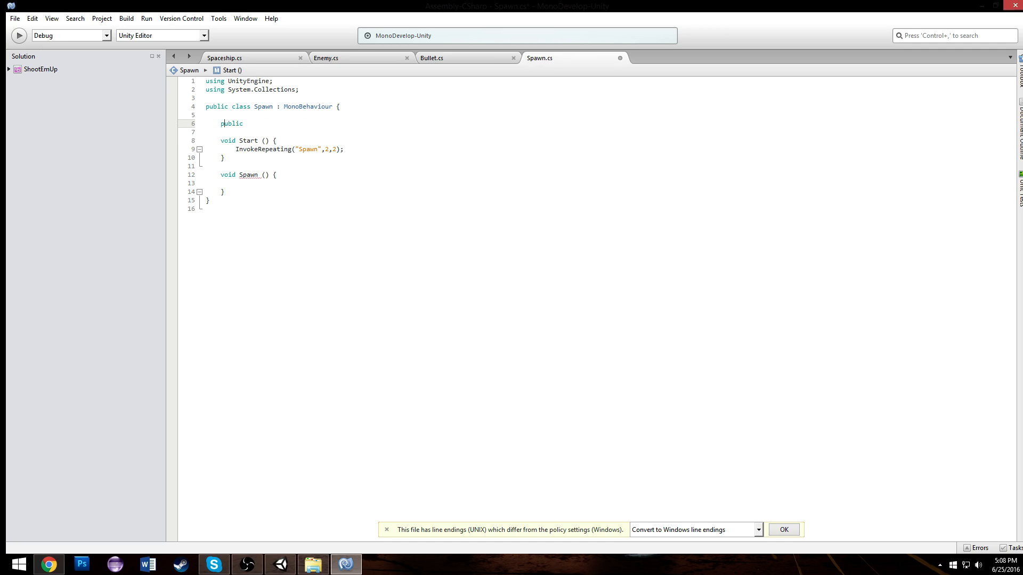
pyautogui.write('rate;')
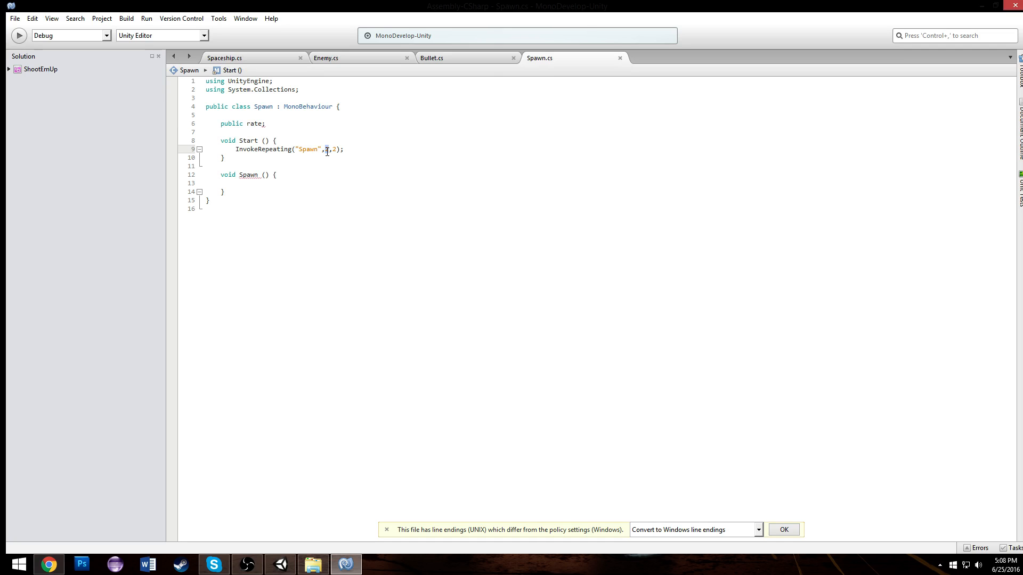
pyautogui.write('rate')
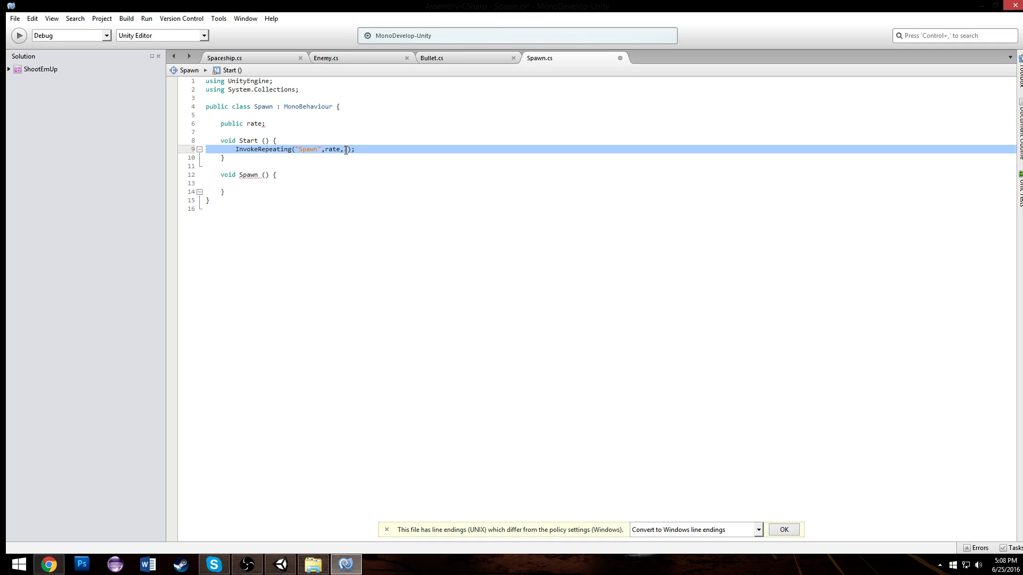
pyautogui.write('rate')
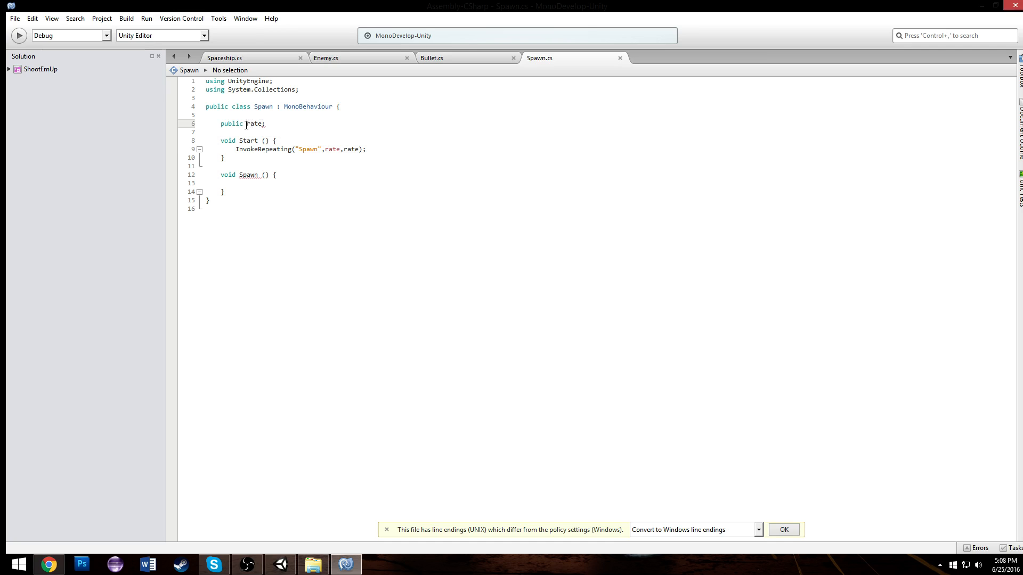
pyautogui.write('float')
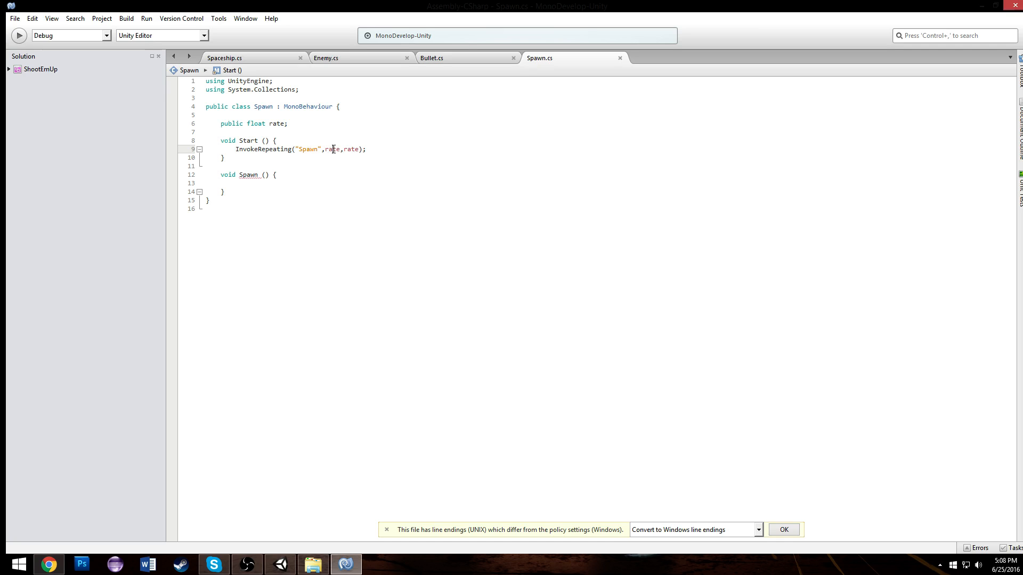
pyautogui.click(285, 123)
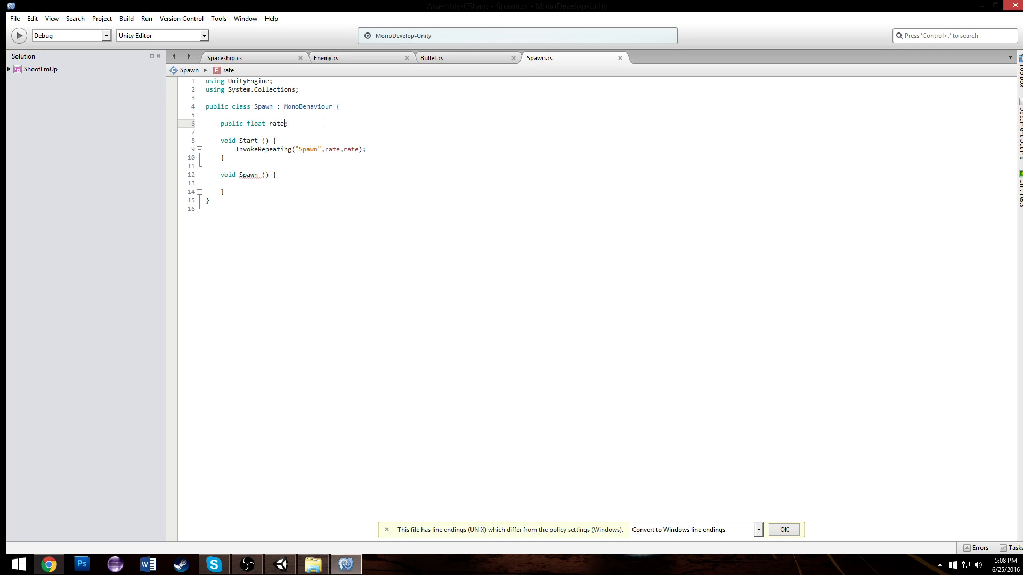
pyautogui.moveTo(334, 148)
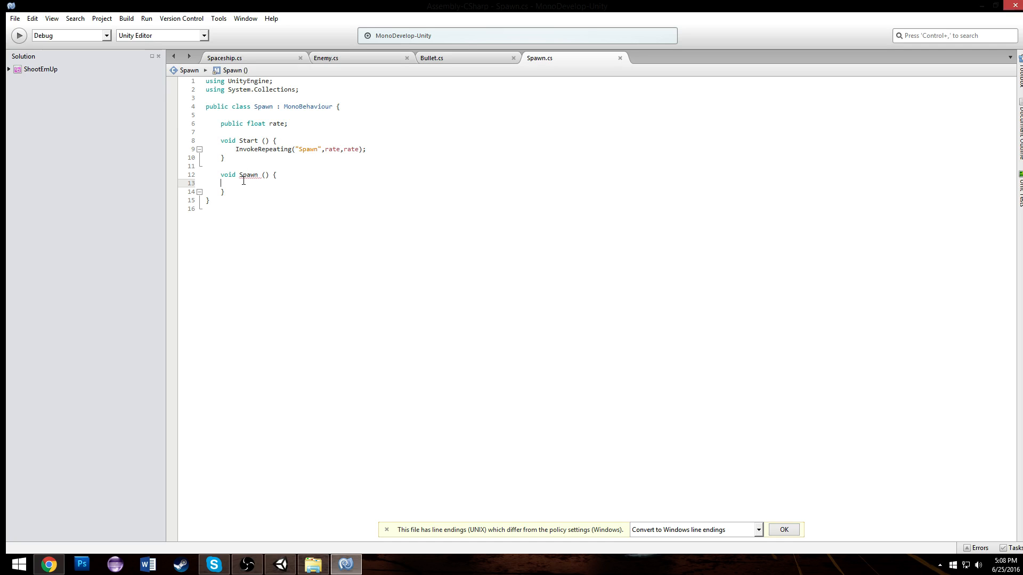
# Edit the InvokeRepeating arguments to use 1 and rate
pyautogui.click(424, 157)
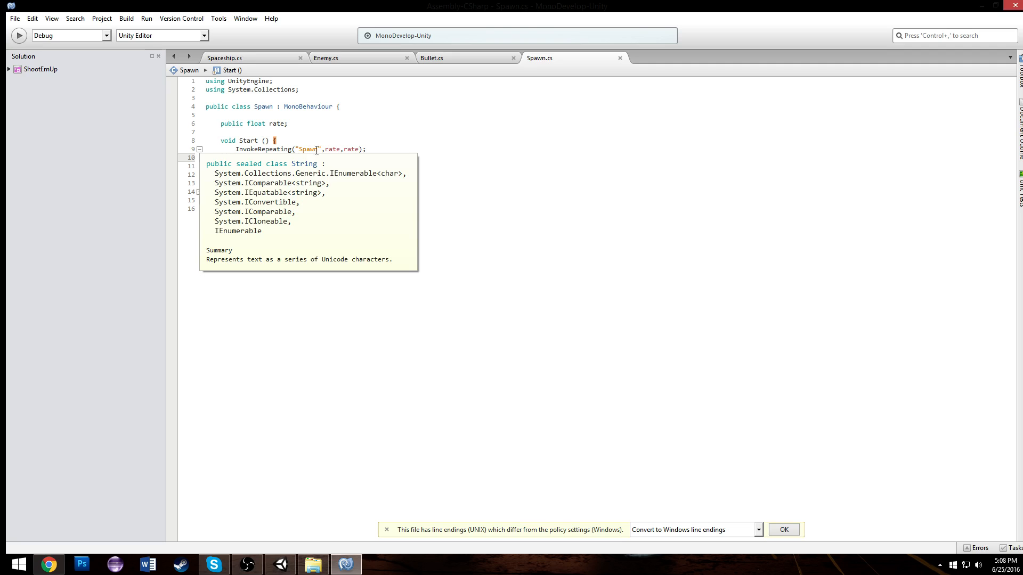
pyautogui.write('1,')
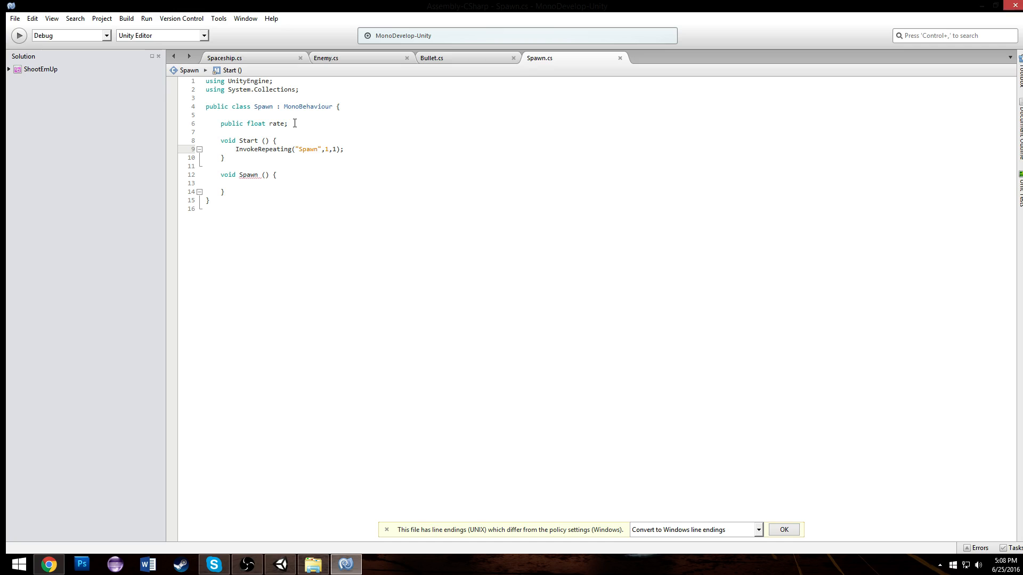
pyautogui.write('rate')
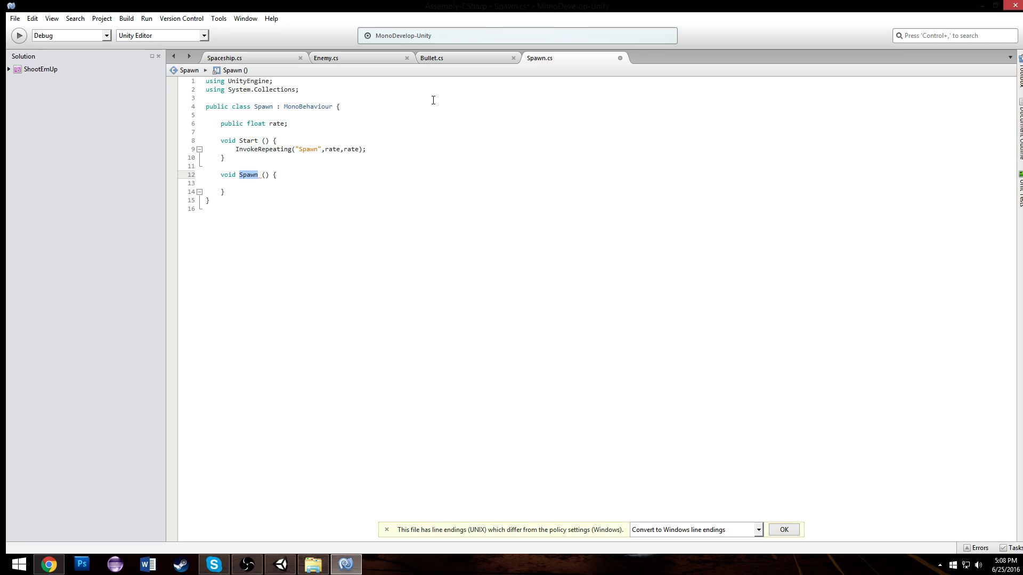
# Rename the Spawn method to SpawnEnemy and put Instantiate(); inside its body
pyautogui.write('E')
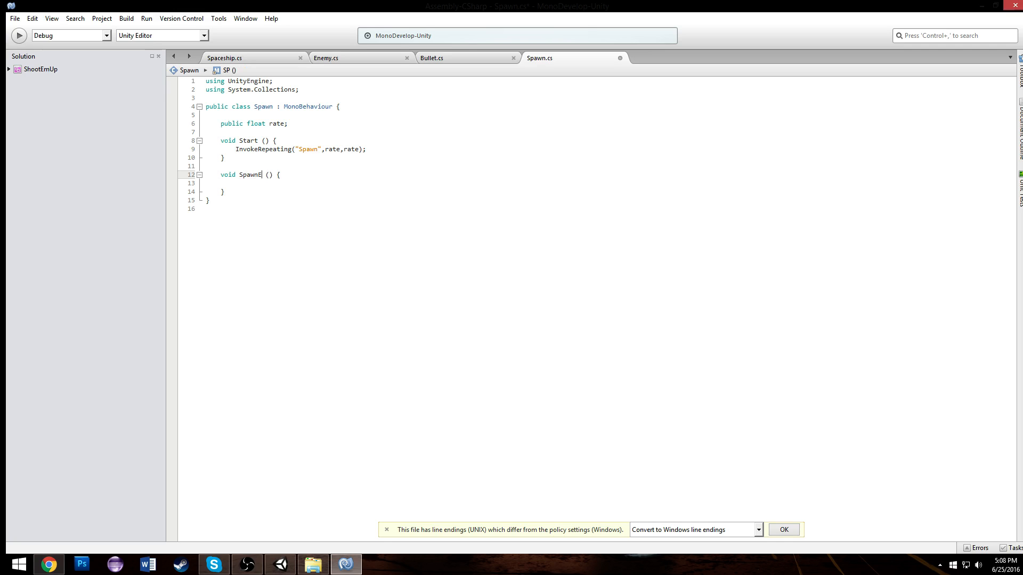
pyautogui.write('nemy')
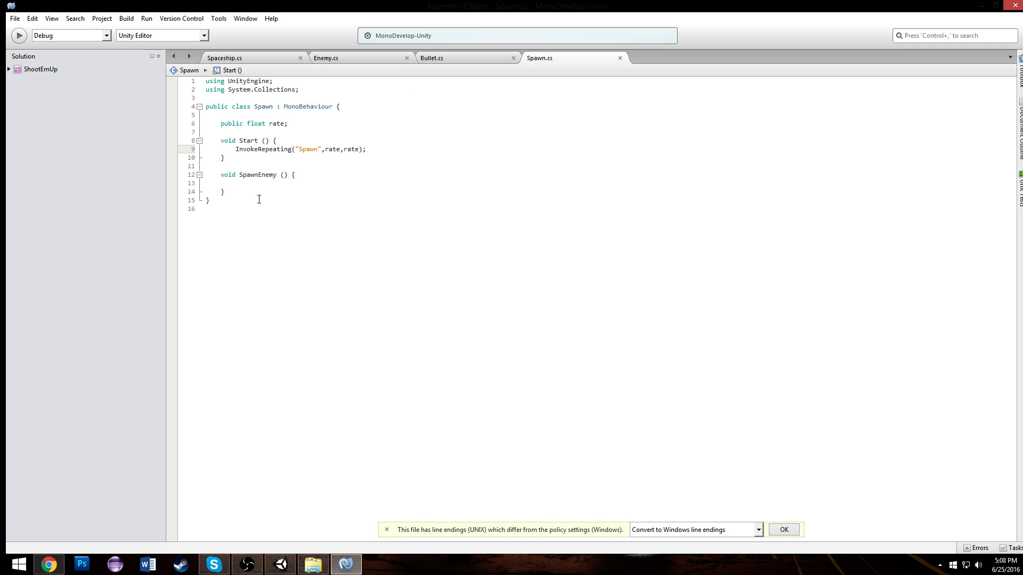
pyautogui.click(261, 183)
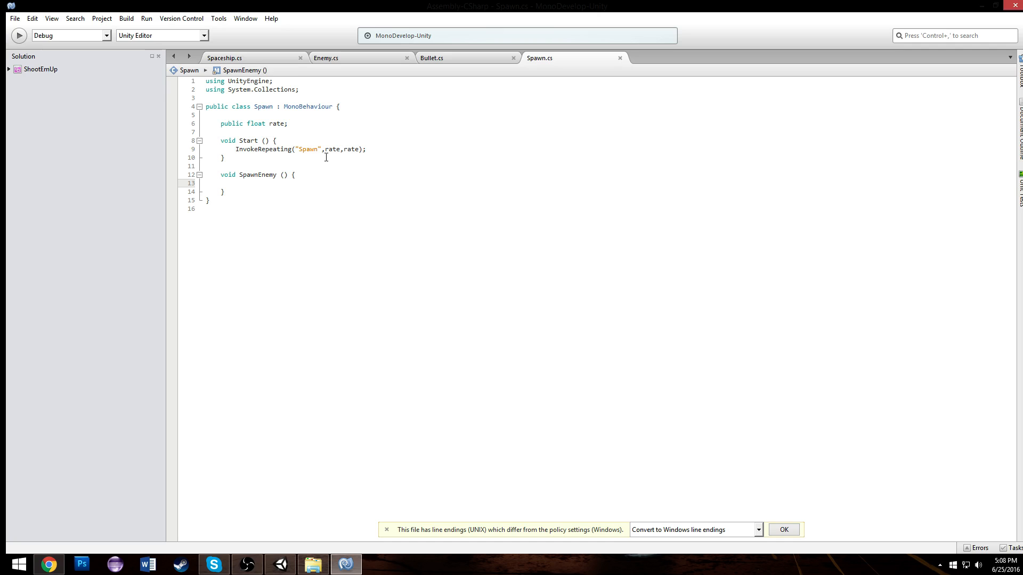
pyautogui.write('I')
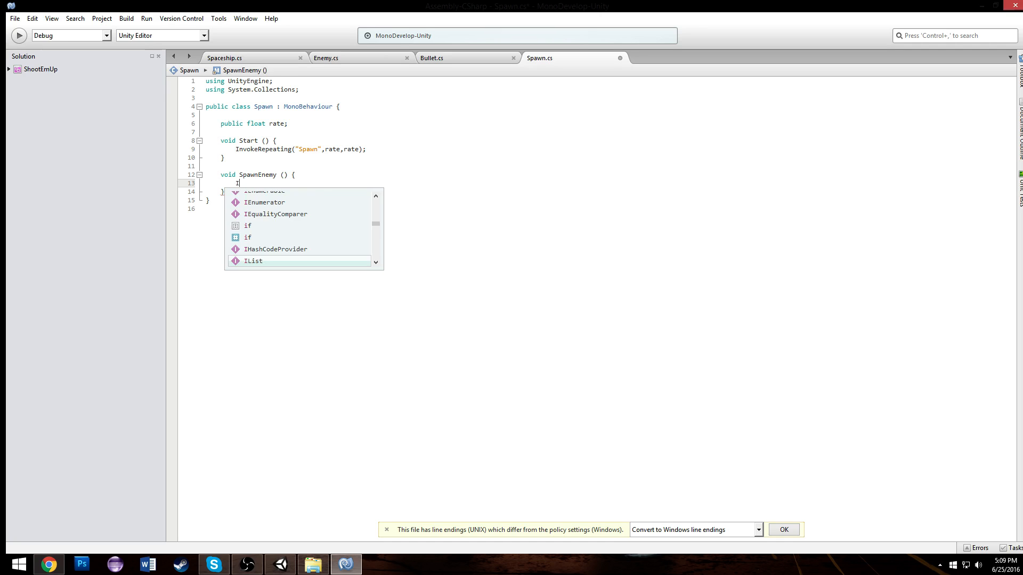
pyautogui.write('nstantiate();')
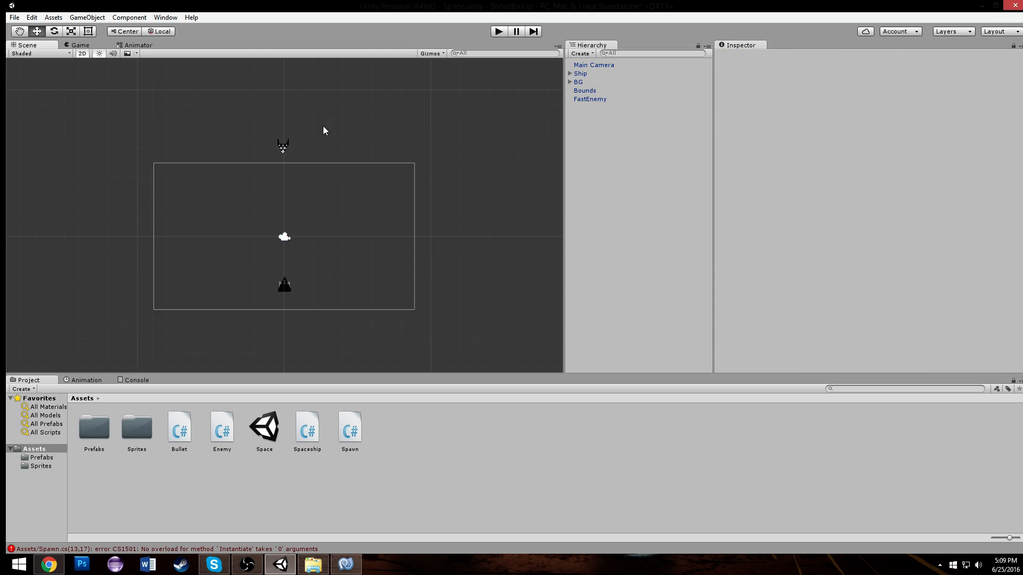
# Place the empty GameObject at Y 6.91 and return to Spawn.cs in MonoDevelop
pyautogui.click(576, 82)
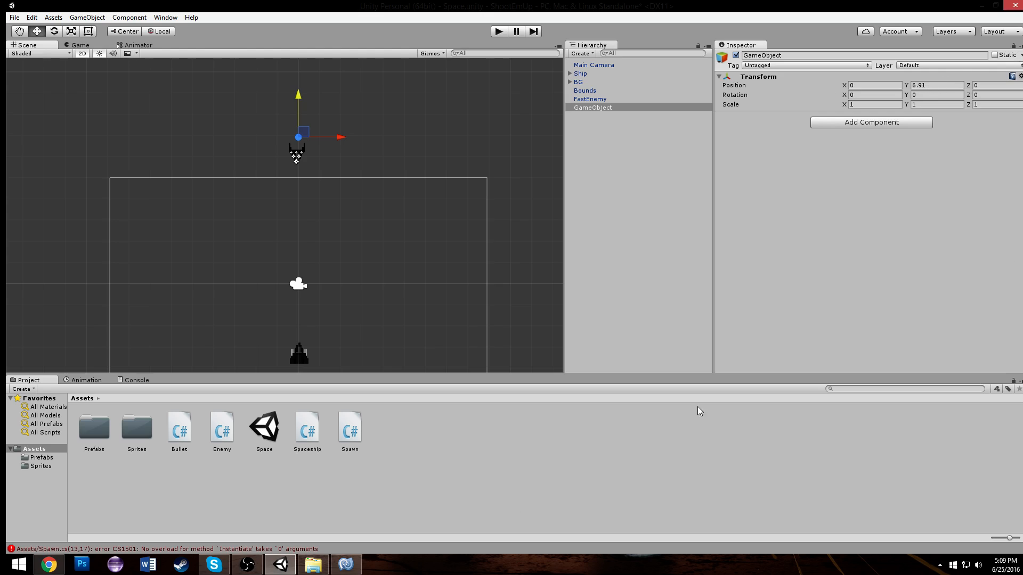
pyautogui.click(346, 565)
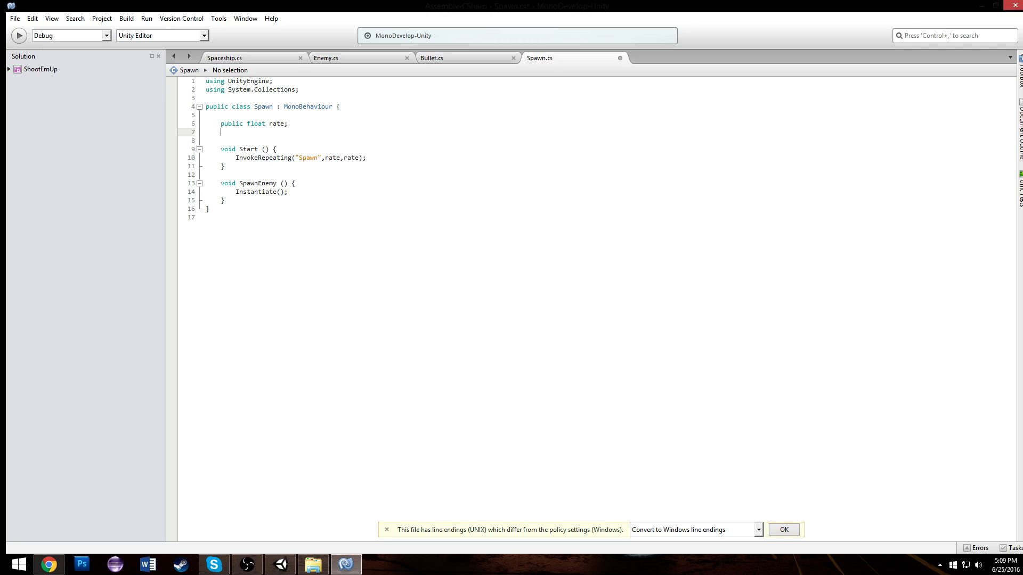
# Declare public GameObject[] enemies and instantiate enemies[Random.Range(0, enemies.Length)]
pyautogui.write('public')
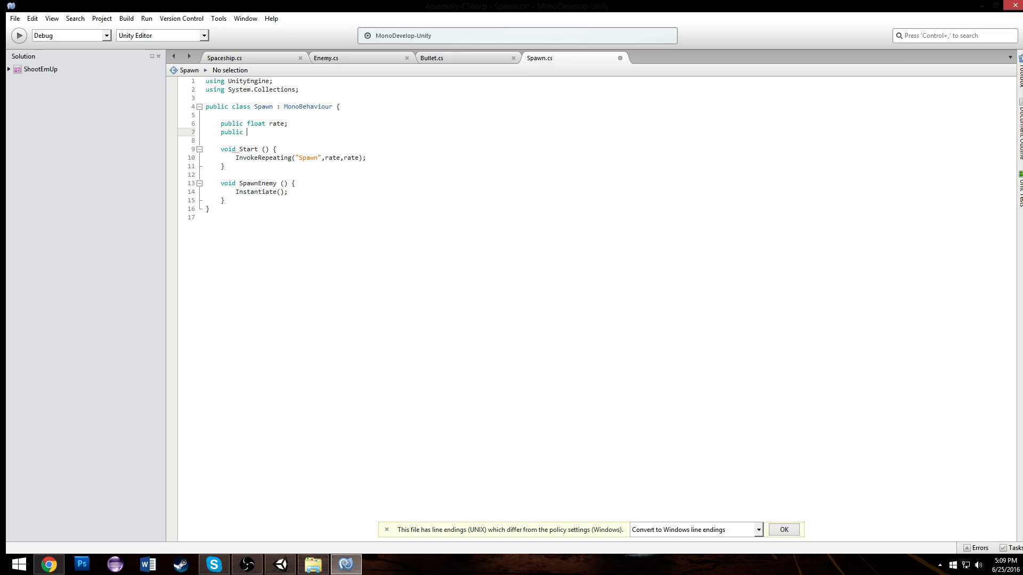
pyautogui.write('GameObject[] enemies')
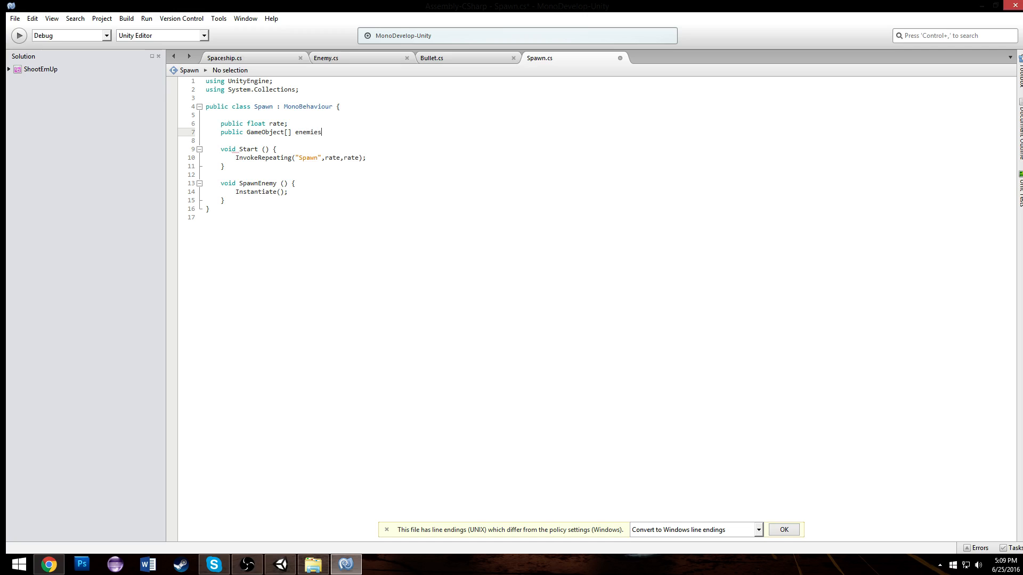
pyautogui.write(';')
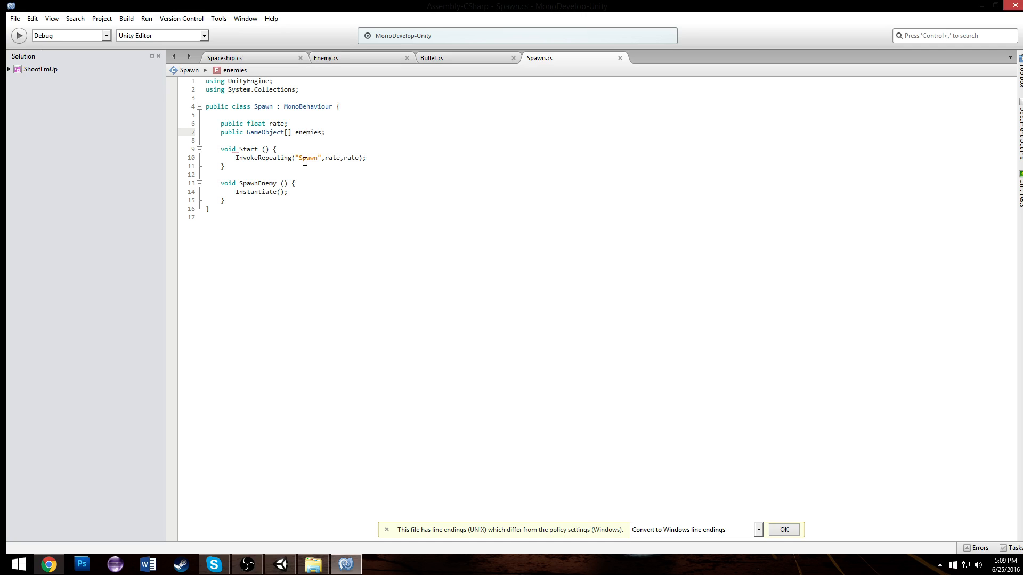
pyautogui.click(279, 192)
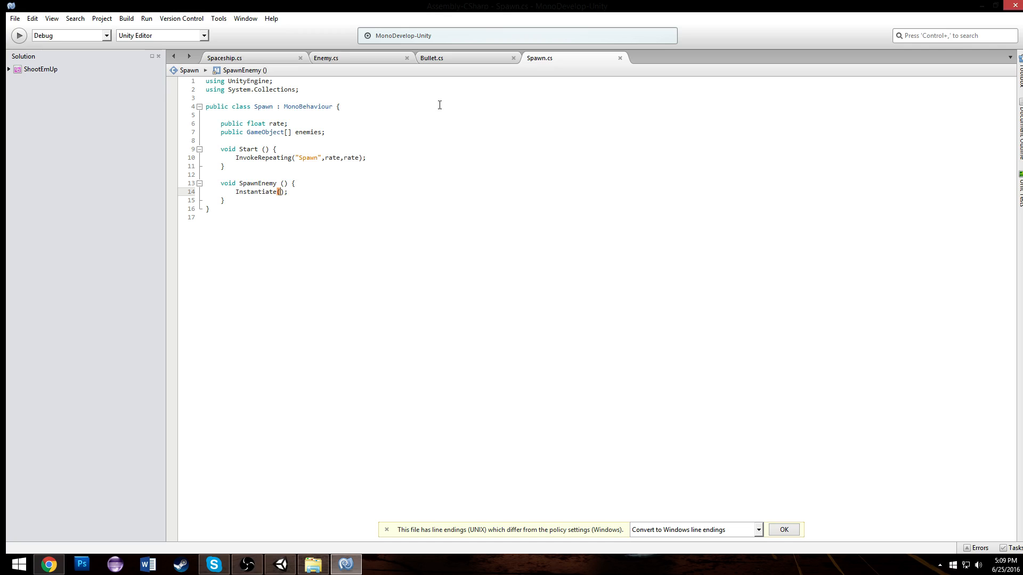
pyautogui.write('enemies[')
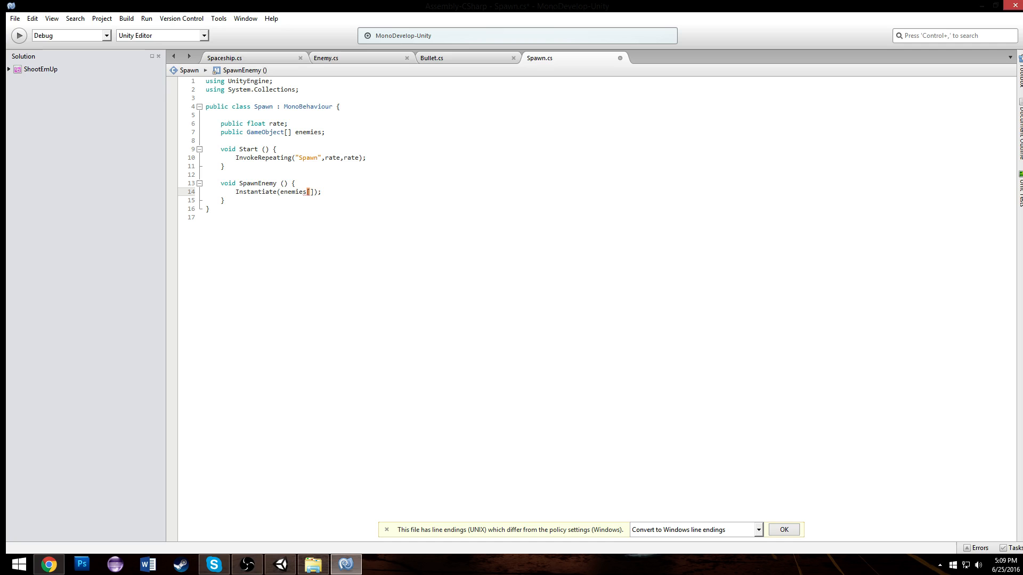
pyautogui.write('Random.Range(')
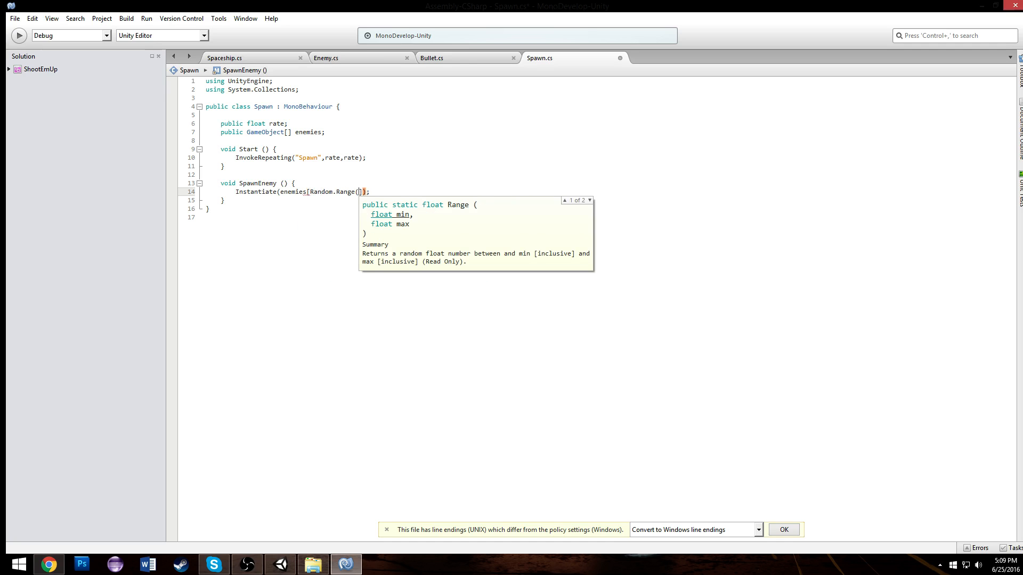
pyautogui.write('0,')
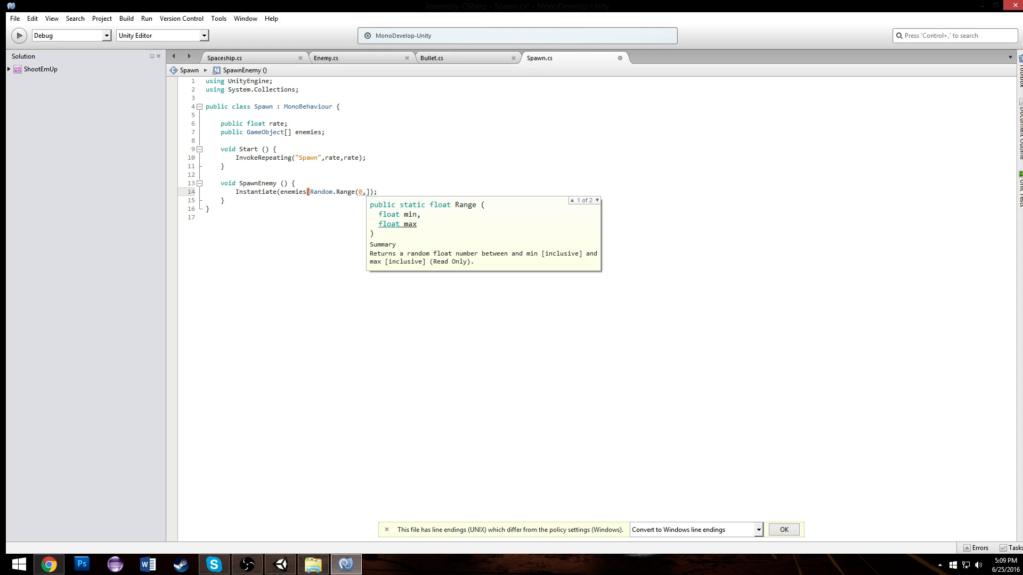
pyautogui.write('enemies.Length')
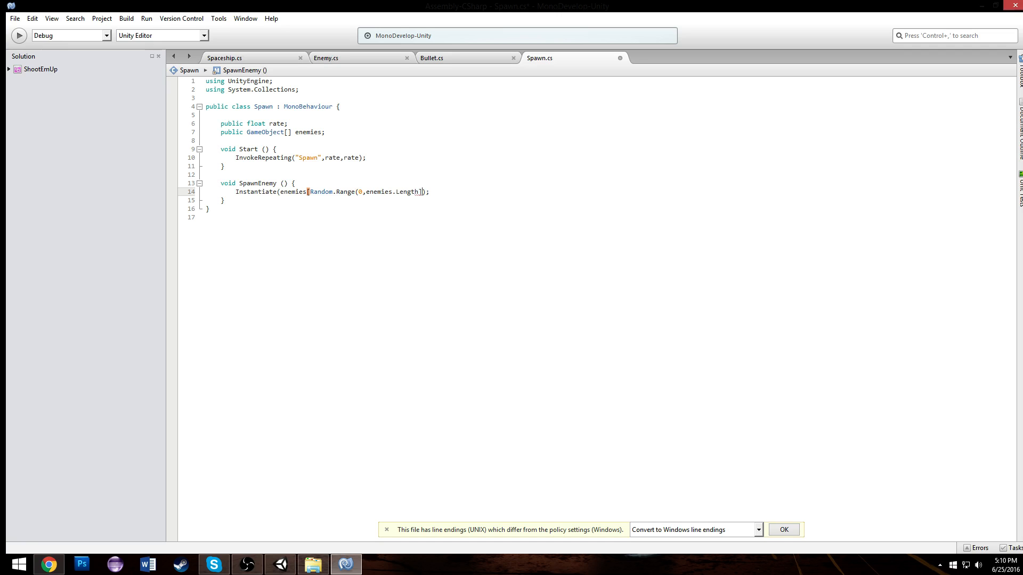
pyautogui.write(',')
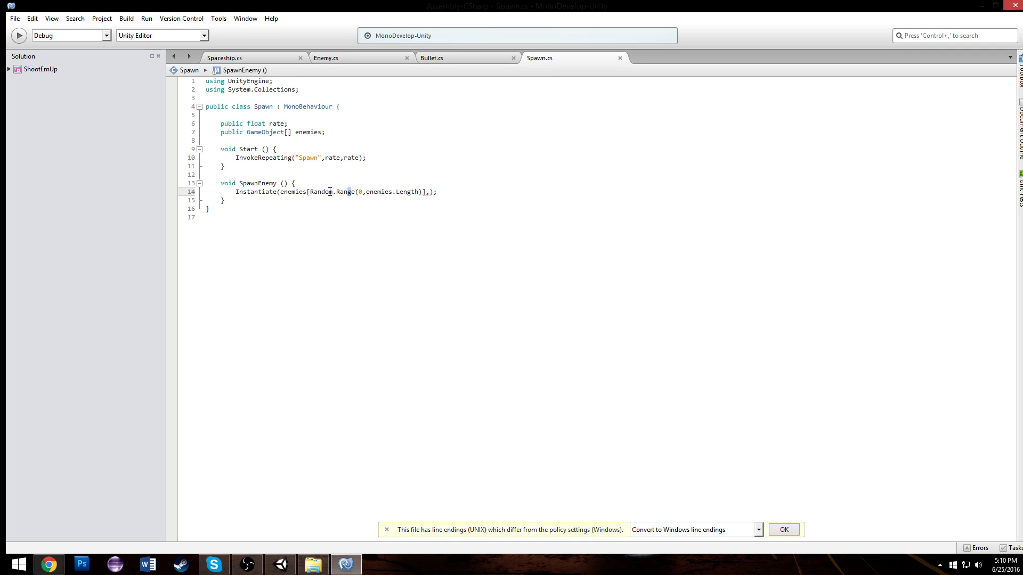
# Cast the index to int, add new Vector3(, 7, 0), and check scene x bounds
pyautogui.moveTo(308, 192); pyautogui.dragTo(392, 191)
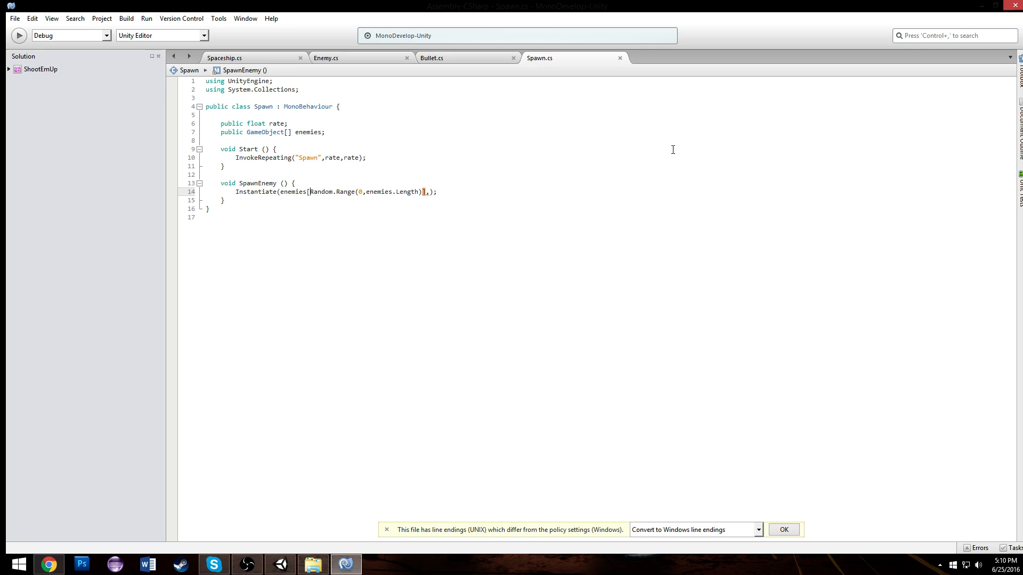
pyautogui.write('(int)')
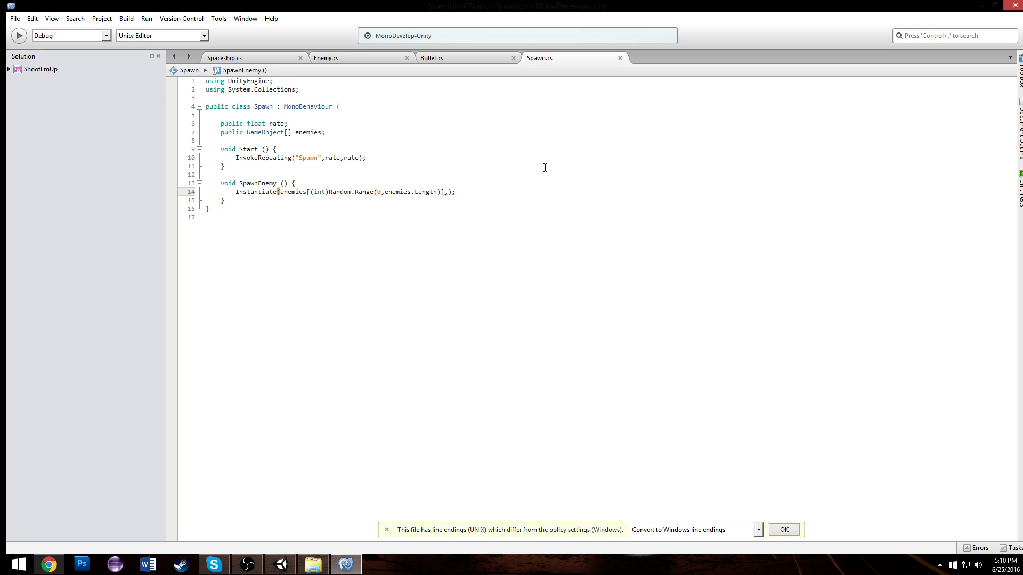
pyautogui.write(',')
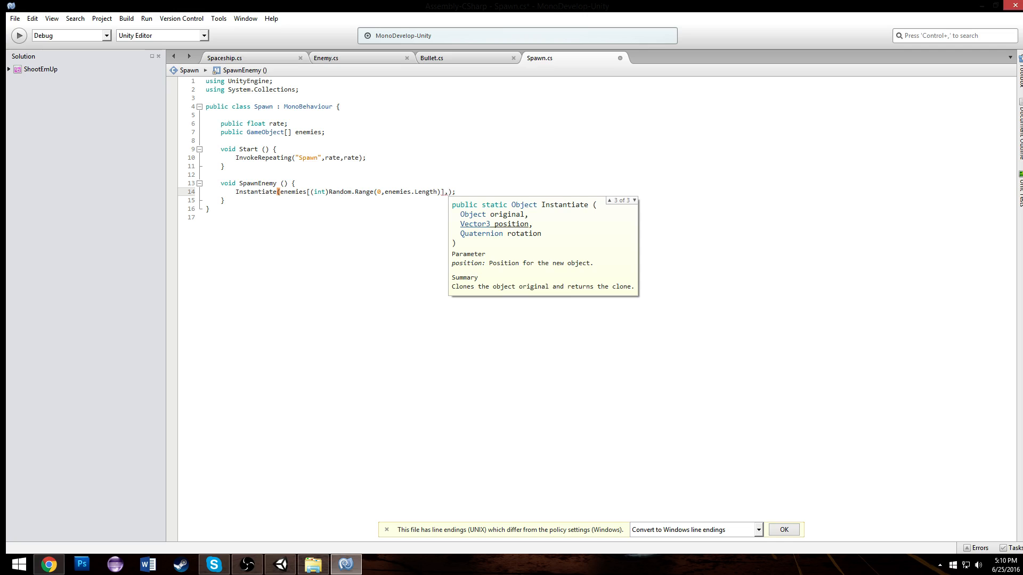
pyautogui.write('new vector3(')
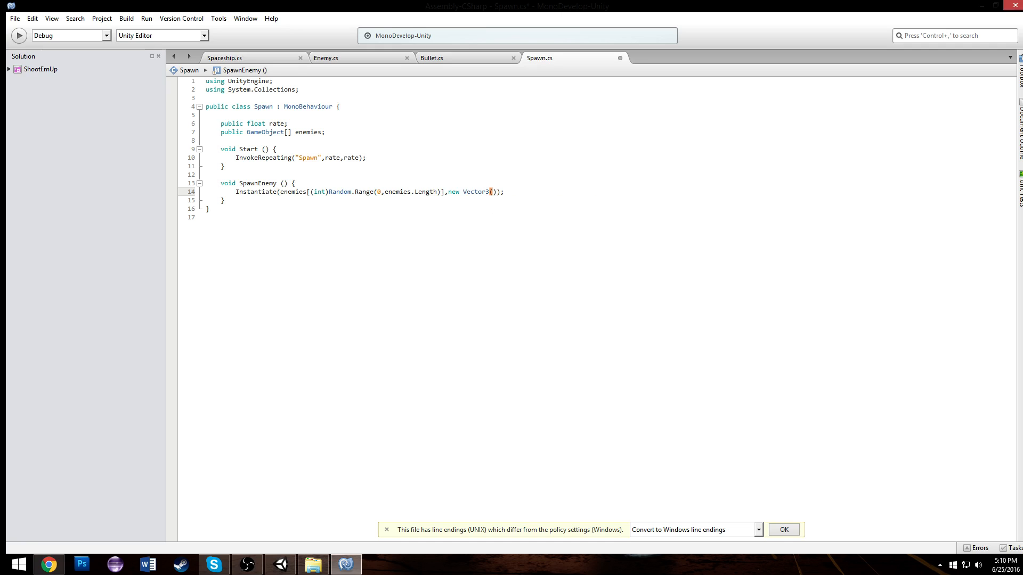
pyautogui.write(',')
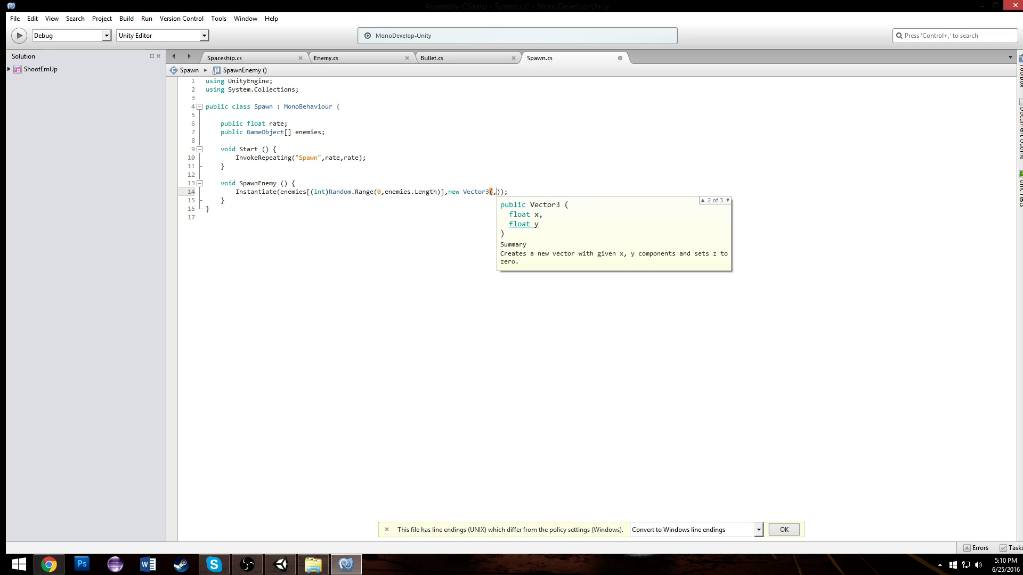
pyautogui.write('7,0')
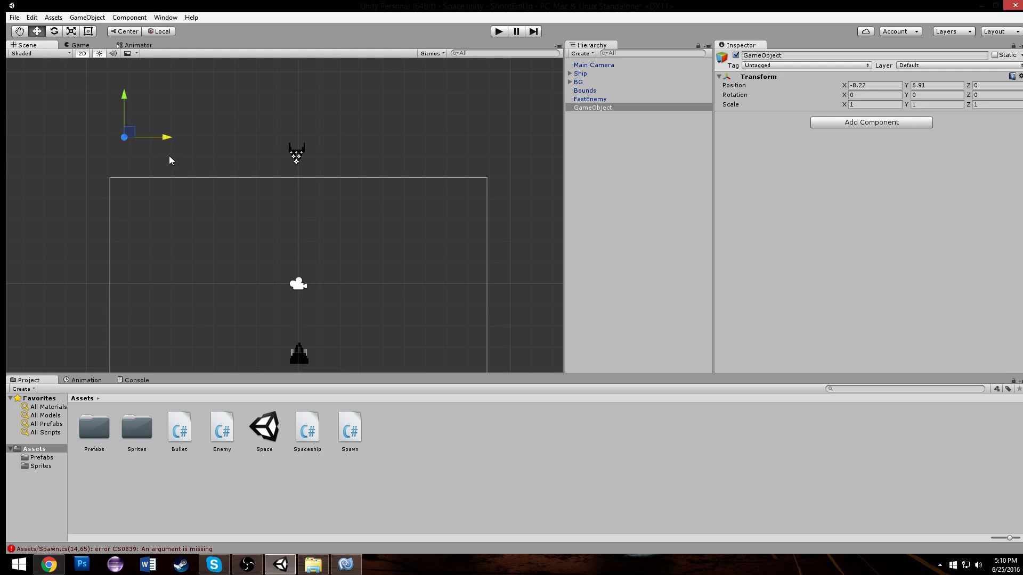
pyautogui.moveTo(124, 136); pyautogui.dragTo(471, 137)
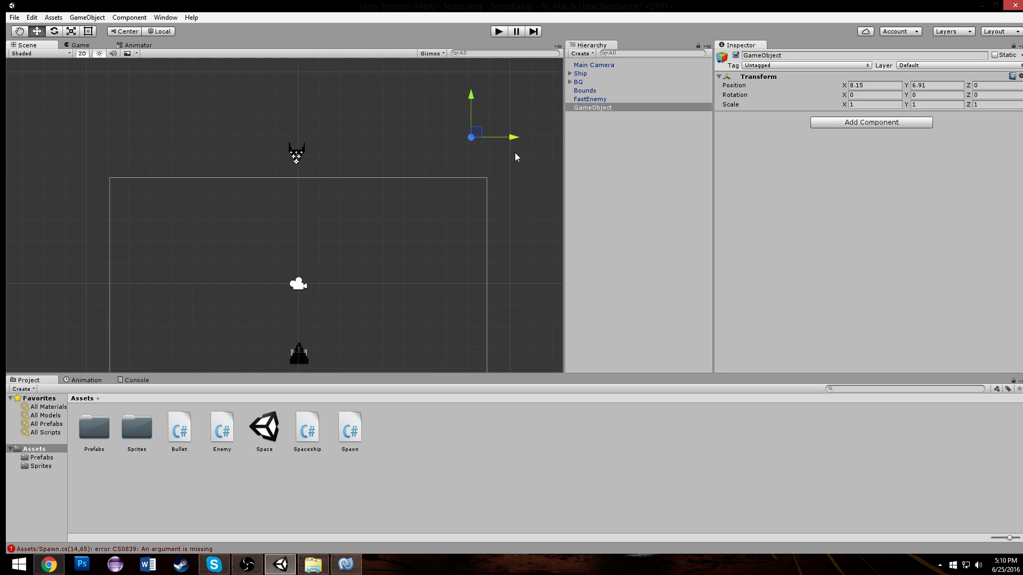
pyautogui.moveTo(470, 137); pyautogui.dragTo(312, 137)
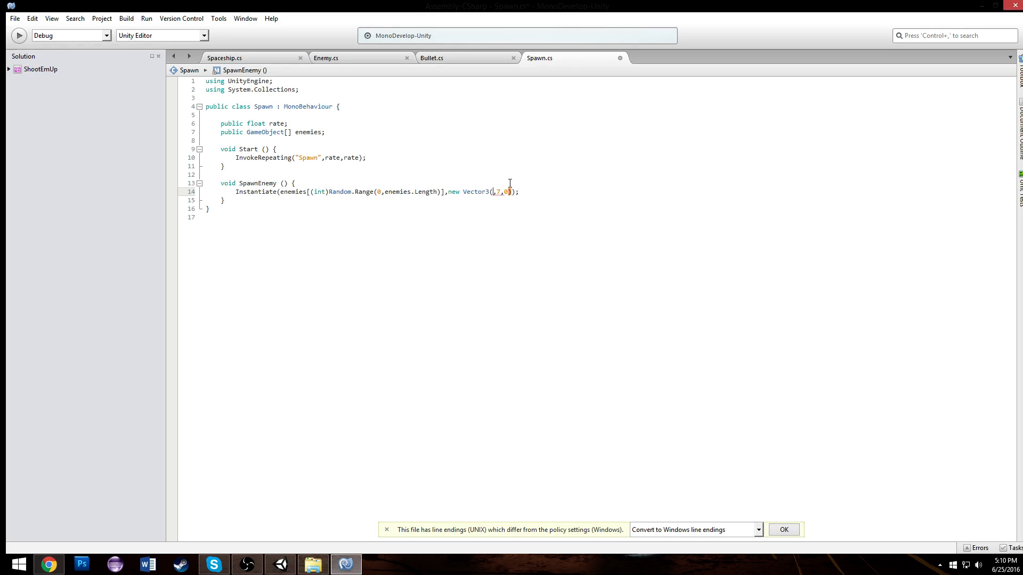
# Use Random.Range(-8.5, 8.5) as the spawn x coordinate and start the rotation argument
pyautogui.write('Random.Range(0')
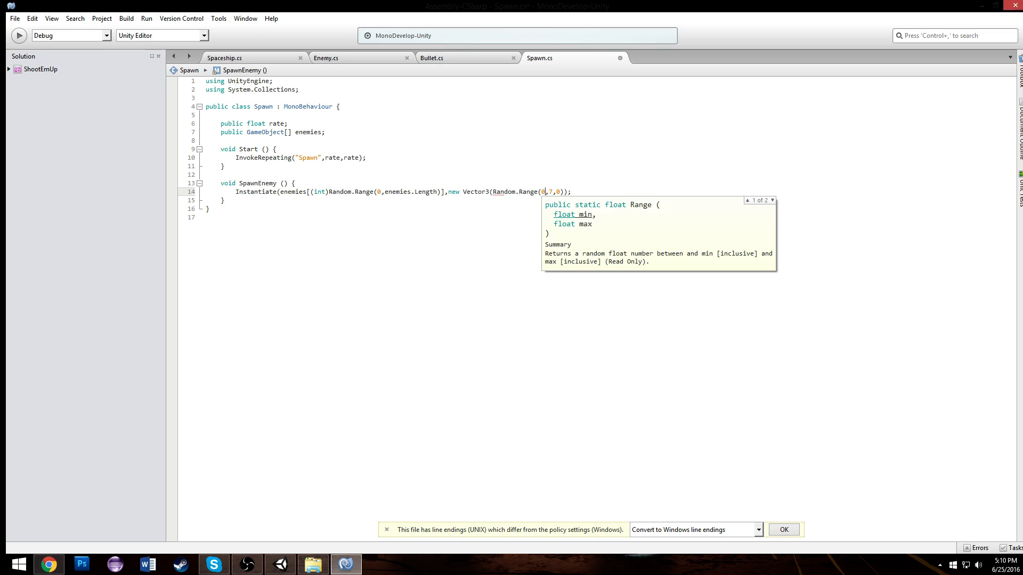
pyautogui.write('-8.5')
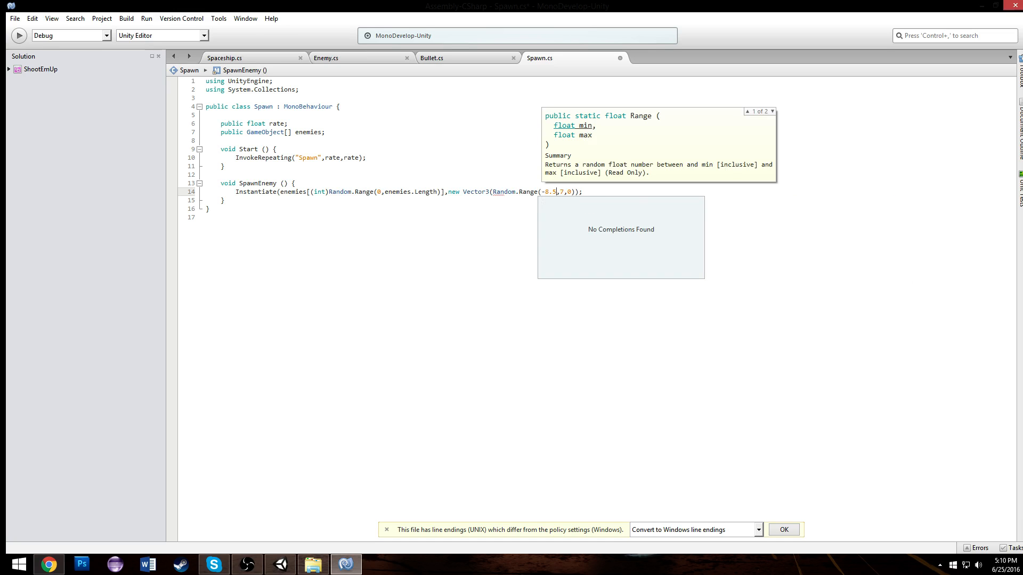
pyautogui.write('8.5,')
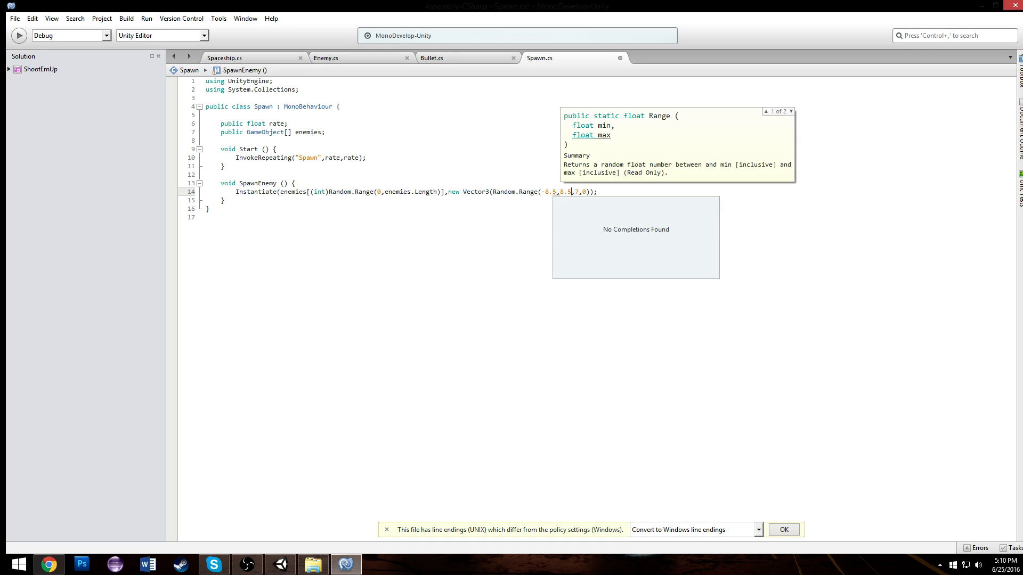
pyautogui.click(568, 217)
pyautogui.write(')')
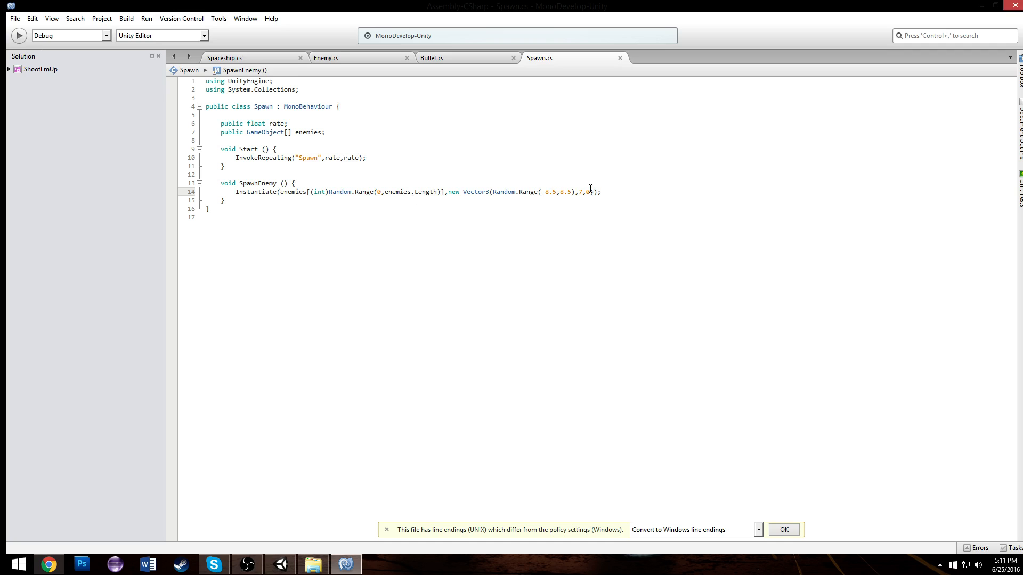
pyautogui.write('q')
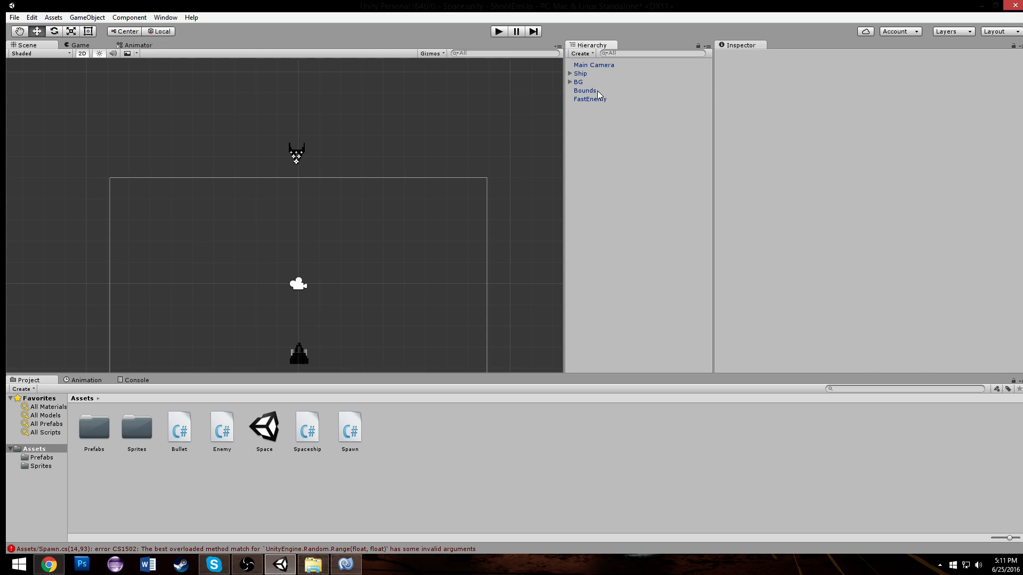
# Check Bounds' Spawn component, then fix the code with 8.5f literals and Quaternion.identity
pyautogui.click(584, 90)
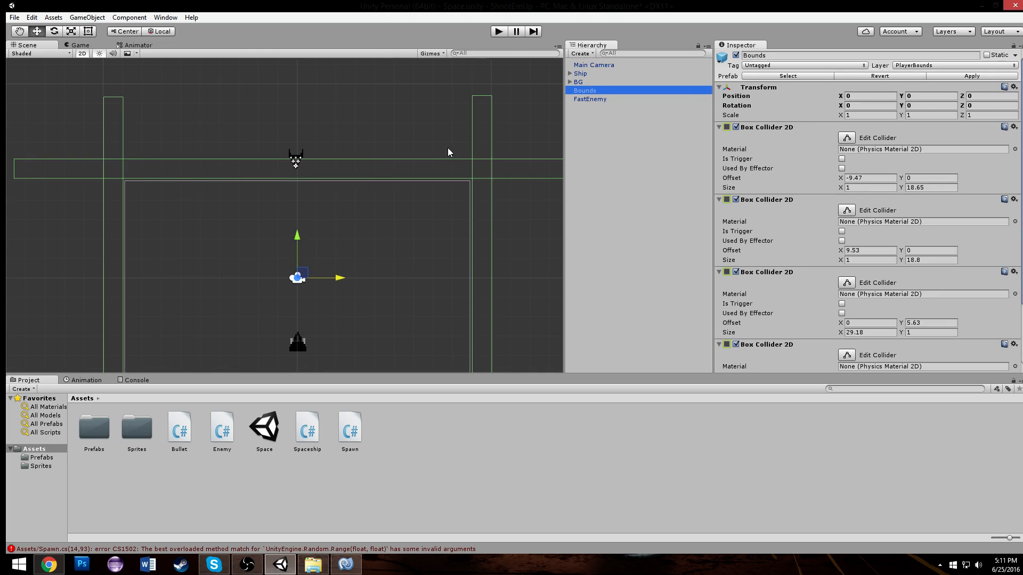
pyautogui.scroll(-3)
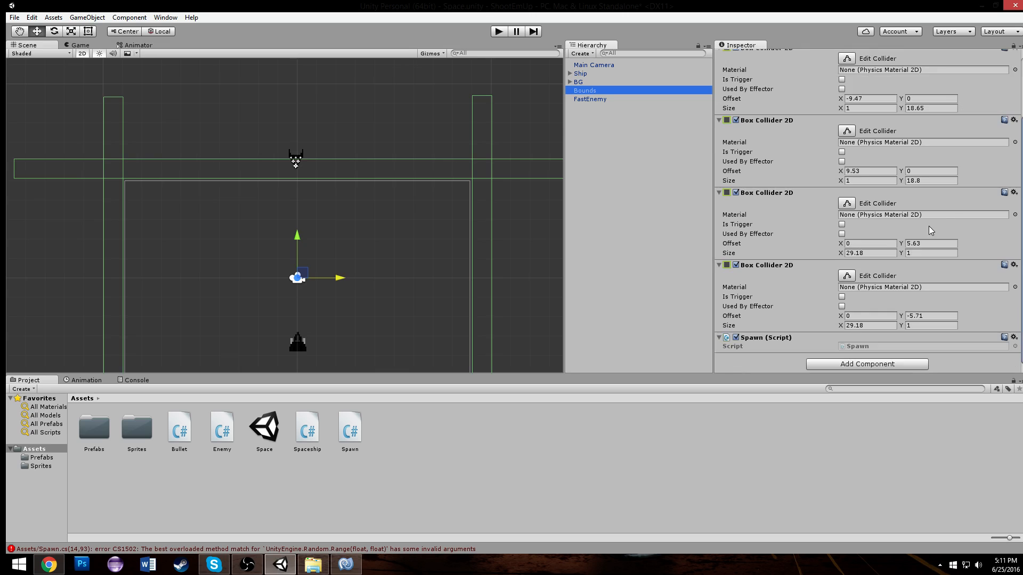
pyautogui.moveTo(327, 514)
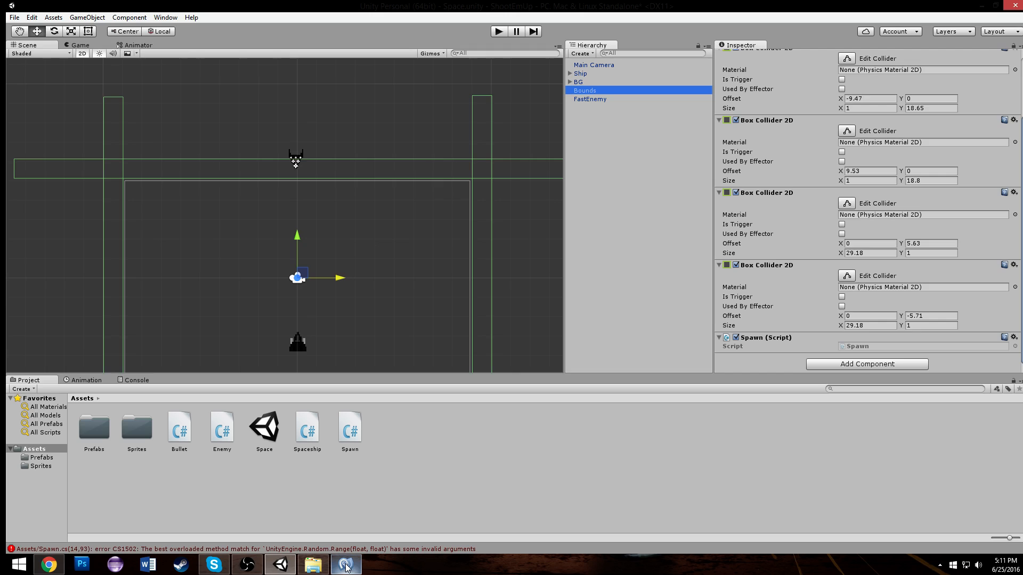
pyautogui.click(346, 564)
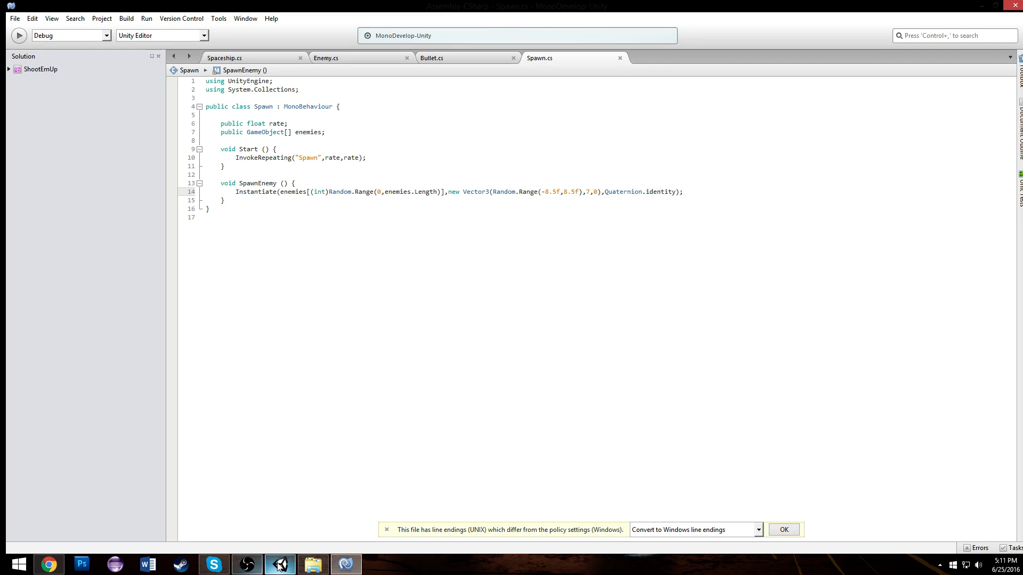
pyautogui.click(279, 564)
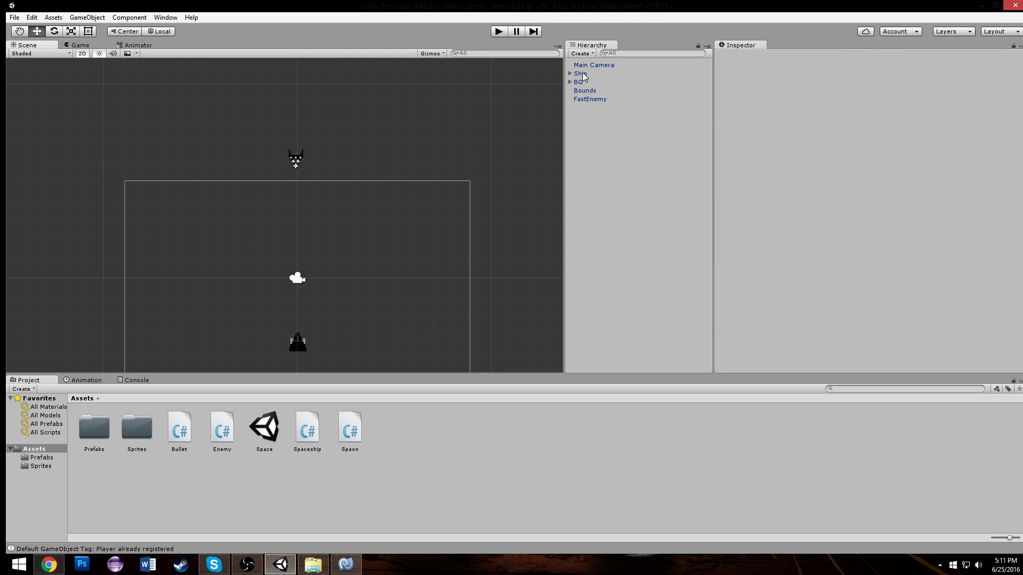
# Set the Spawn component's Rate to 2 and Enemies size to 1
pyautogui.click(589, 98)
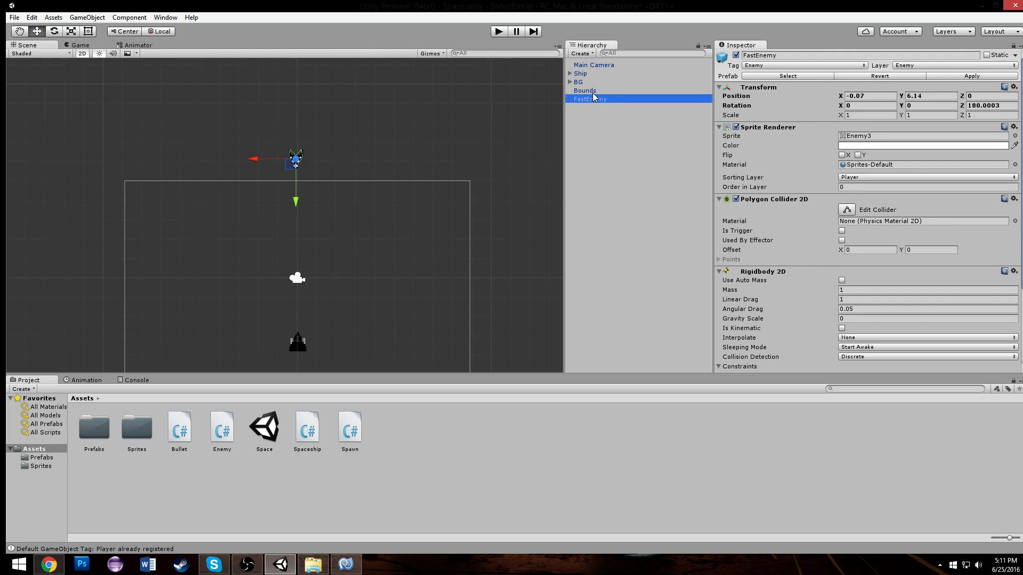
pyautogui.click(584, 90)
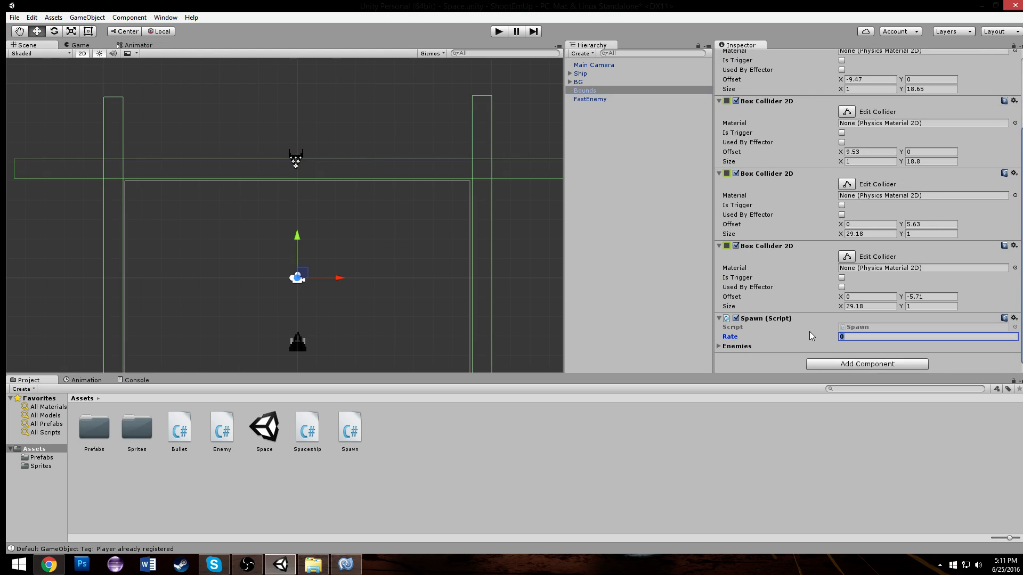
pyautogui.write('2')
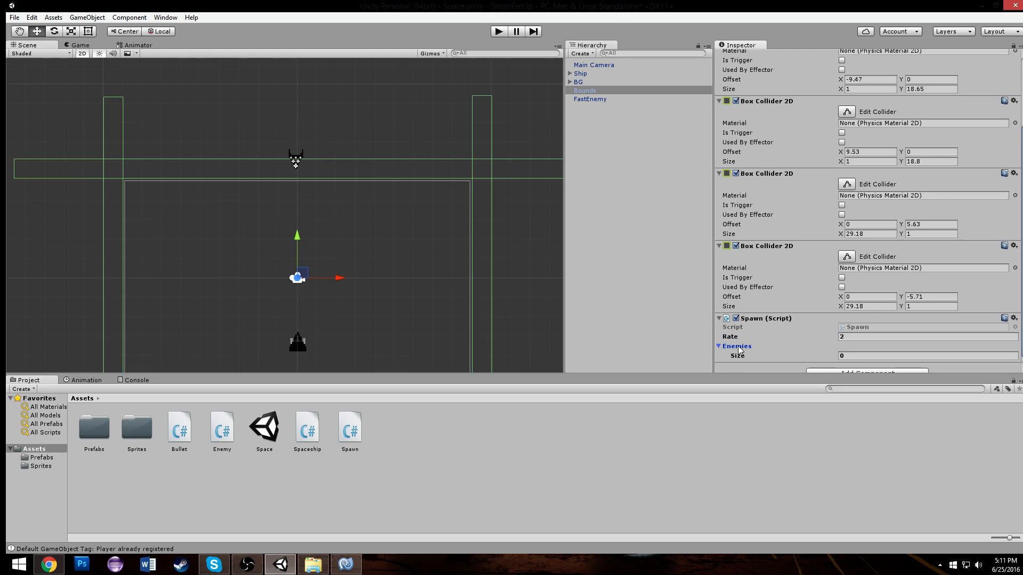
pyautogui.write('1')
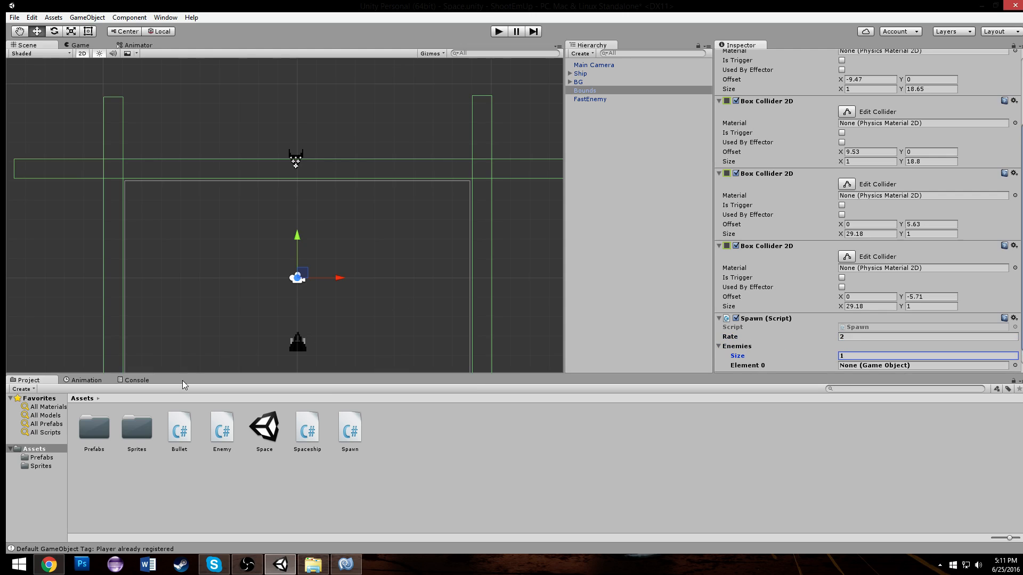
# Assign the FastEnemy prefab to Element 0 and delete FastEnemy from the scene
pyautogui.doubleClick(94, 427)
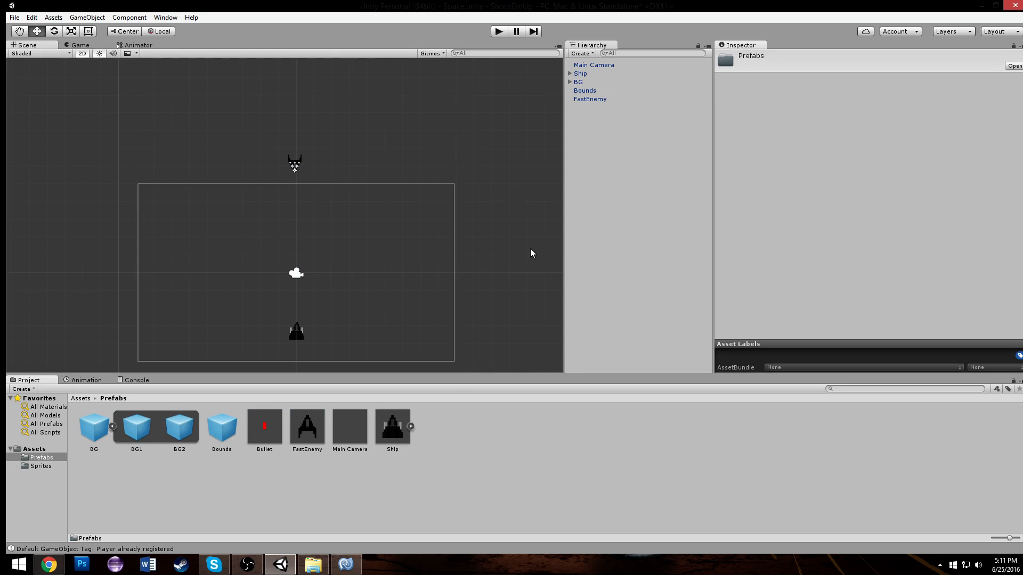
pyautogui.click(589, 99)
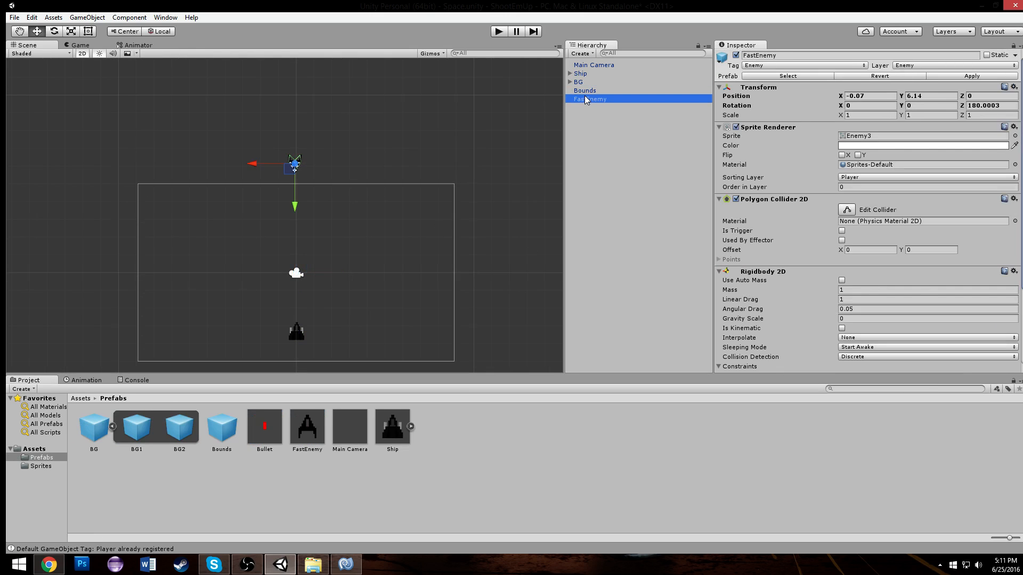
pyautogui.click(584, 90)
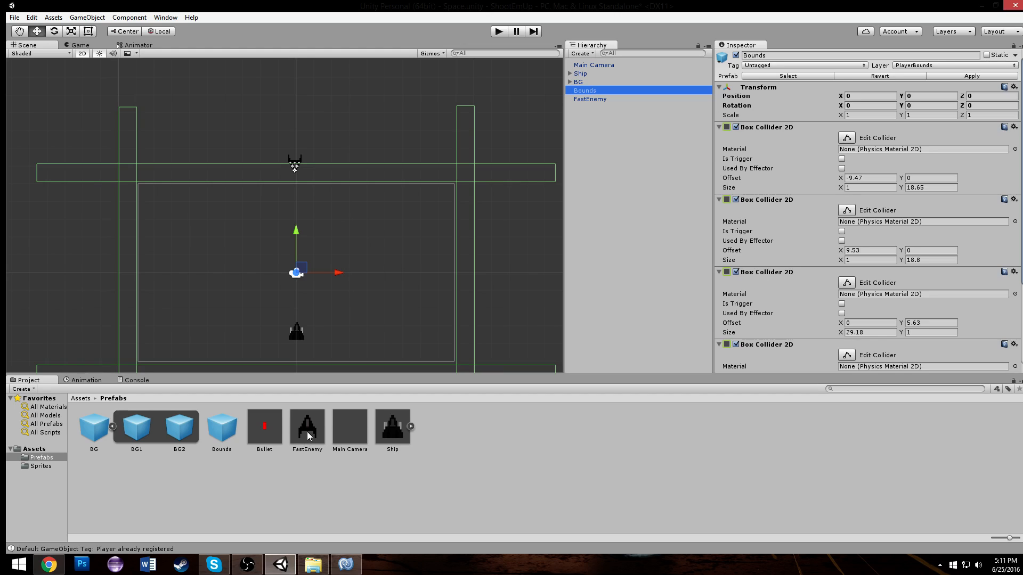
pyautogui.click(306, 424)
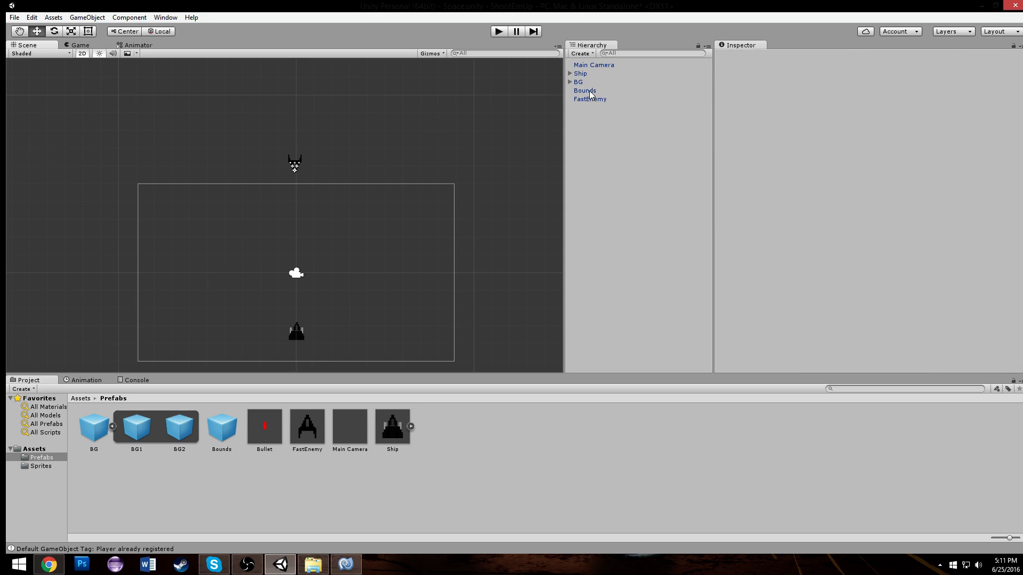
pyautogui.click(589, 98)
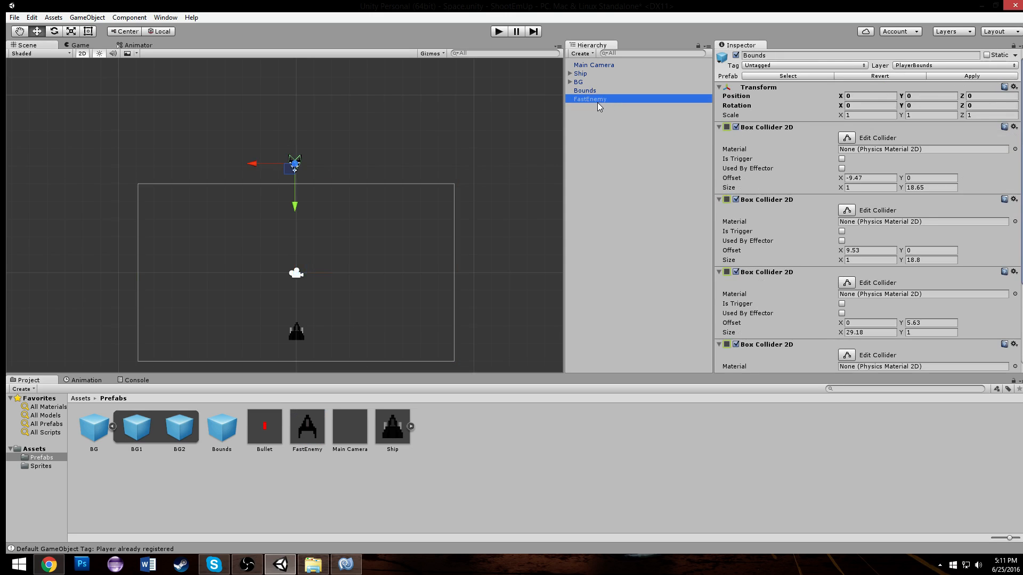
pyautogui.click(498, 31)
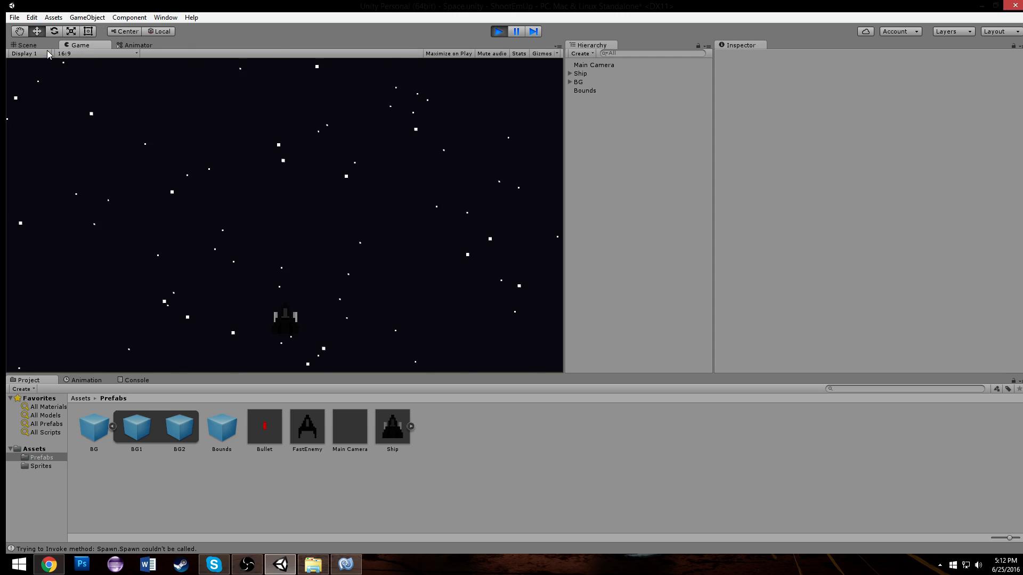
# Stop the test run and make InvokeRepeating call "SpawnEnemy" instead of "Spawn"
pyautogui.click(26, 45)
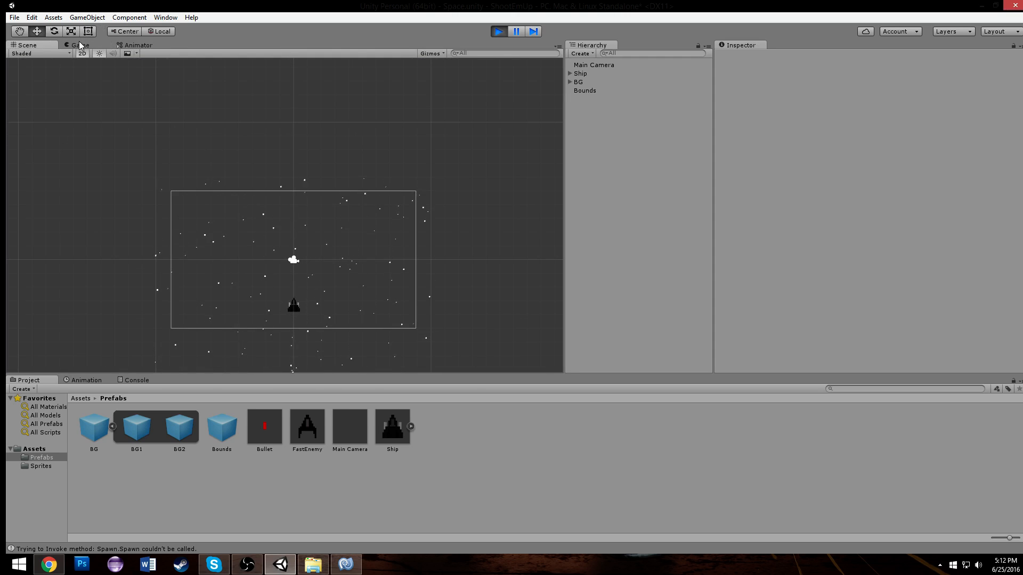
pyautogui.click(80, 45)
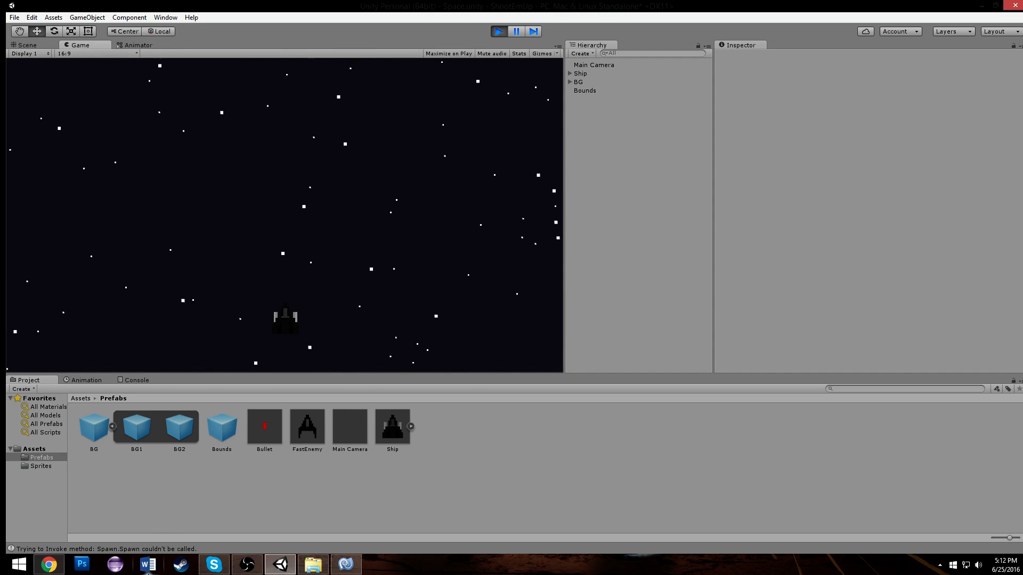
pyautogui.click(27, 44)
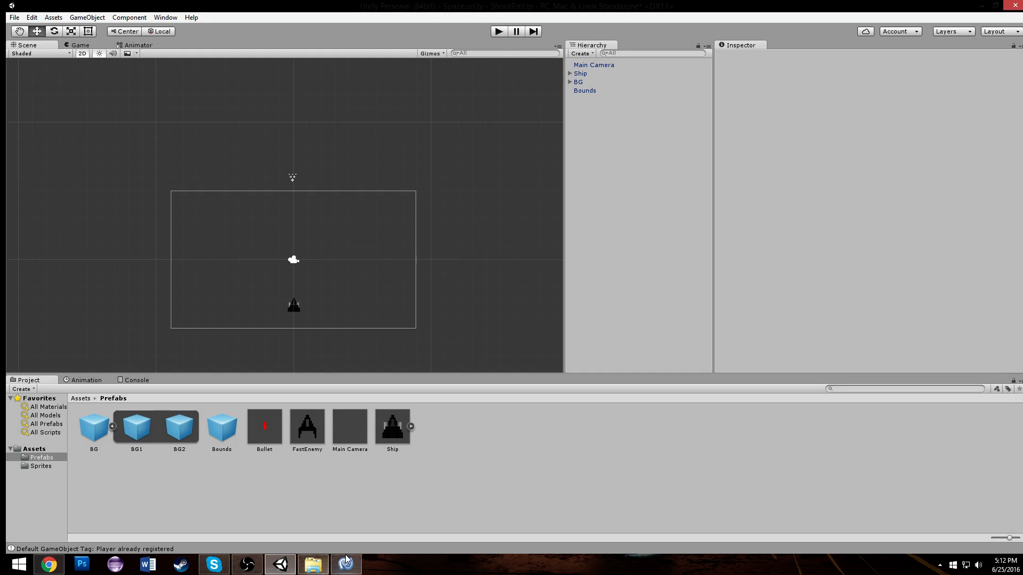
pyautogui.click(345, 564)
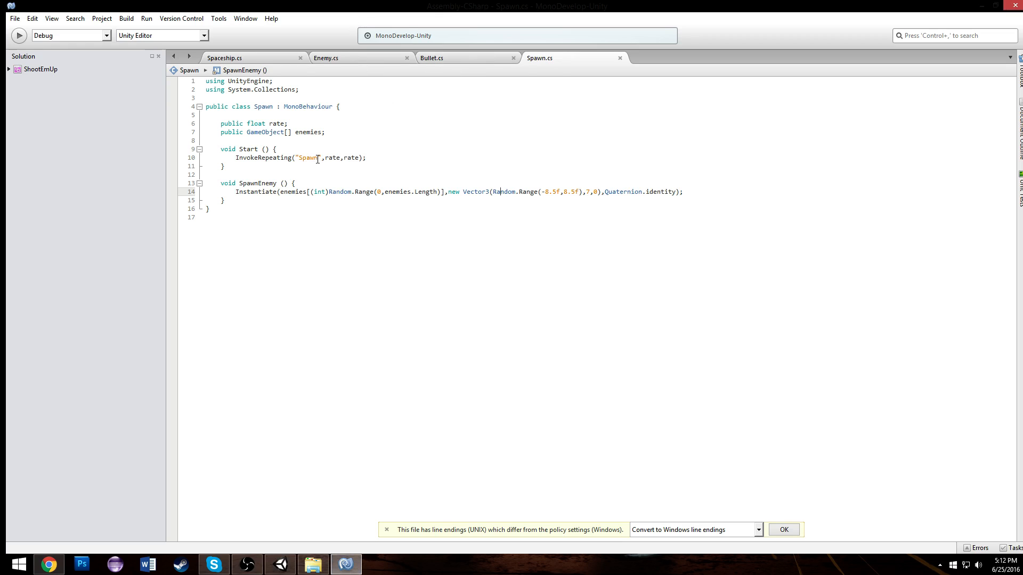
pyautogui.write('Enemy')
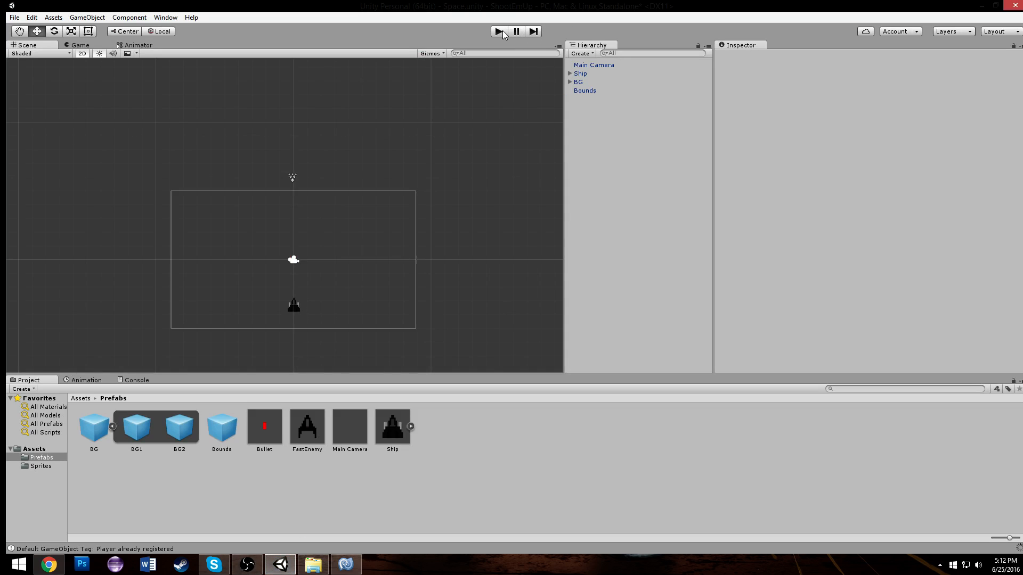
pyautogui.click(497, 31)
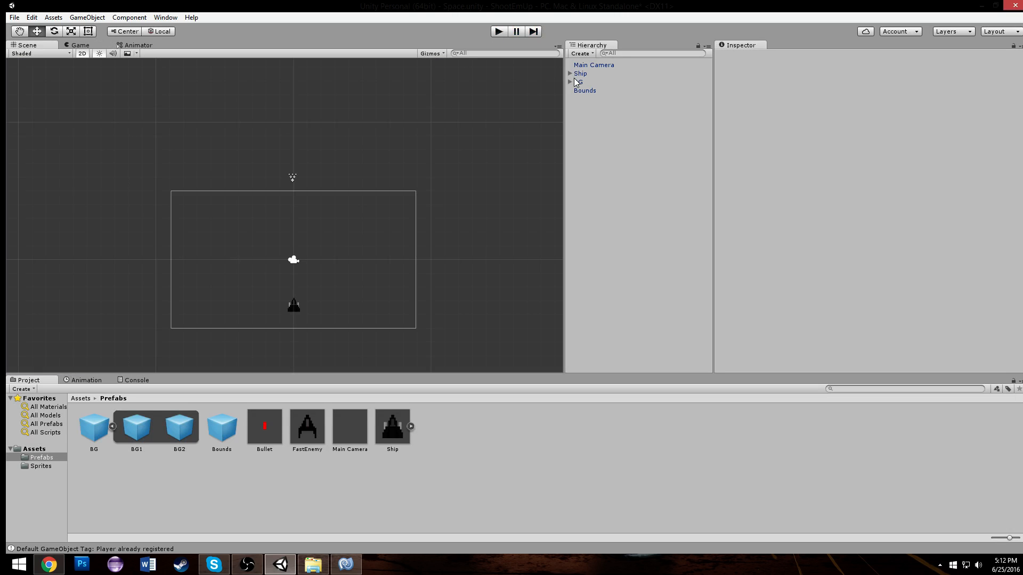
pyautogui.click(306, 422)
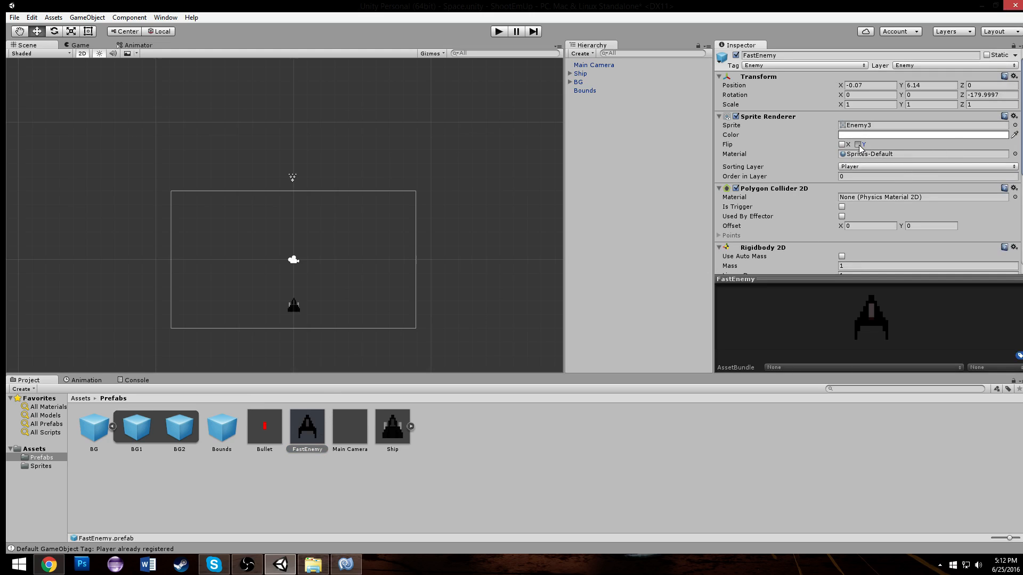
pyautogui.click(858, 144)
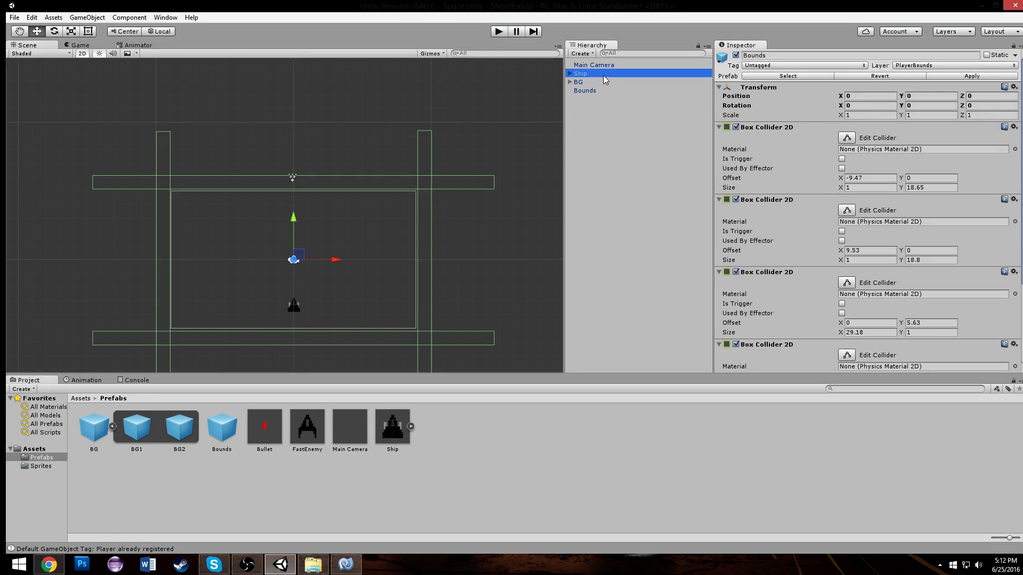
pyautogui.click(585, 90)
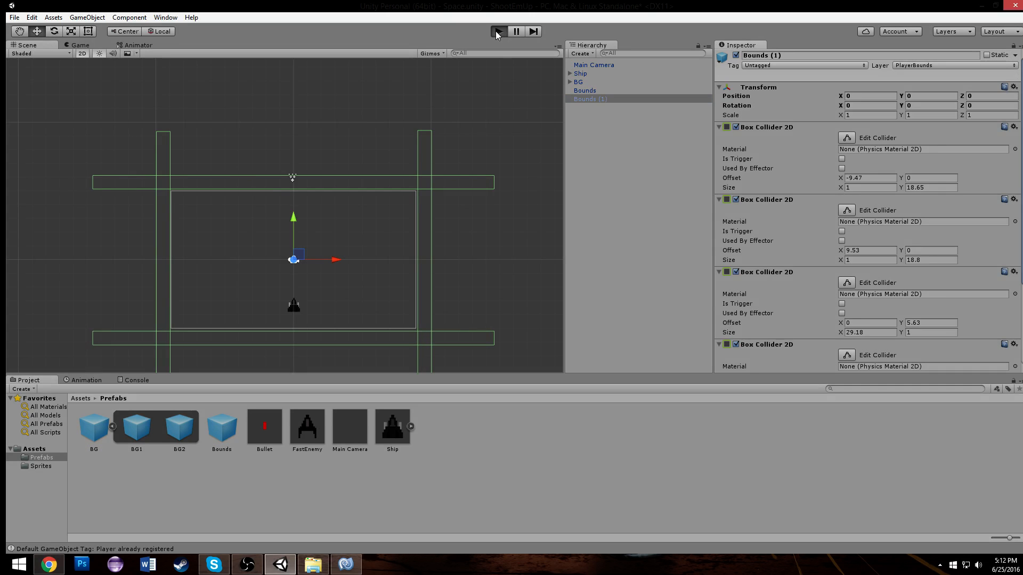
pyautogui.click(497, 31)
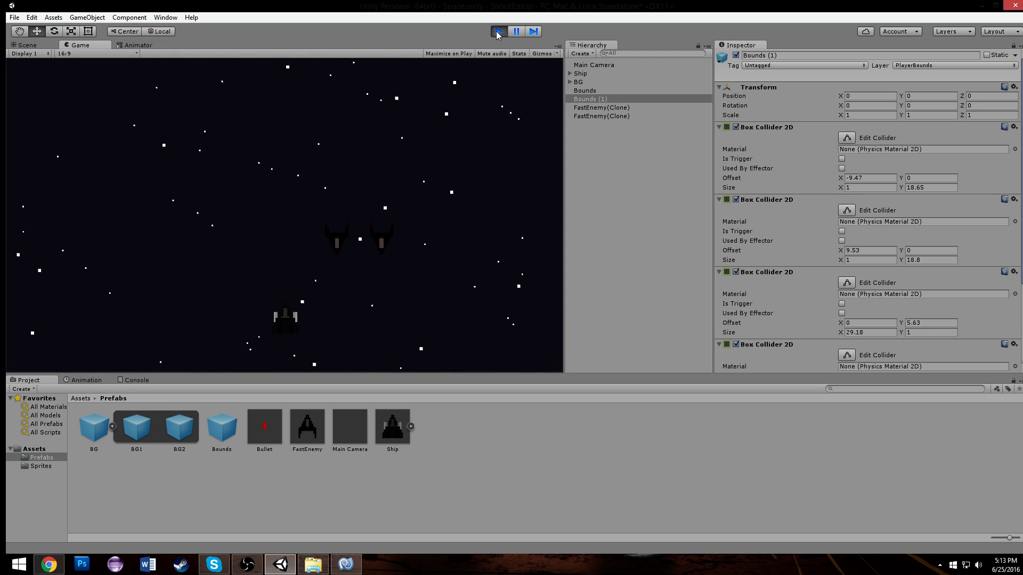
pyautogui.click(497, 32)
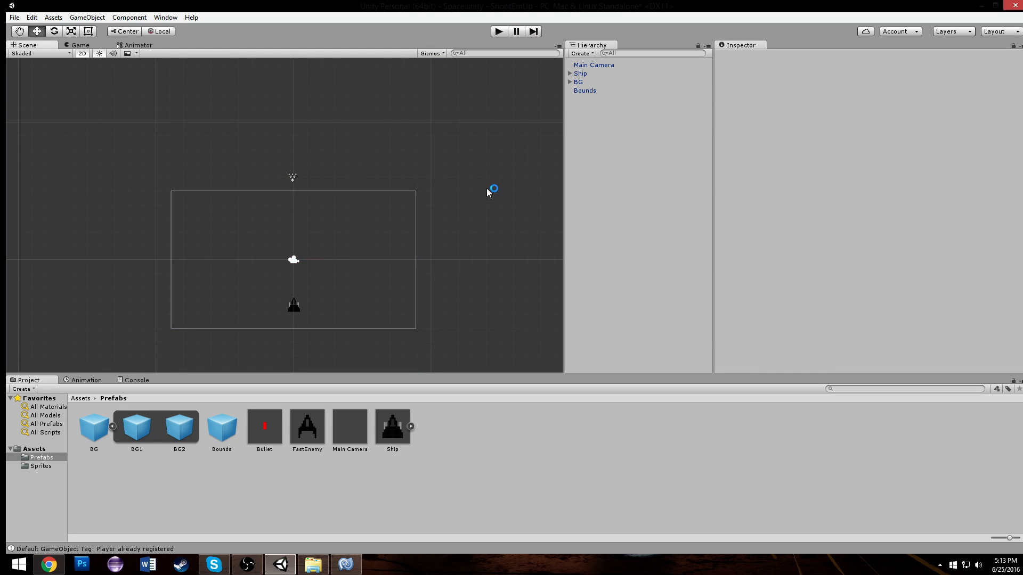
# Wrap Instantiate in for (int i = 0; i < waves; i++) and declare int waves = 1
pyautogui.click(346, 564)
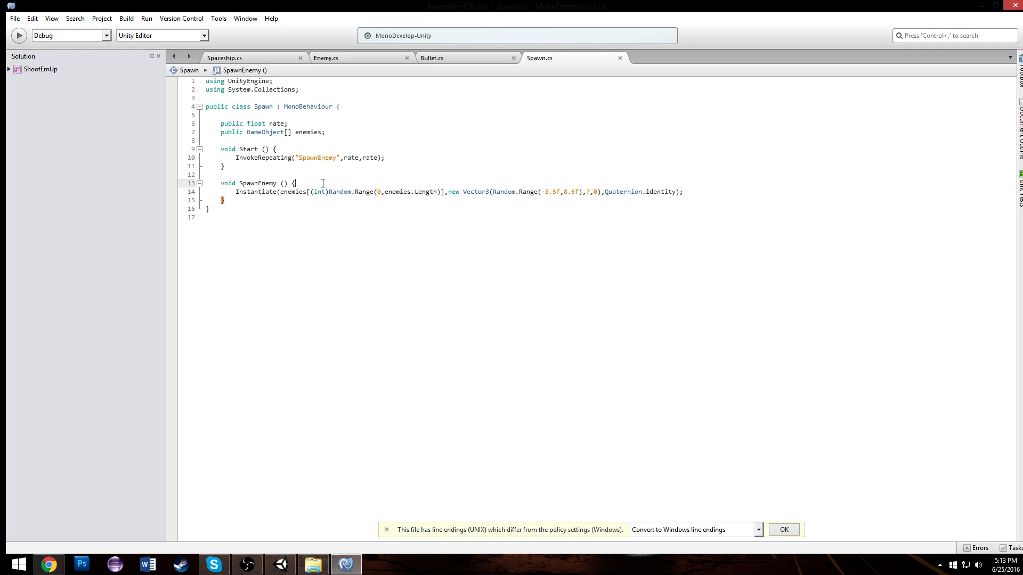
pyautogui.press('enter')
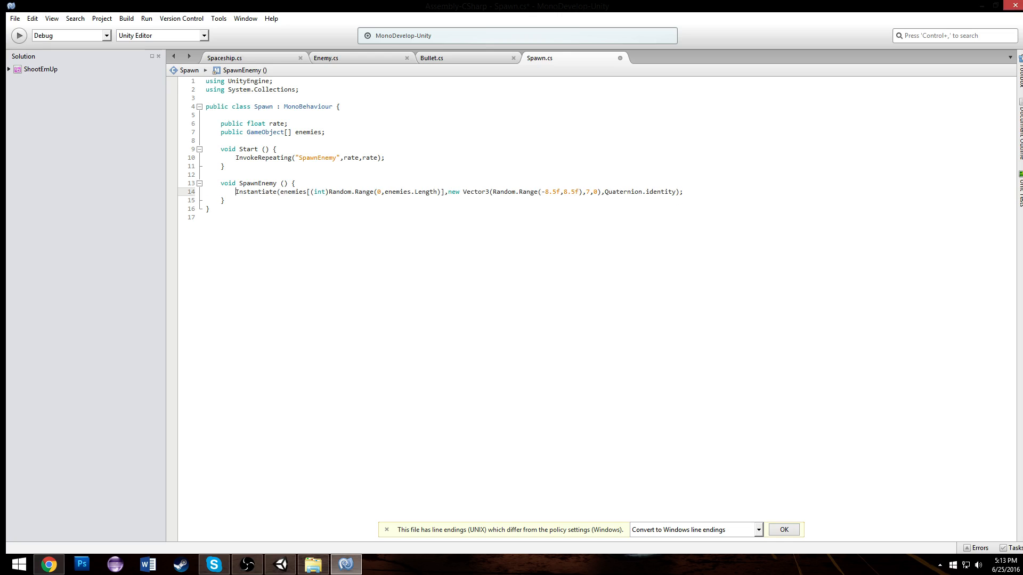
pyautogui.write('for(')
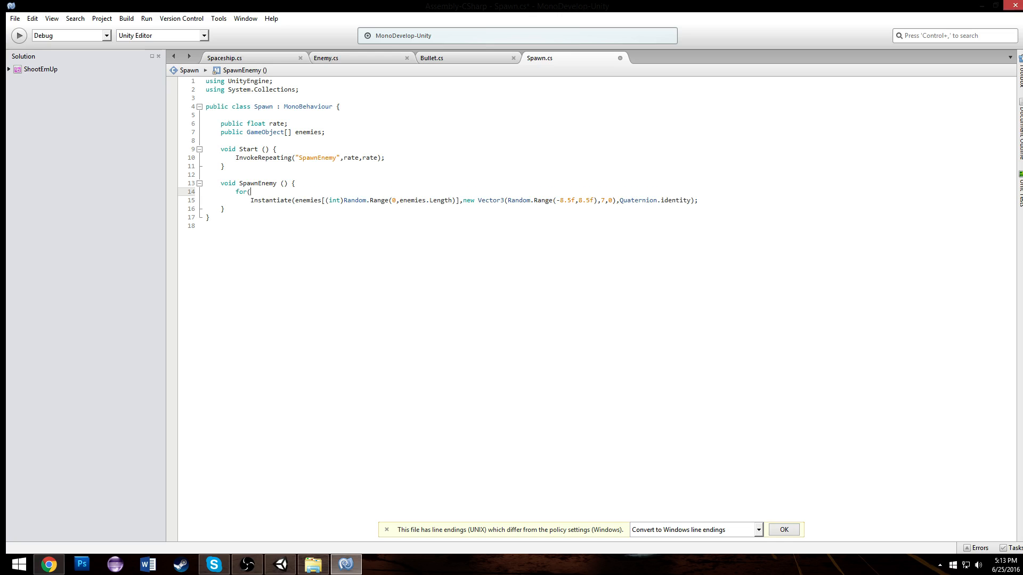
pyautogui.write('int i')
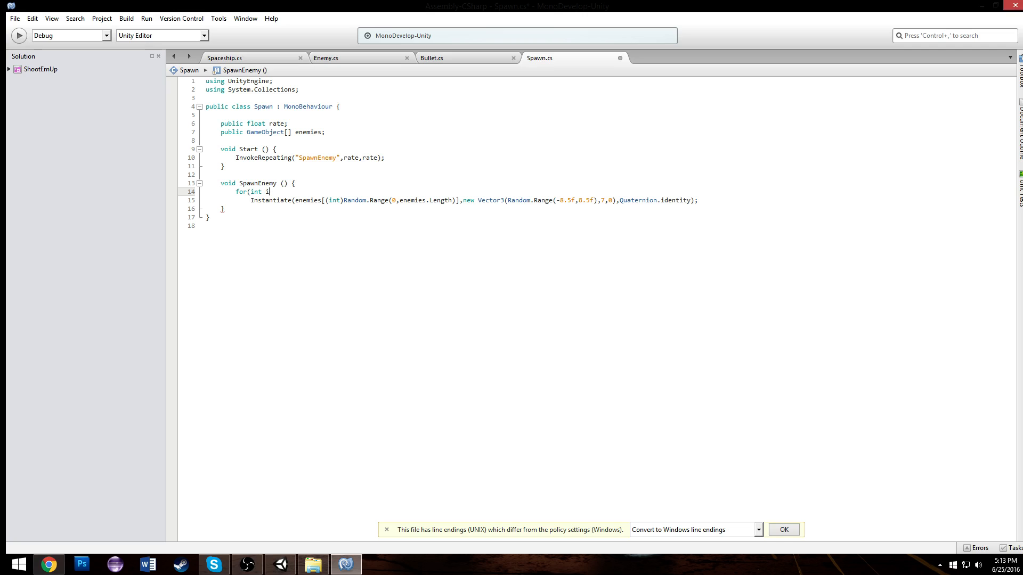
pyautogui.write('=0;')
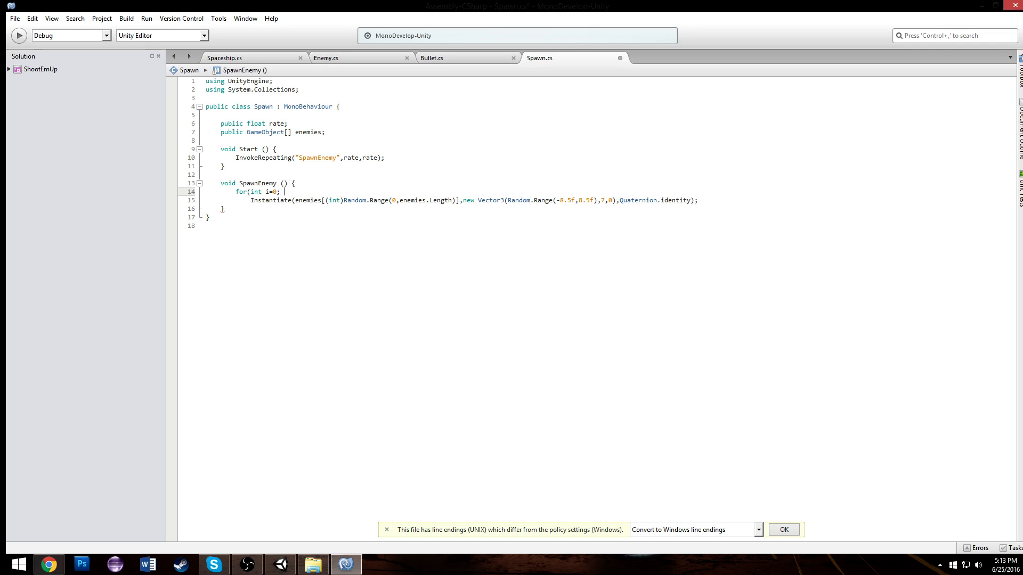
pyautogui.write('i<wave')
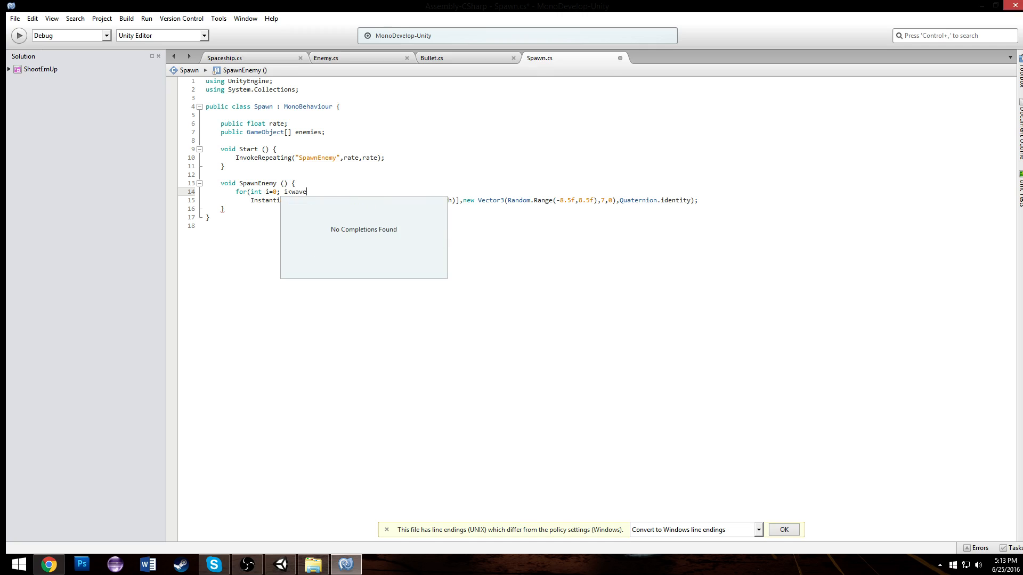
pyautogui.write('s;i')
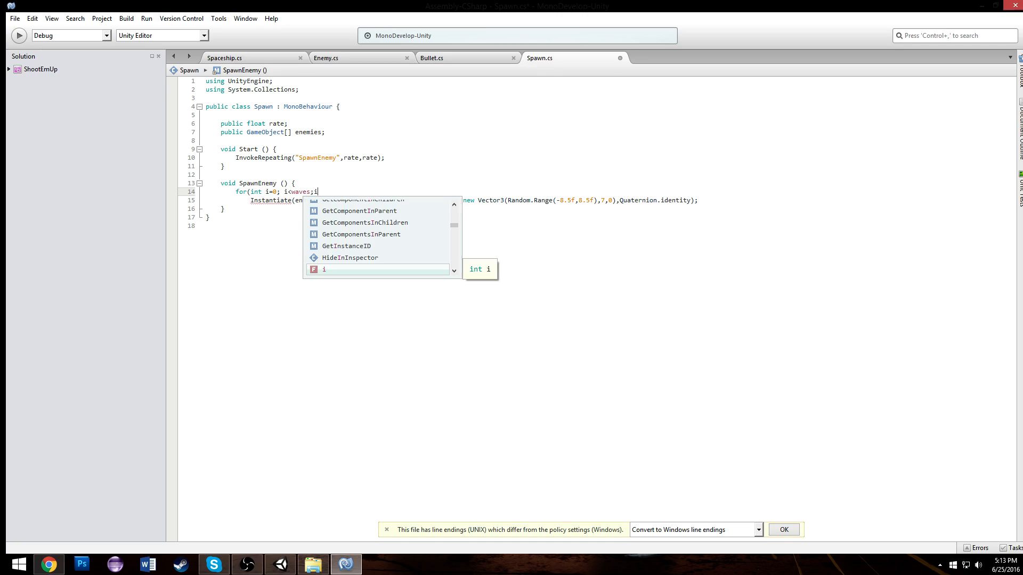
pyautogui.write('++)')
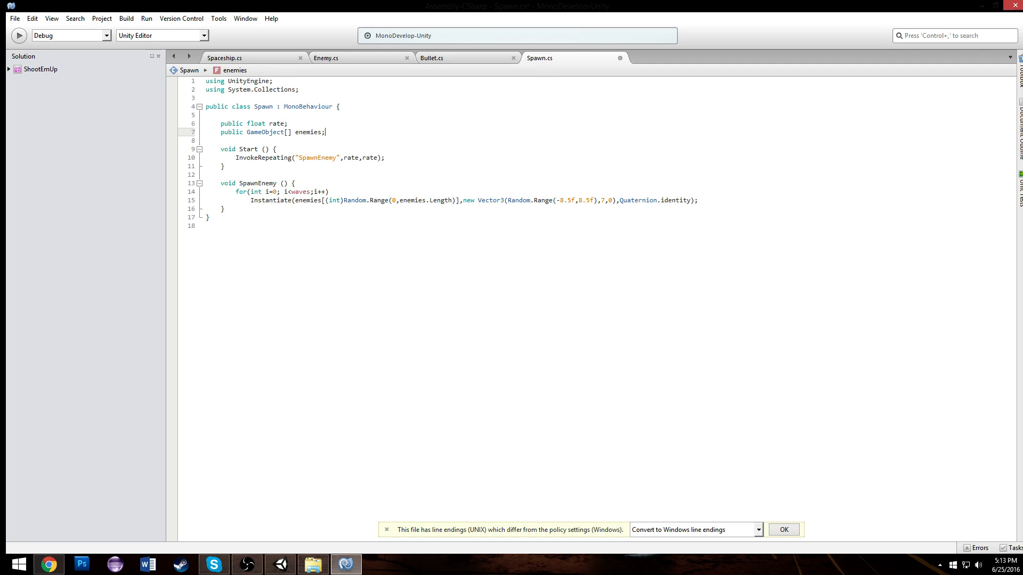
pyautogui.write('int waves;')
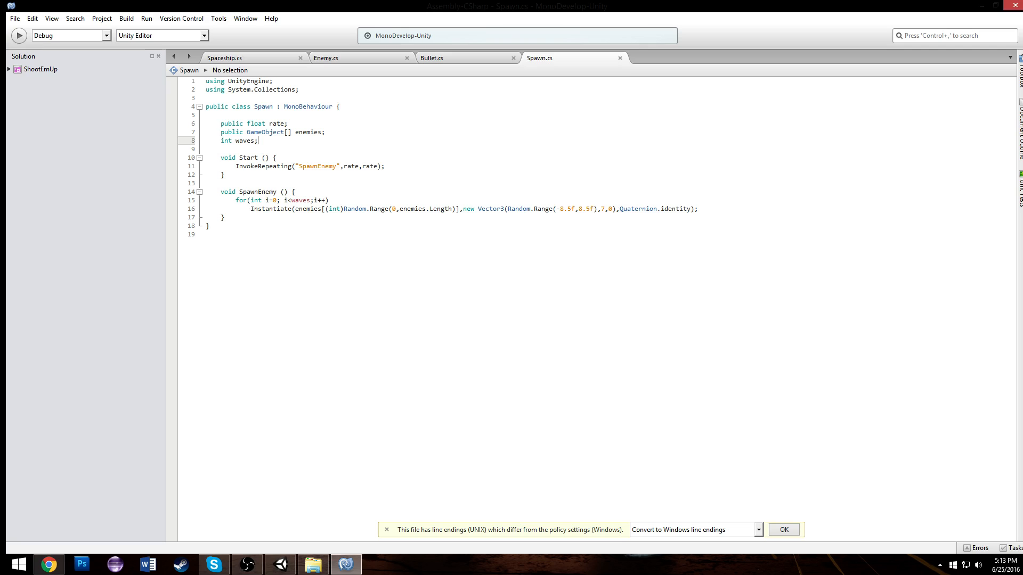
pyautogui.write('=1')
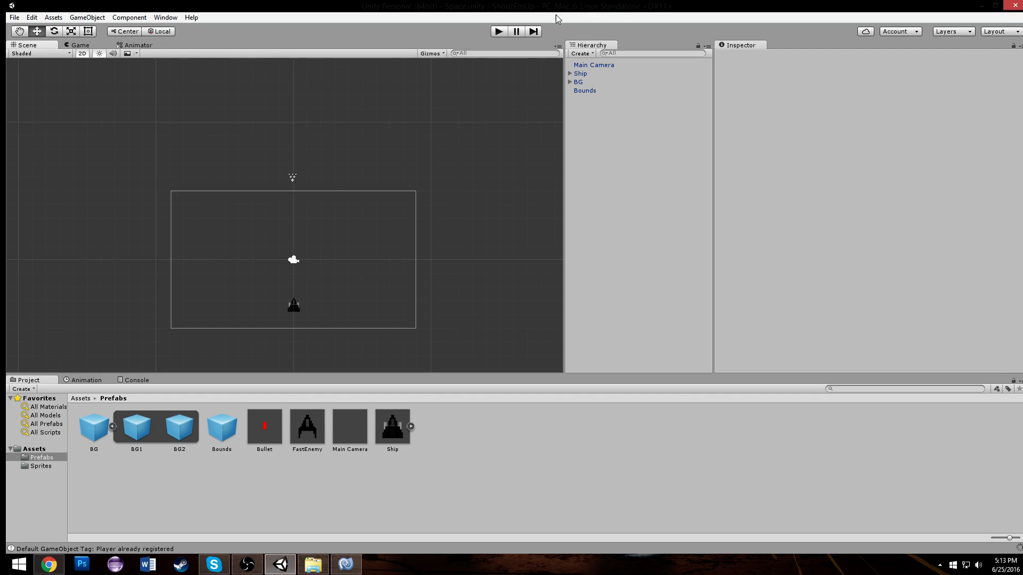
# Make waves a public int defaulting to 1 in Spawn.cs, then press Play in Unity
pyautogui.click(345, 564)
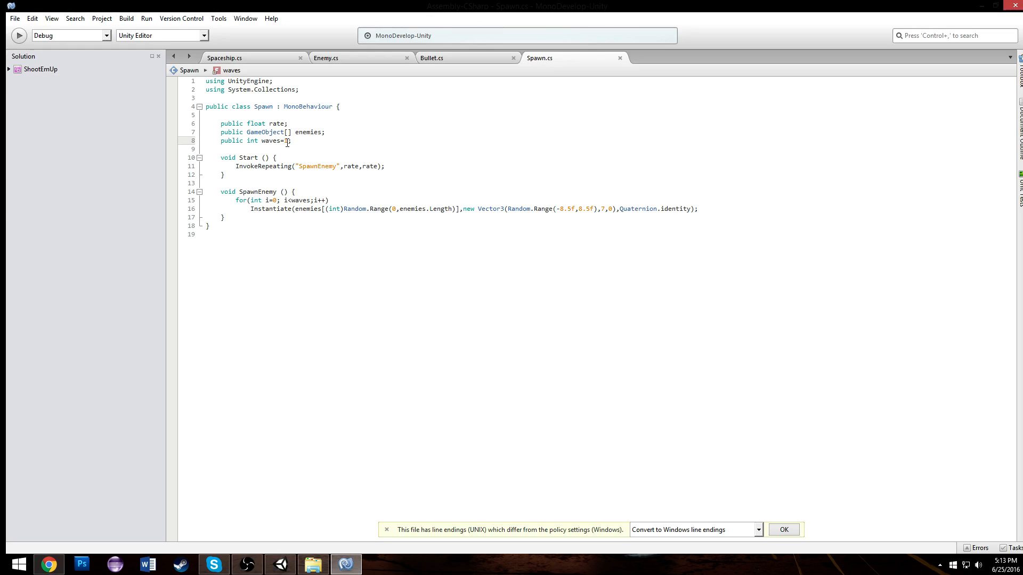
pyautogui.write('1')
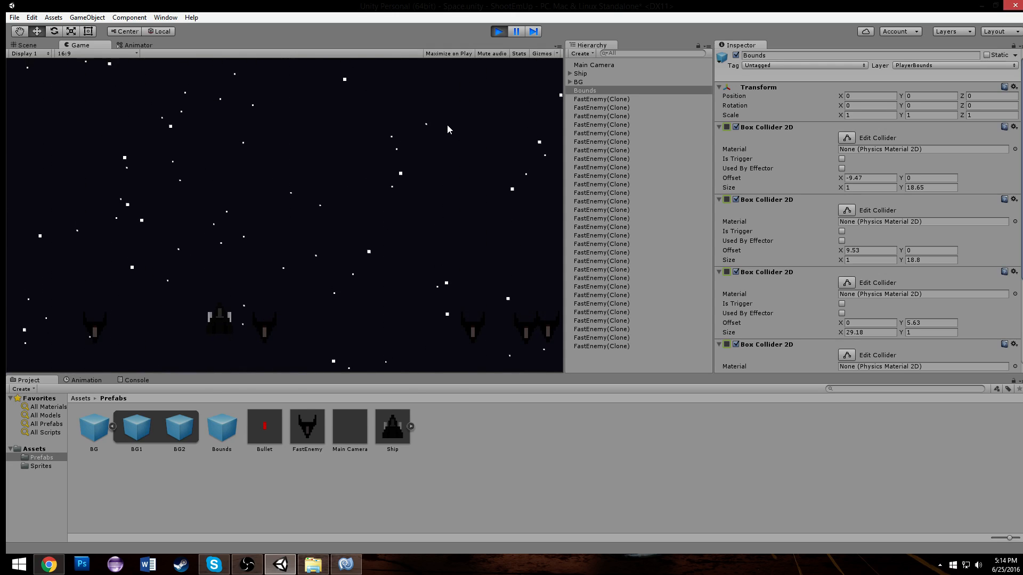
pyautogui.click(498, 31)
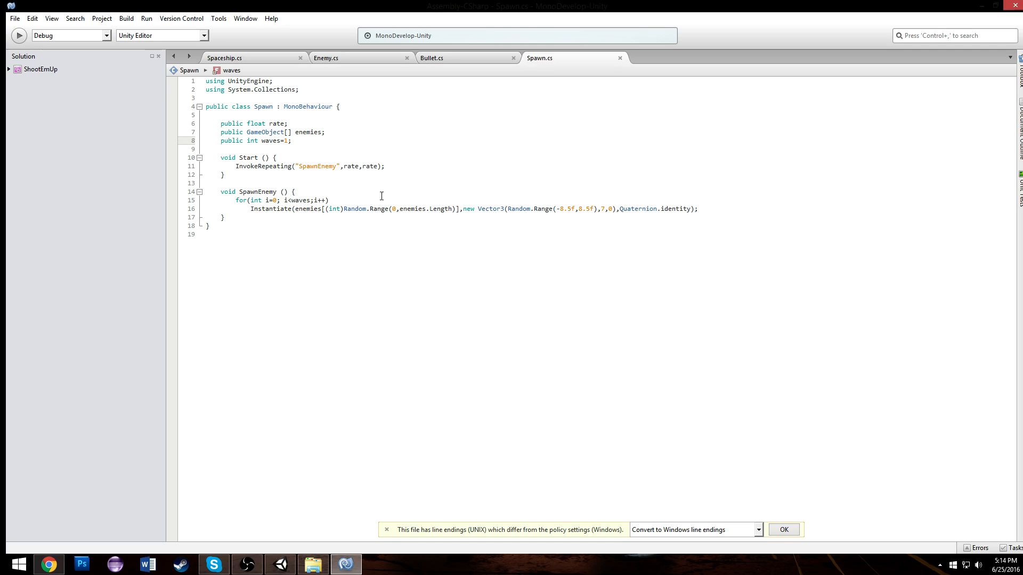
pyautogui.moveTo(463, 66)
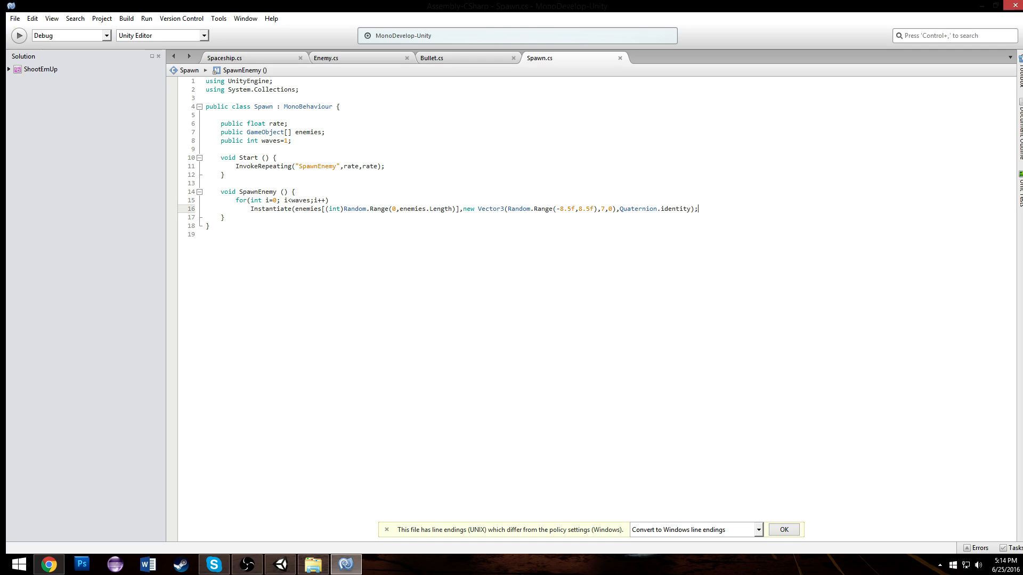
# Type a stray 'int i ++' line in SpawnEnemy and discard it
pyautogui.write('int i')
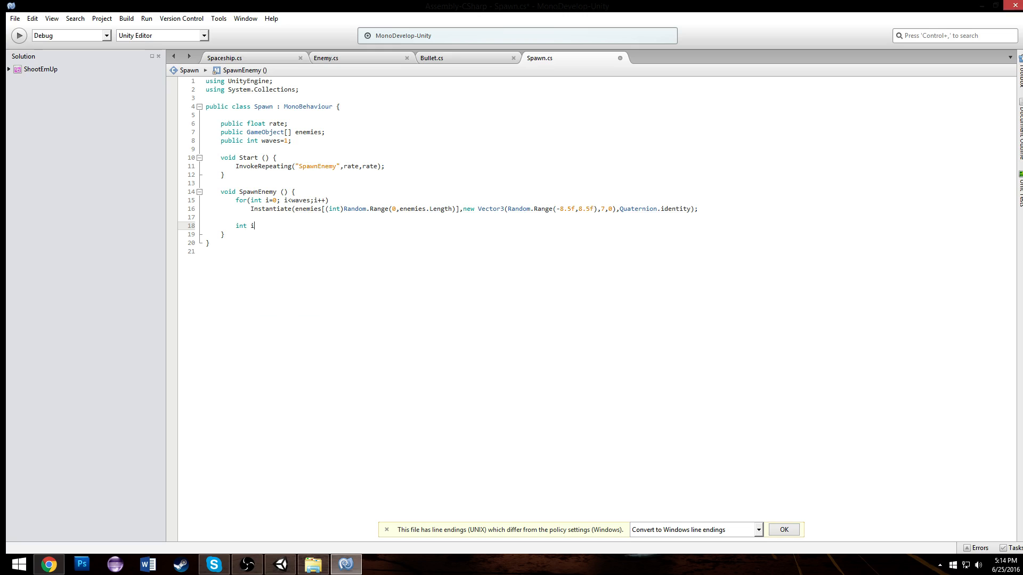
pyautogui.write('++')
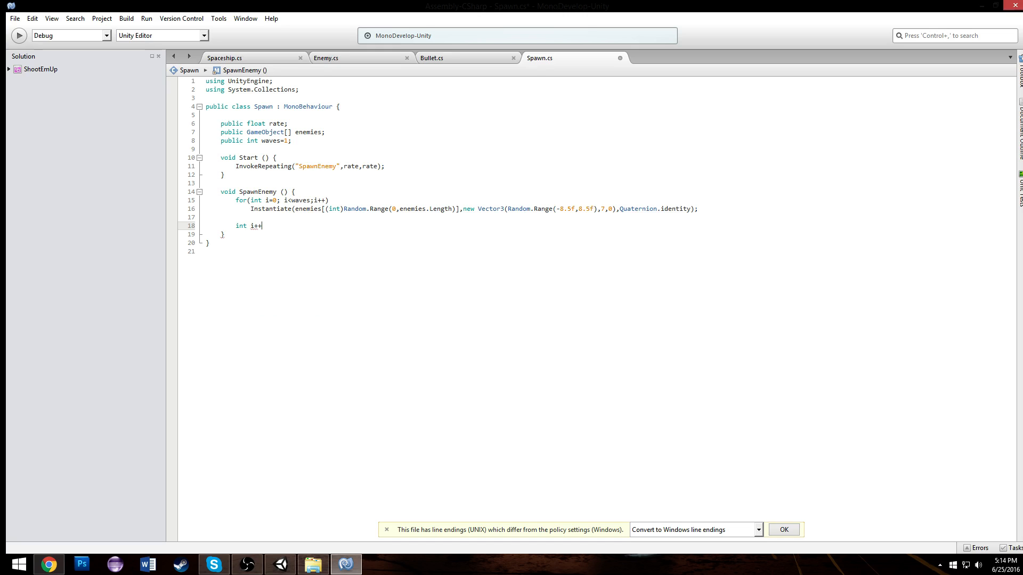
pyautogui.press('Backspace')
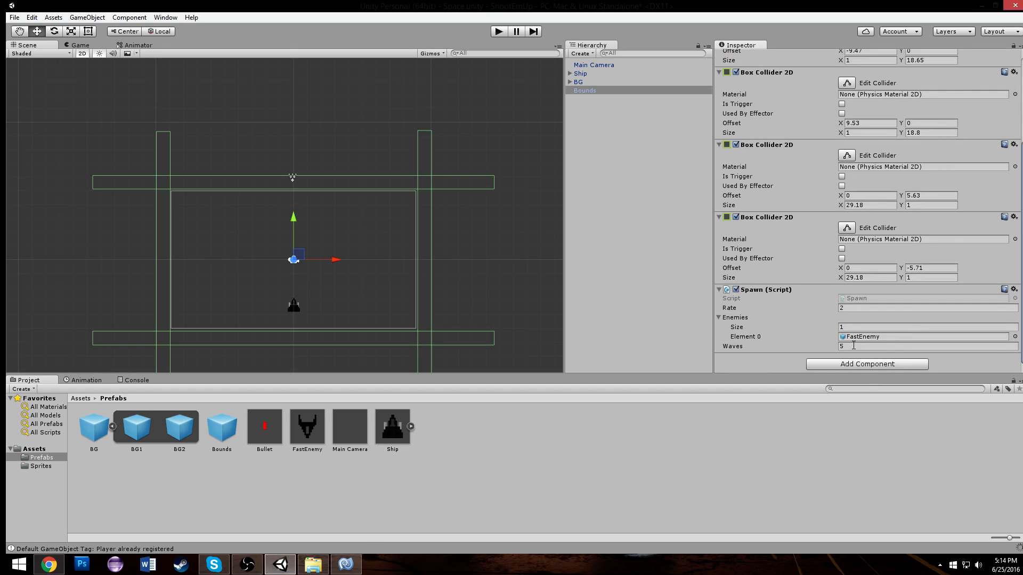
# Select Bounds, then test-play the game to watch FastEnemy clones spawn and stop it
pyautogui.click(926, 346)
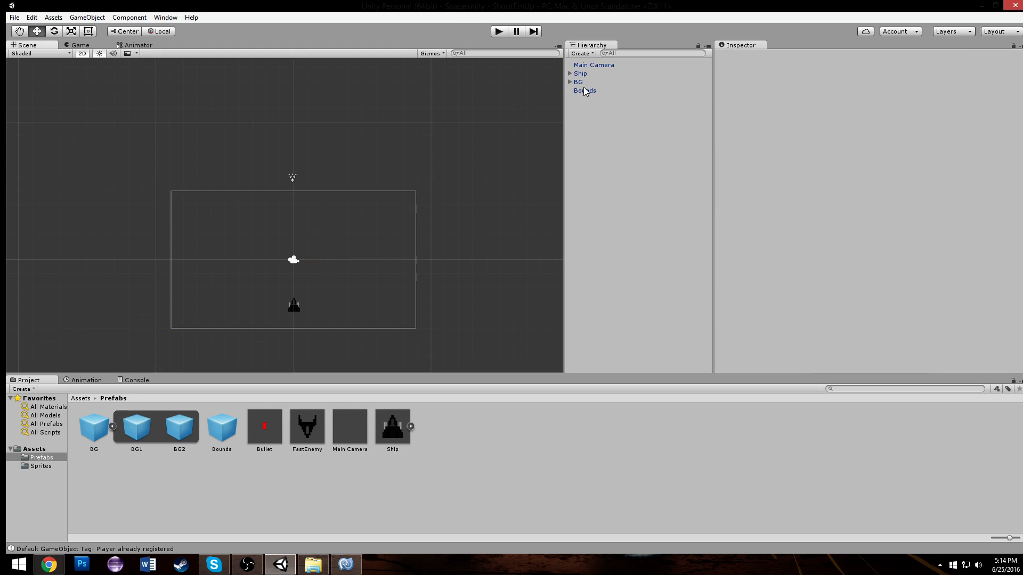
pyautogui.click(584, 91)
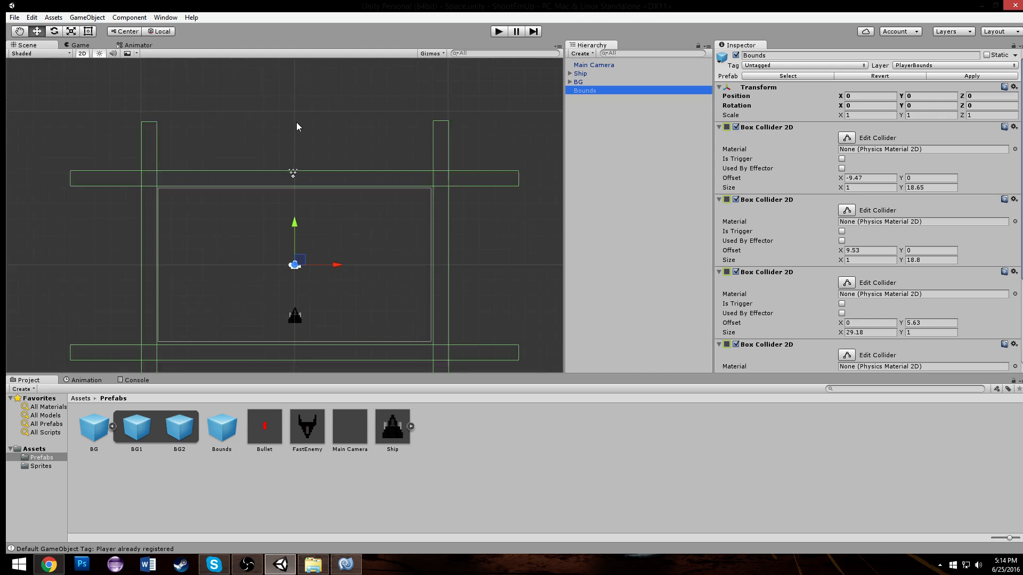
pyautogui.click(498, 31)
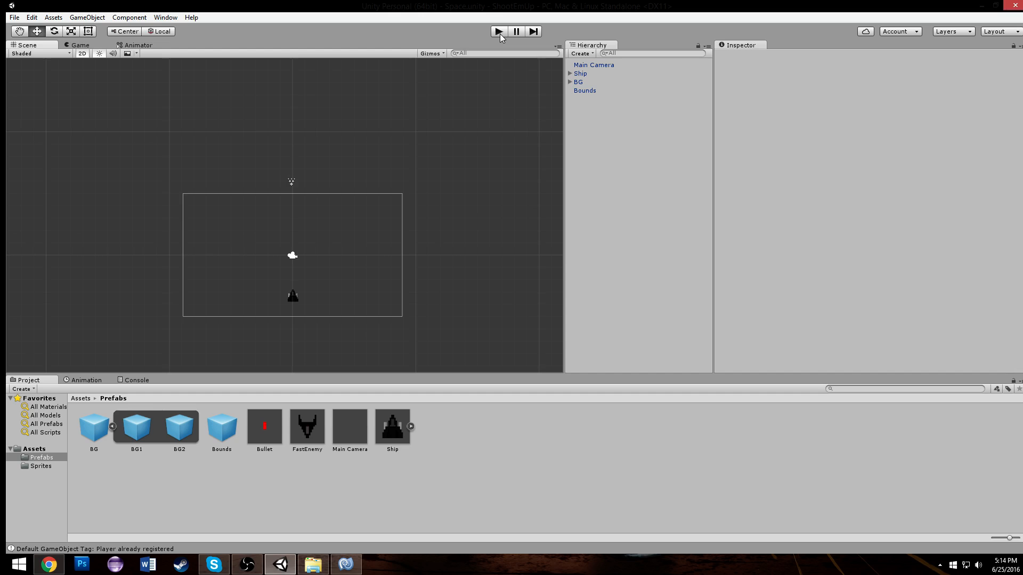
pyautogui.click(498, 32)
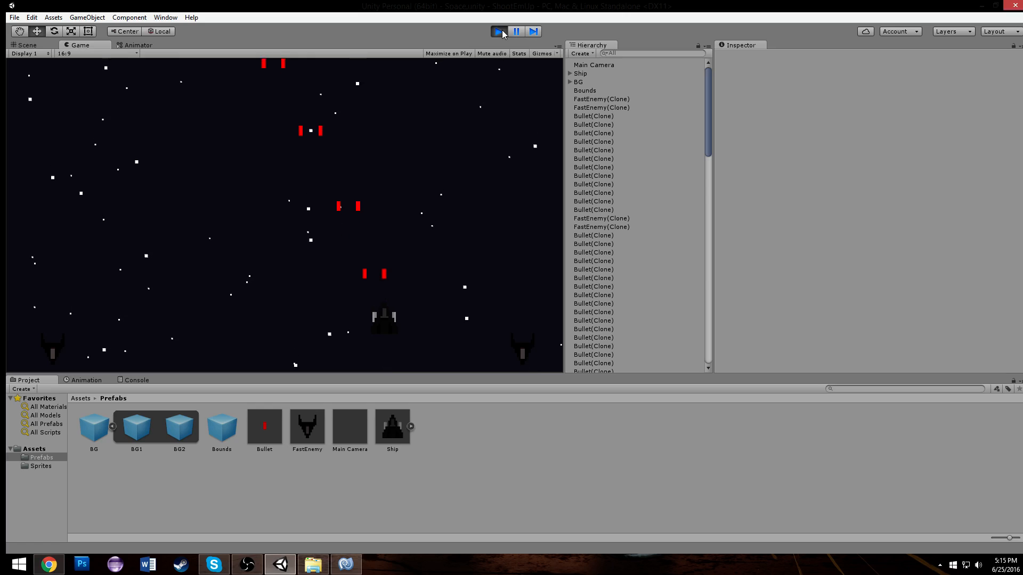
pyautogui.click(307, 424)
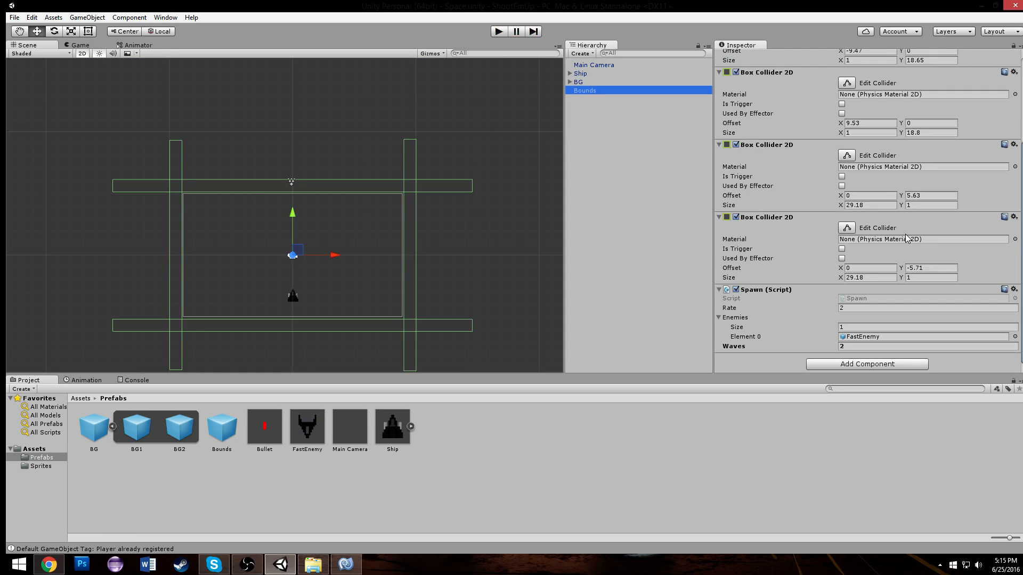
# Set the Spawn component to Waves 2 and Rate 1, placing a FastEnemy instance in the scene
pyautogui.click(926, 346)
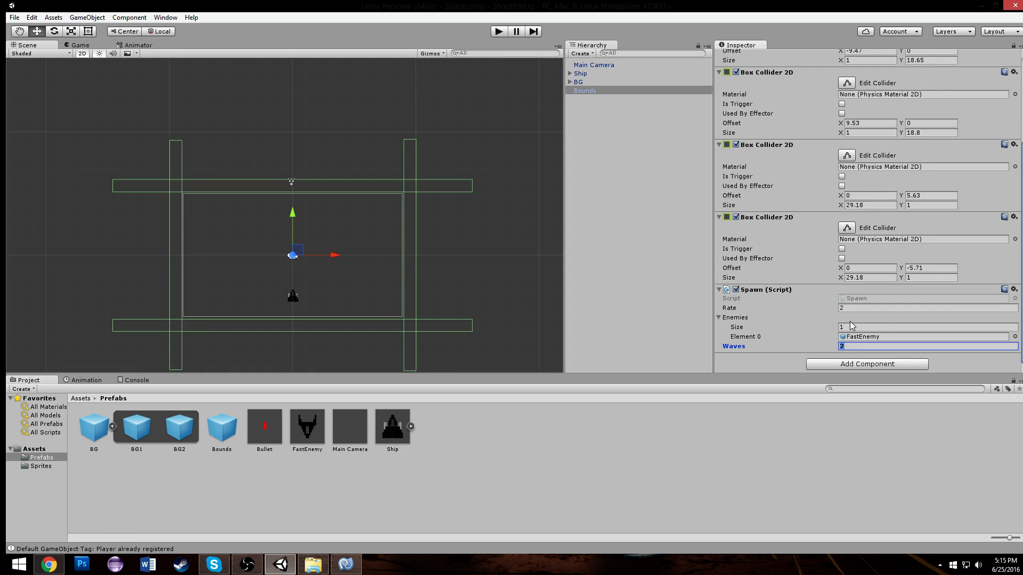
pyautogui.click(926, 307)
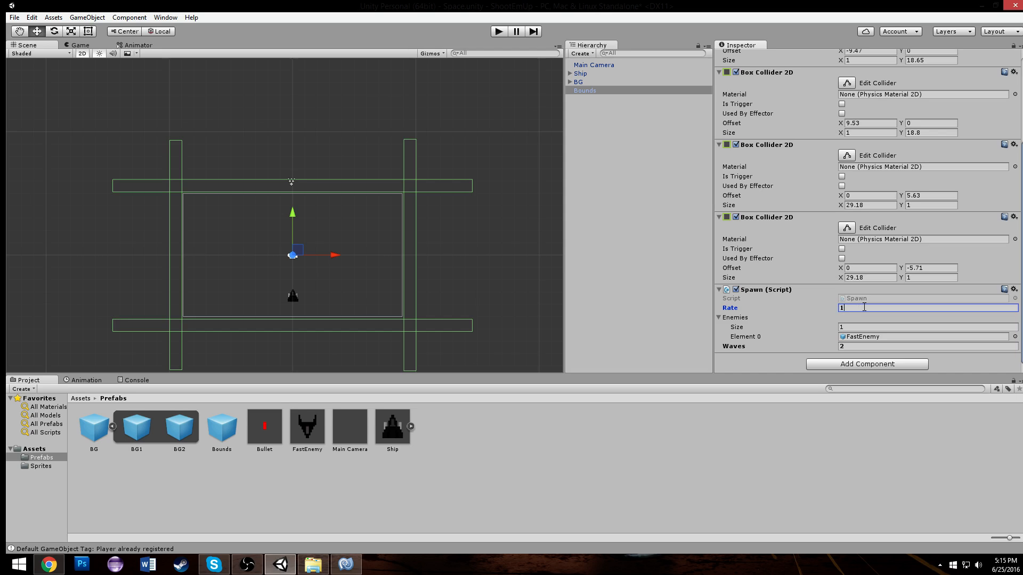
pyautogui.click(497, 32)
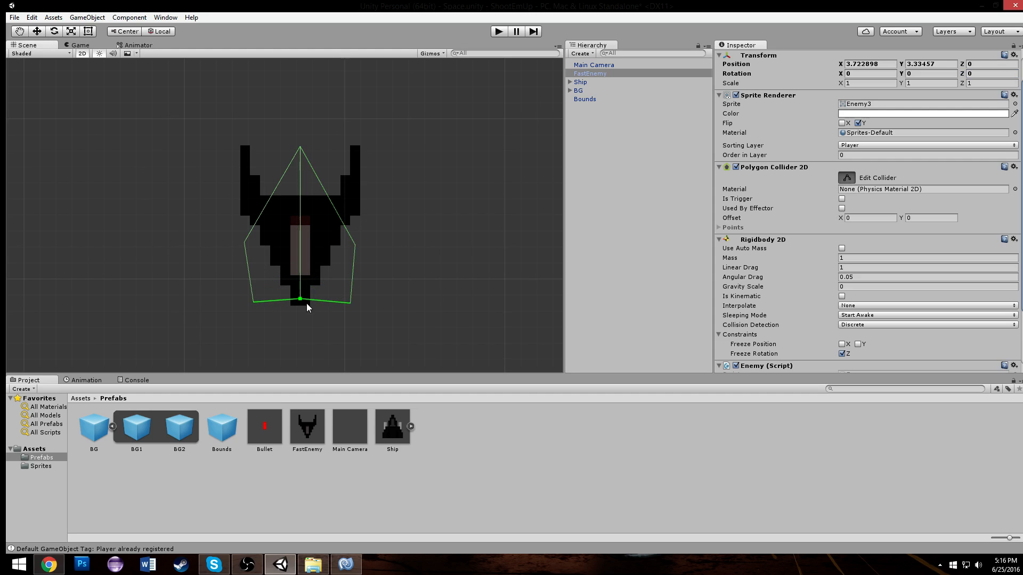
# Drag the collider points to the lower right, top nose and left wing tip of the ship
pyautogui.moveTo(300, 300); pyautogui.dragTo(351, 302)
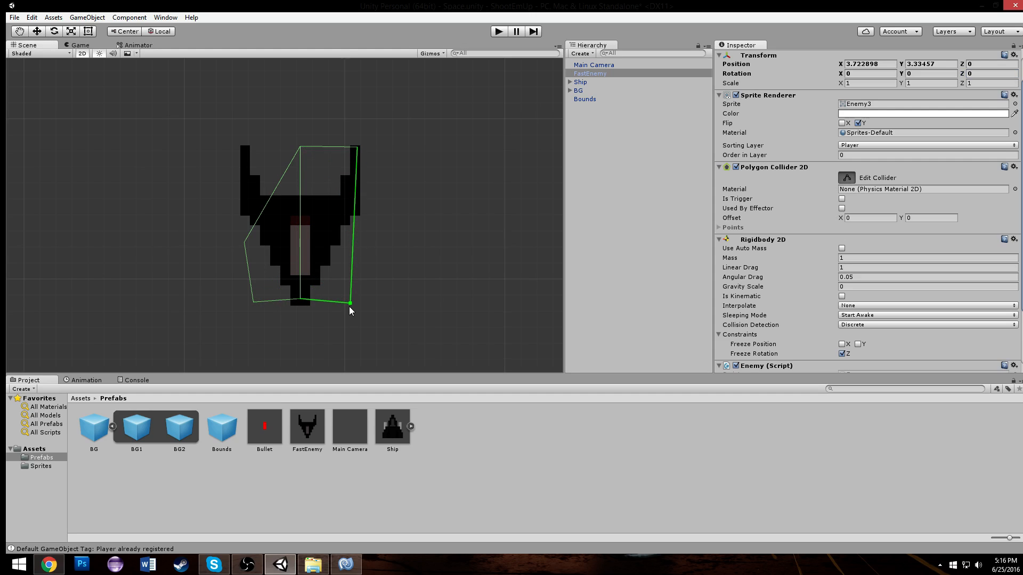
pyautogui.moveTo(351, 302); pyautogui.dragTo(251, 284)
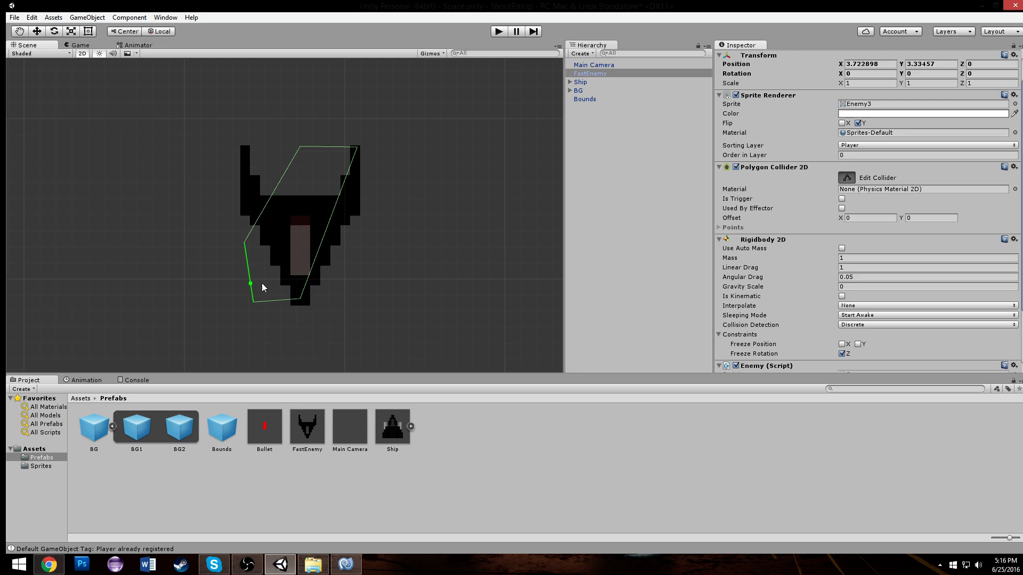
pyautogui.moveTo(251, 284); pyautogui.dragTo(298, 146)
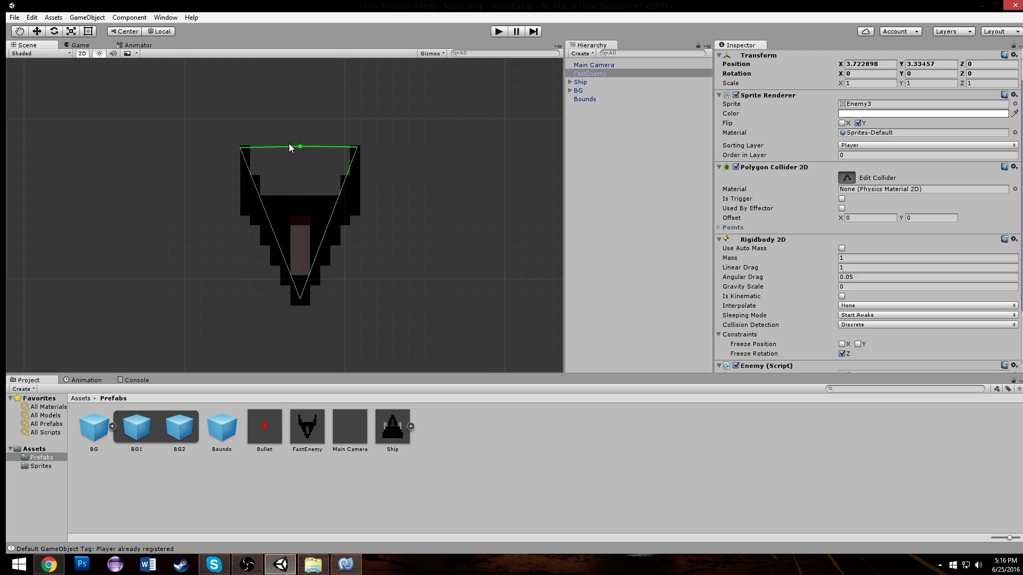
pyautogui.moveTo(299, 146); pyautogui.dragTo(242, 212)
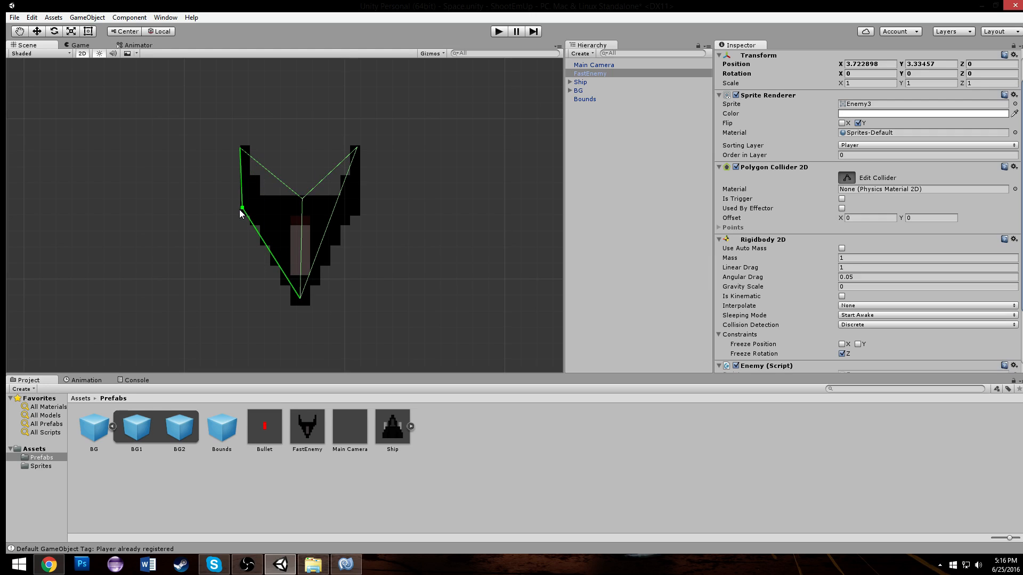
pyautogui.moveTo(241, 212); pyautogui.dragTo(355, 216)
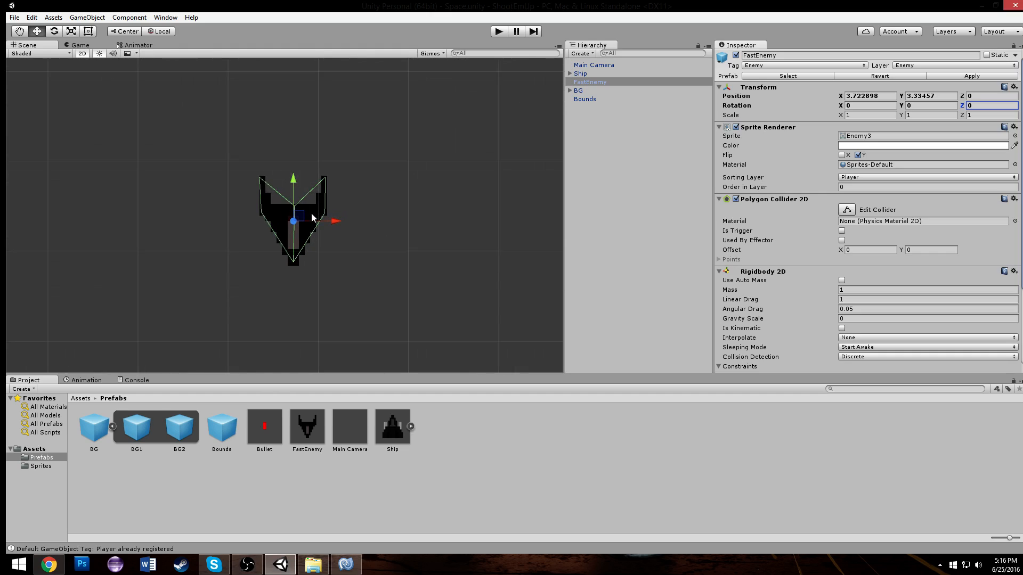
# Set the FastEnemy Enemy script Health to 4
pyautogui.scroll(-3)
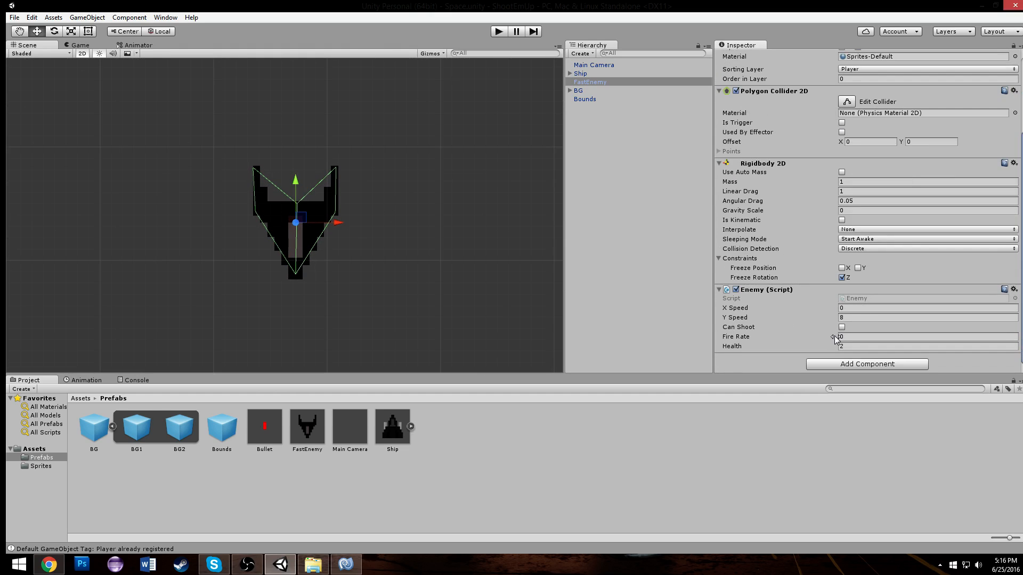
pyautogui.click(913, 345)
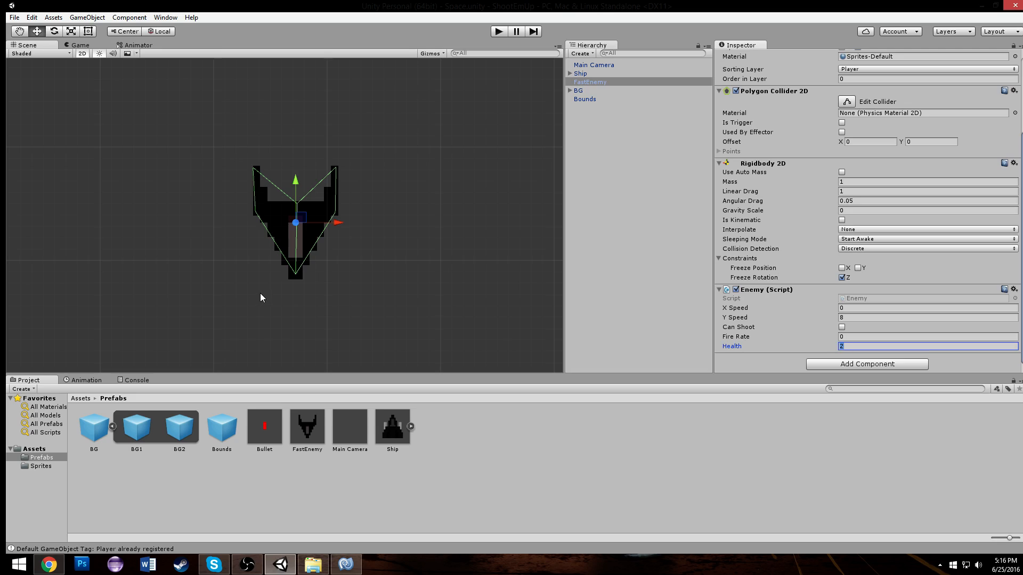
pyautogui.click(580, 73)
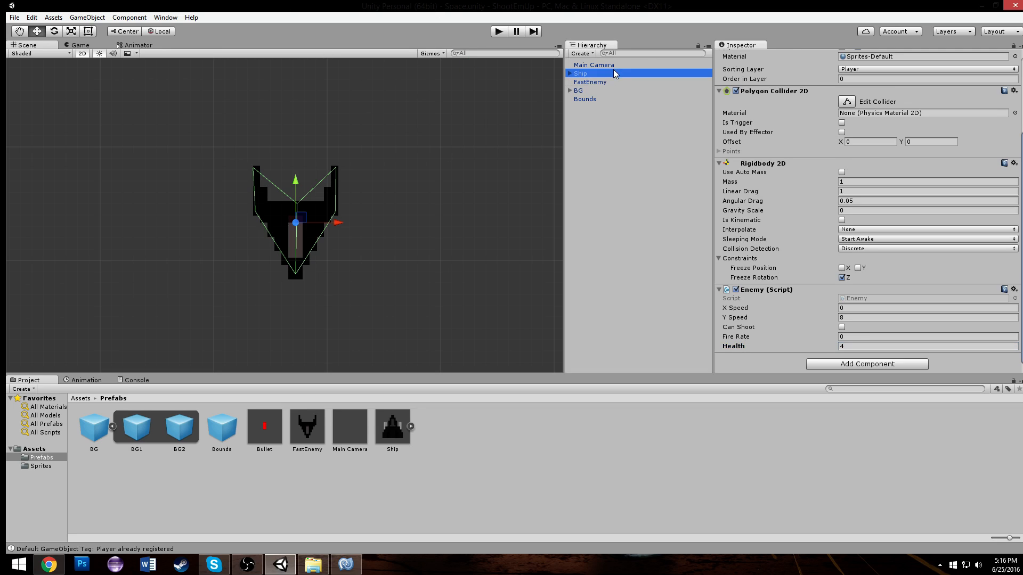
# Delete the FastEnemy instance, select the FastEnemy prefab, and start the game
pyautogui.click(497, 31)
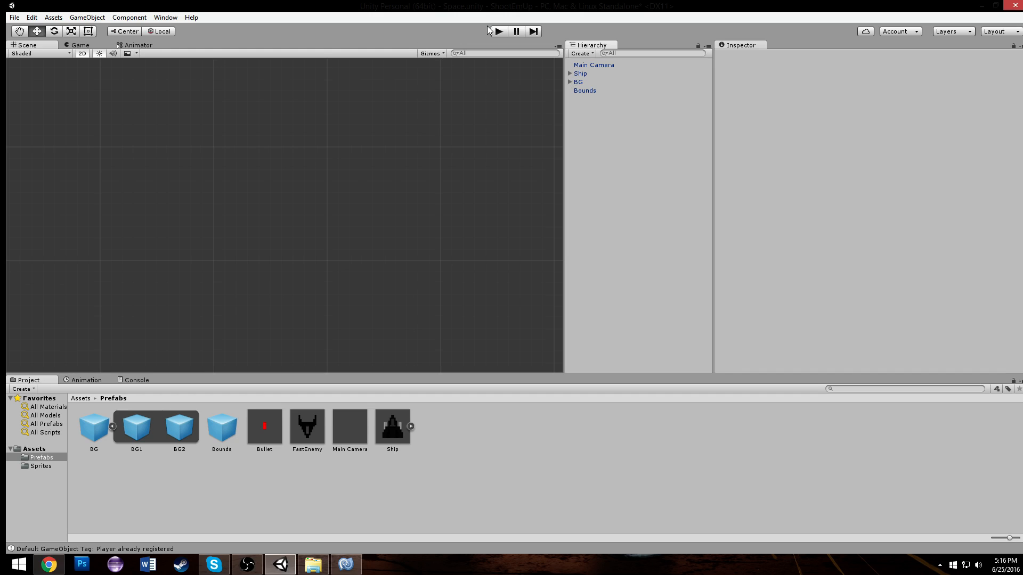
pyautogui.click(307, 427)
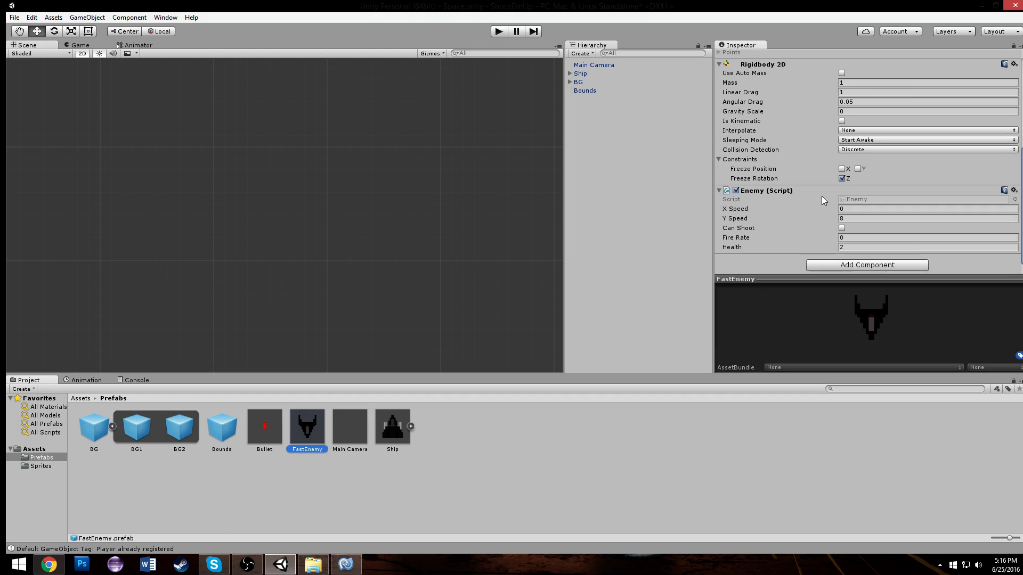
pyautogui.click(913, 247)
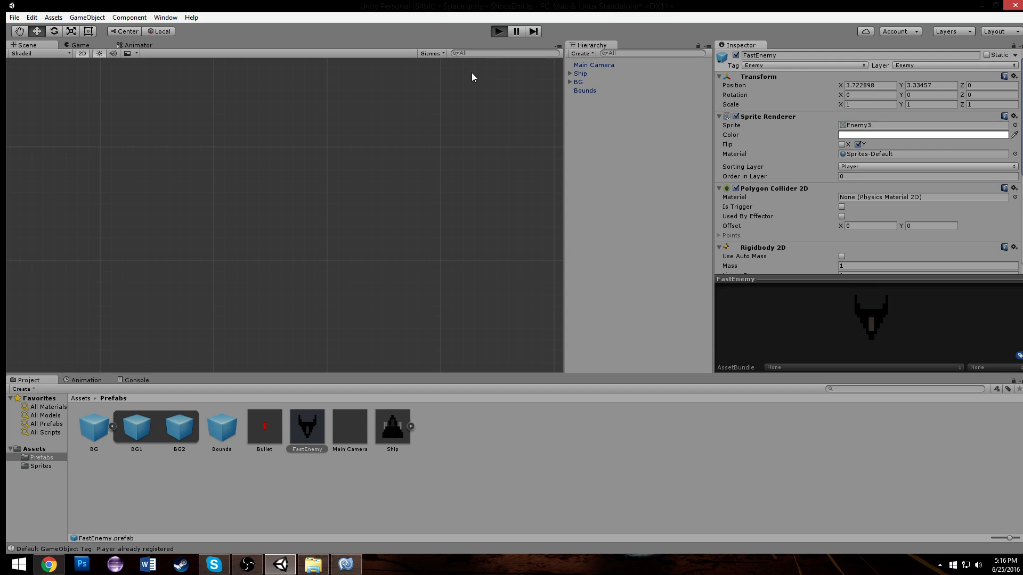
pyautogui.click(498, 31)
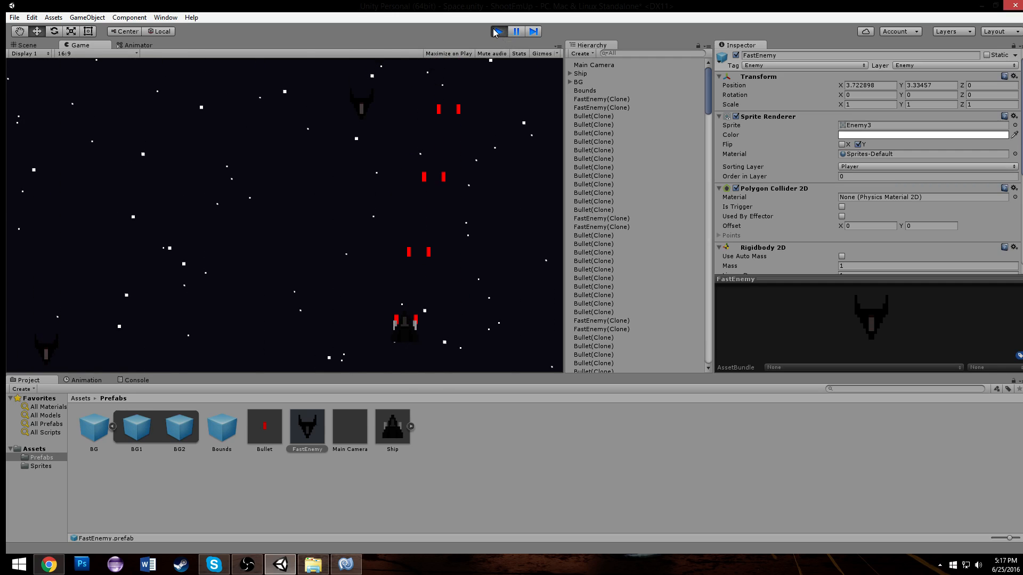
# Stop the running game and switch to MonoDevelop
pyautogui.click(497, 31)
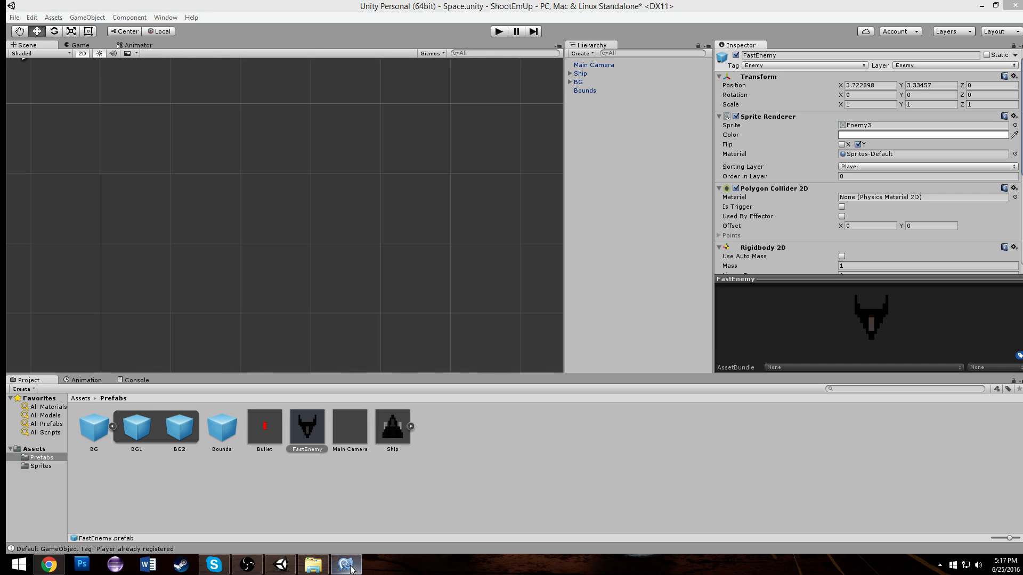
pyautogui.click(345, 564)
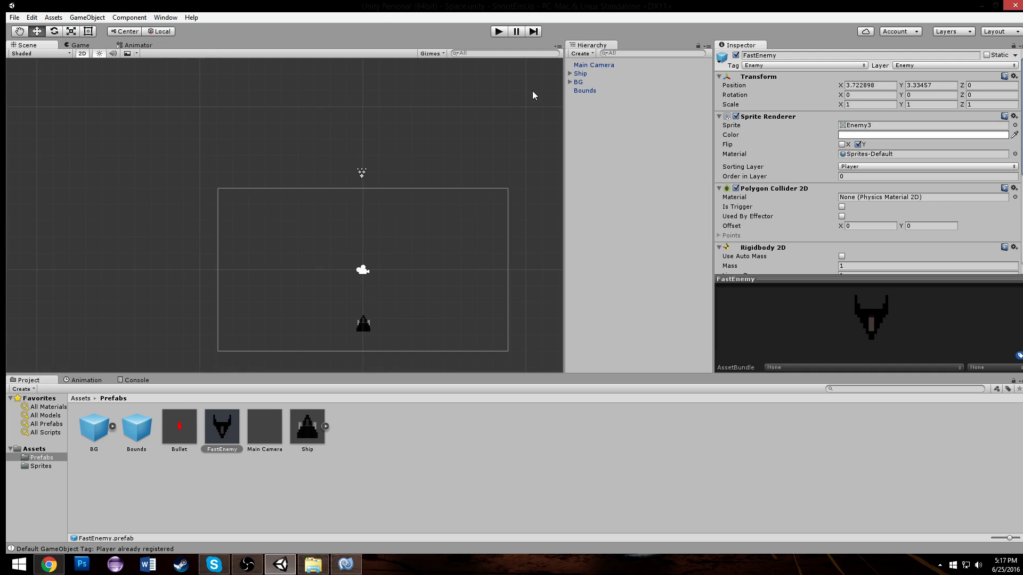
# Select Bounds and scroll to its Spawn component showing FastEnemy, Rate 1, Waves 2
pyautogui.click(583, 90)
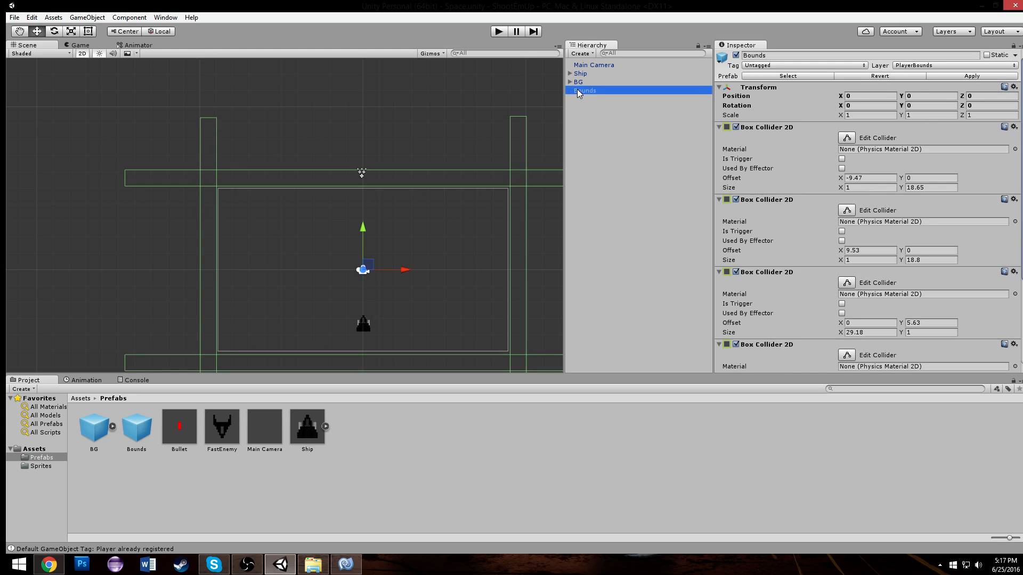
pyautogui.scroll(-3)
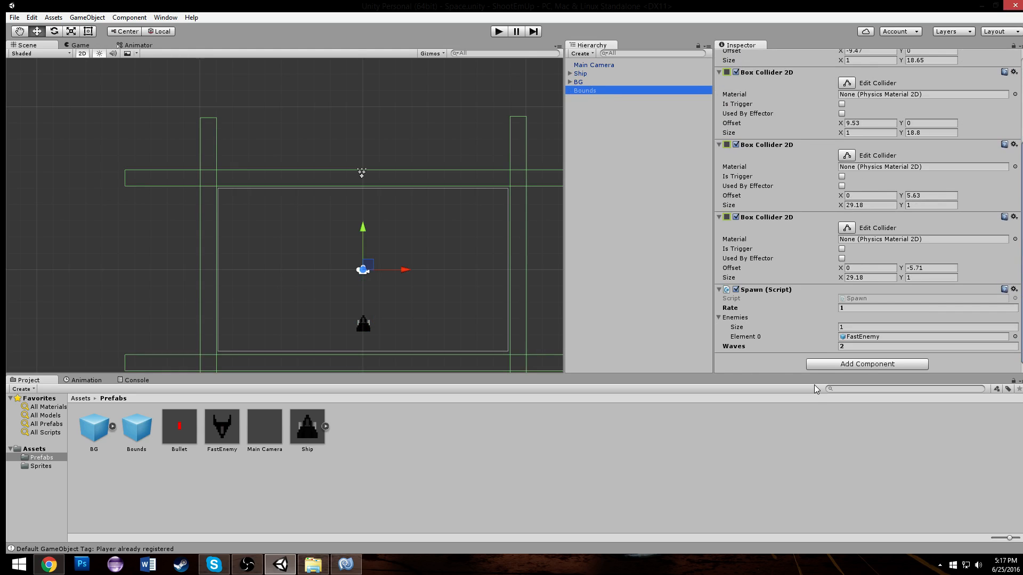
pyautogui.moveTo(828, 325)
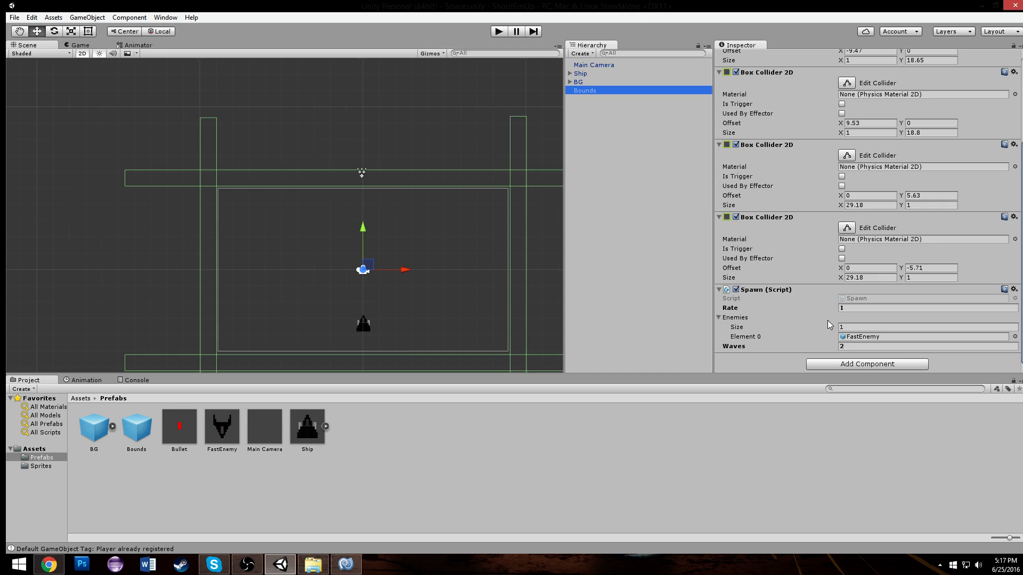